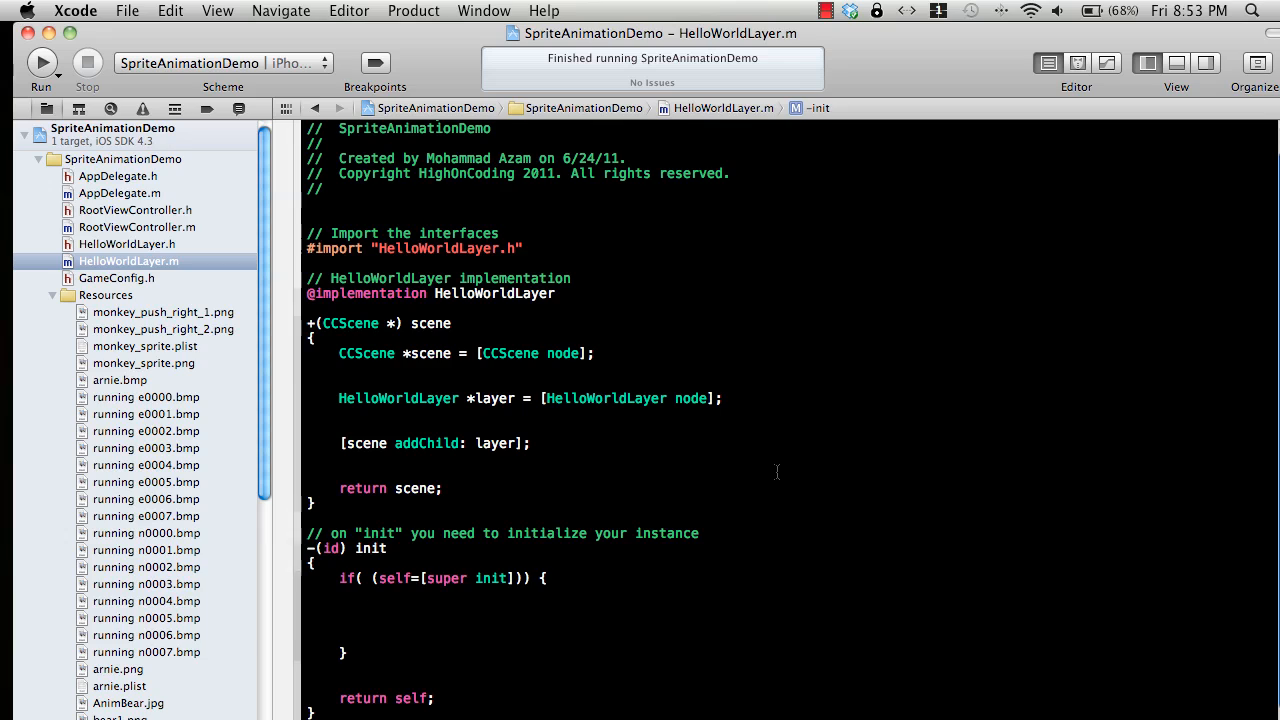
Place the insertion point inside the init block in Xcode.
{"action": "left_click", "coordinate": [372, 608]}
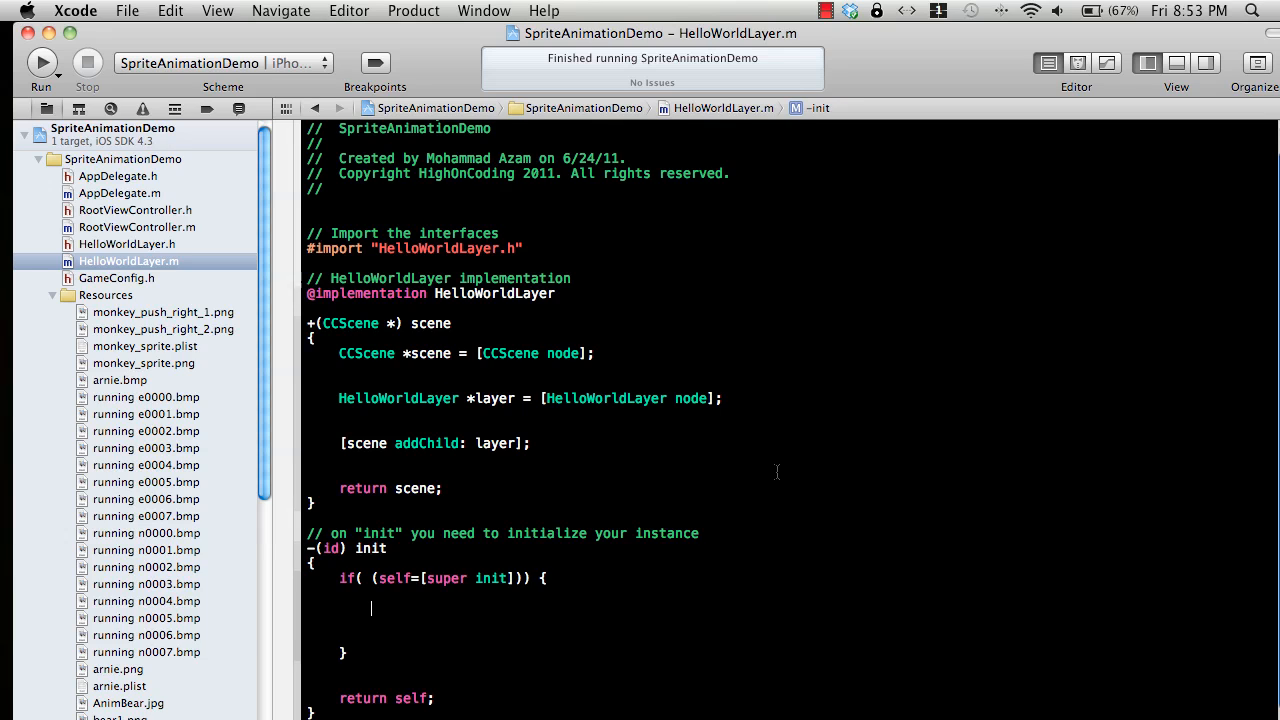
{"action": "mouse_move", "coordinate": [738, 492]}
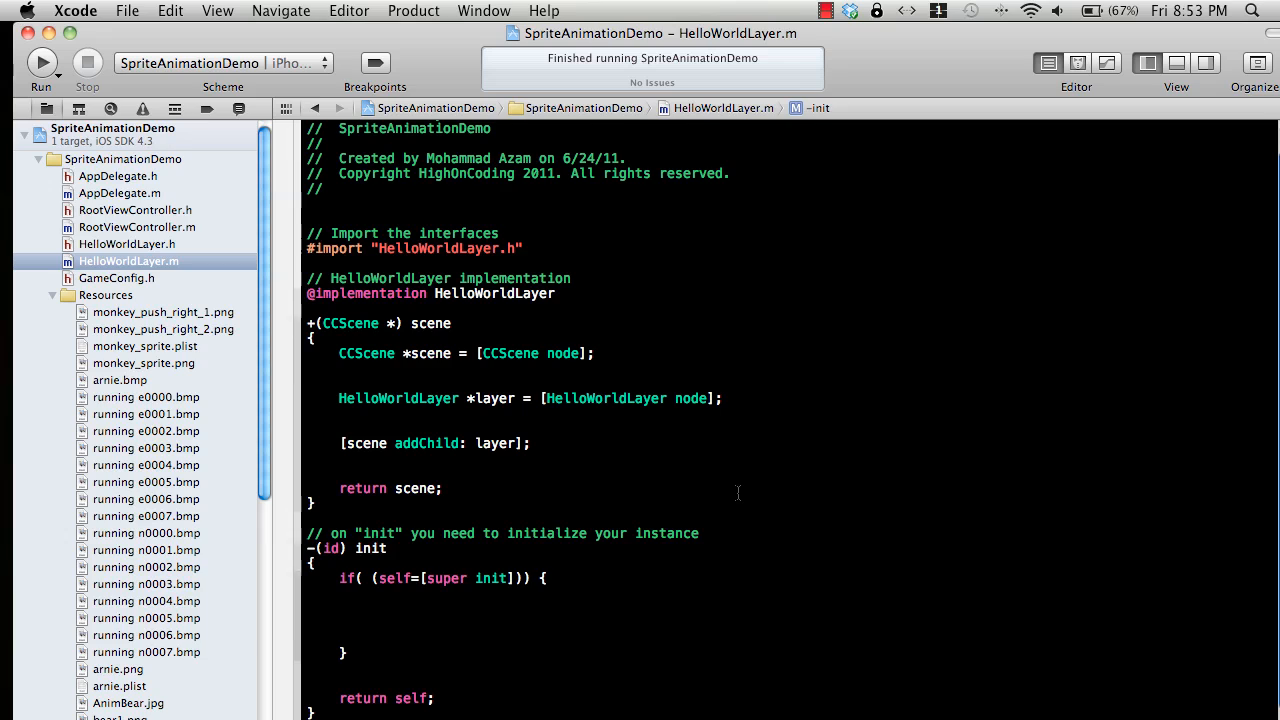
{"action": "left_click", "coordinate": [372, 608]}
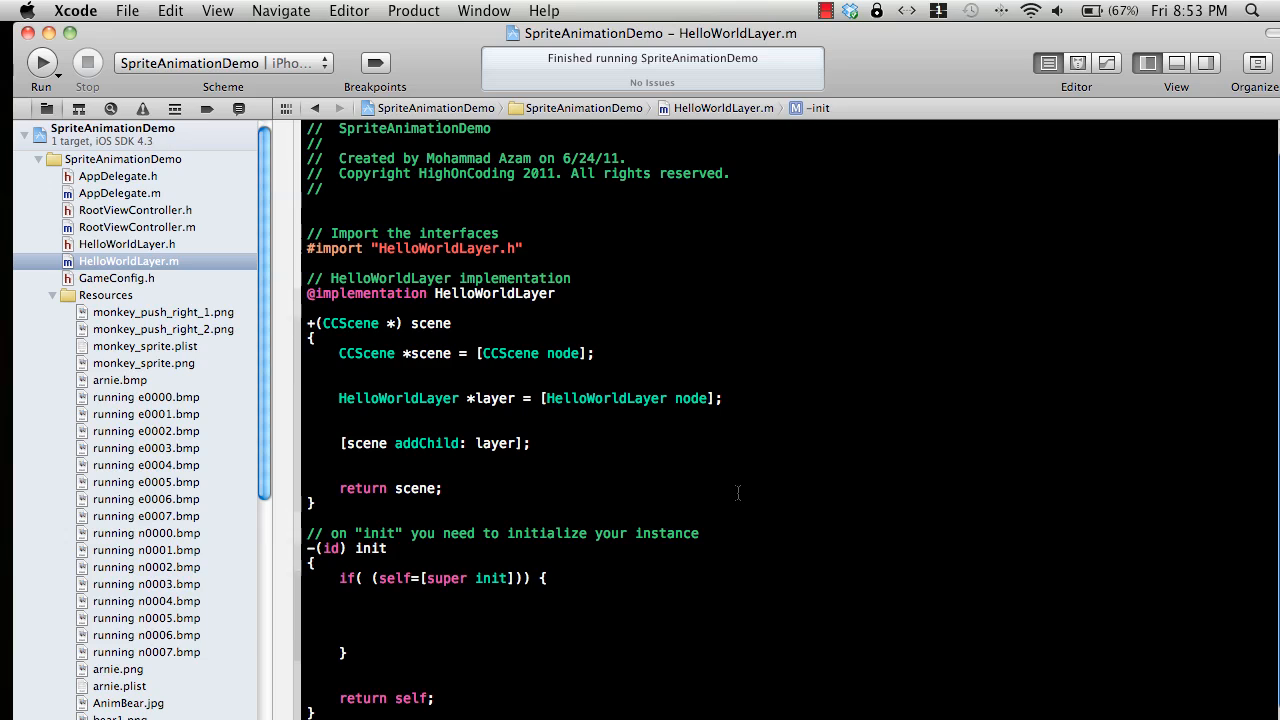
{"action": "left_click", "coordinate": [371, 608]}
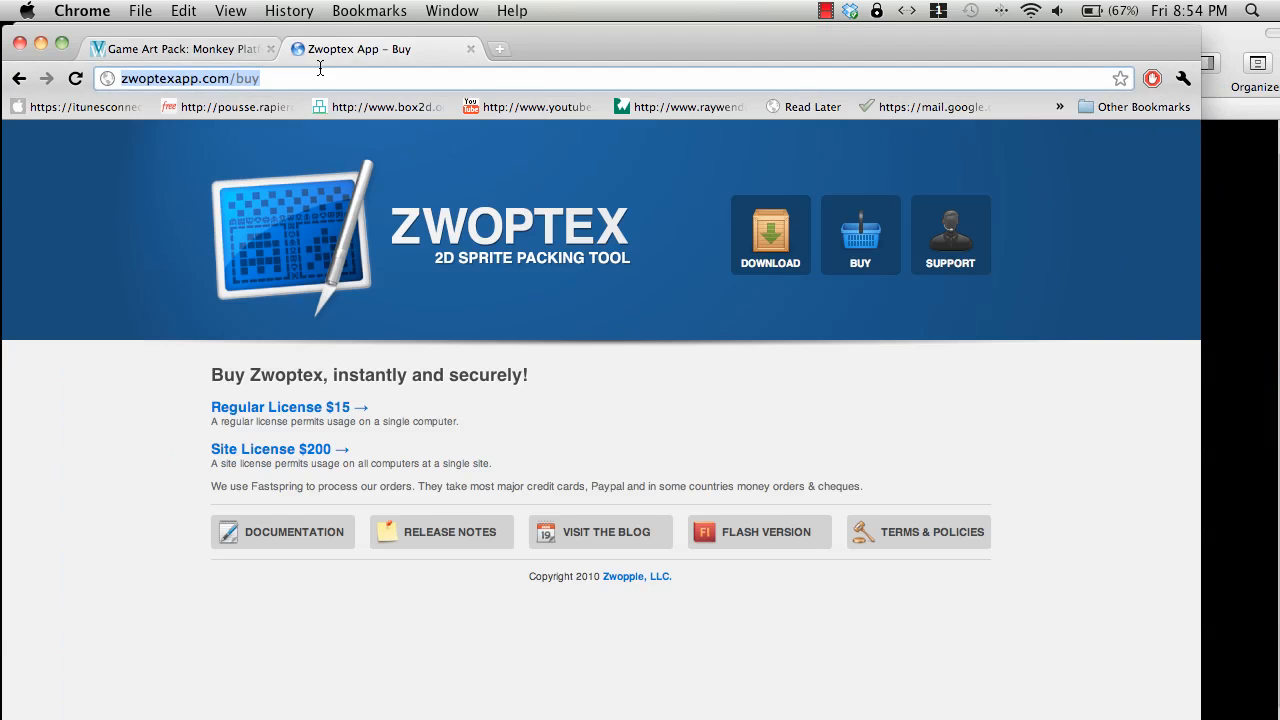
Switch to the 'Game Art Pack: Monkey Platformer' tab and scroll to Game Pack Contents.
{"action": "left_click", "coordinate": [180, 48]}
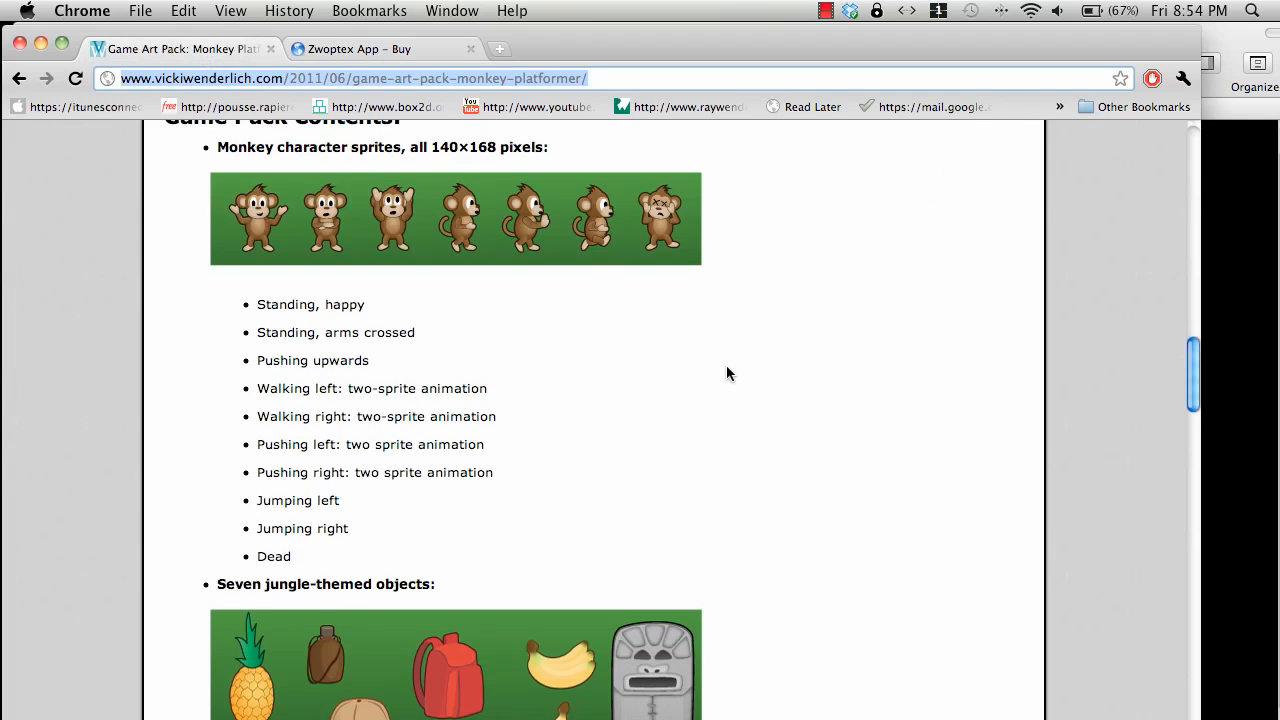
{"action": "scroll", "scroll_direction": "up", "scroll_amount": 3}
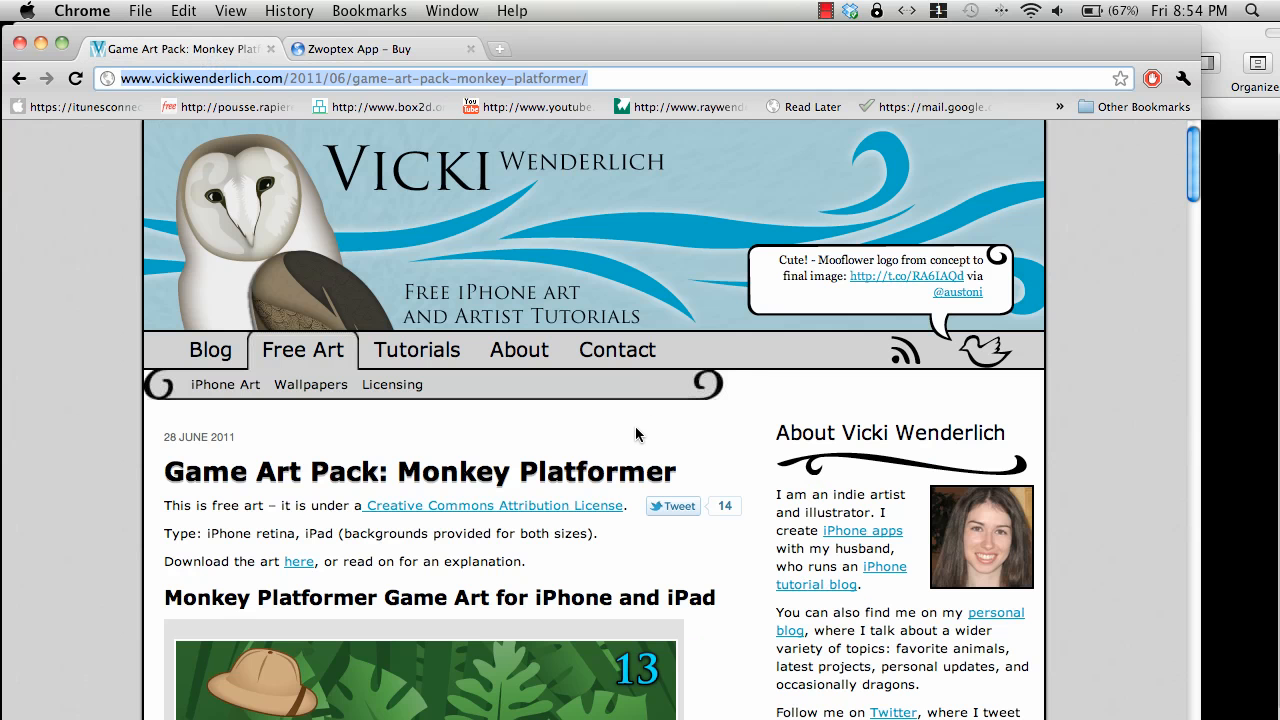
{"action": "mouse_move", "coordinate": [550, 337]}
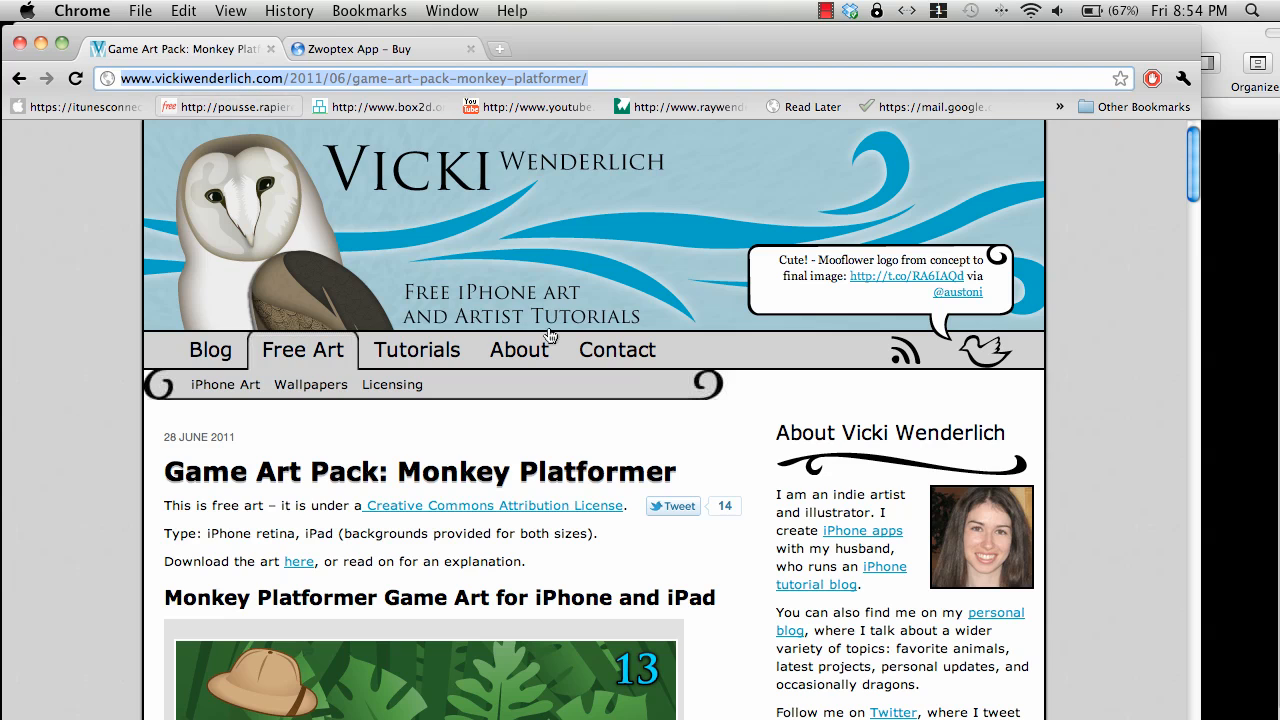
{"action": "scroll", "scroll_direction": "down", "scroll_amount": 3}
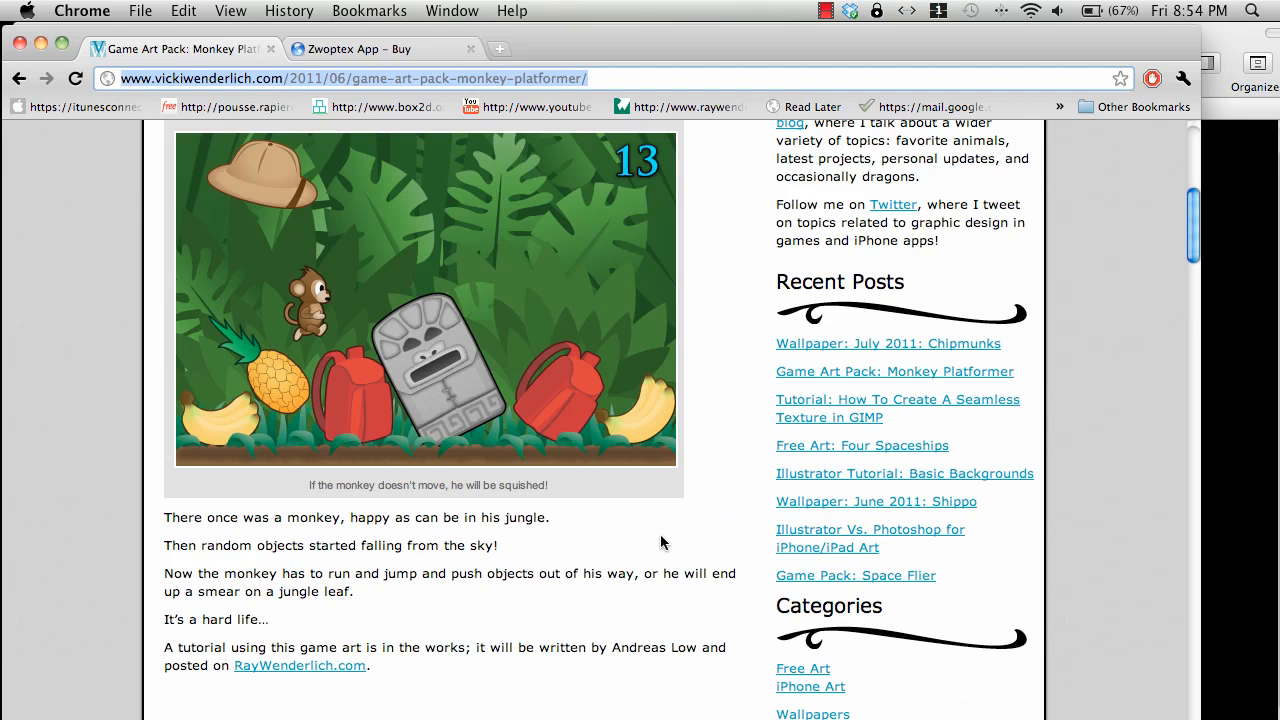
{"action": "scroll", "scroll_direction": "down", "scroll_amount": 3}
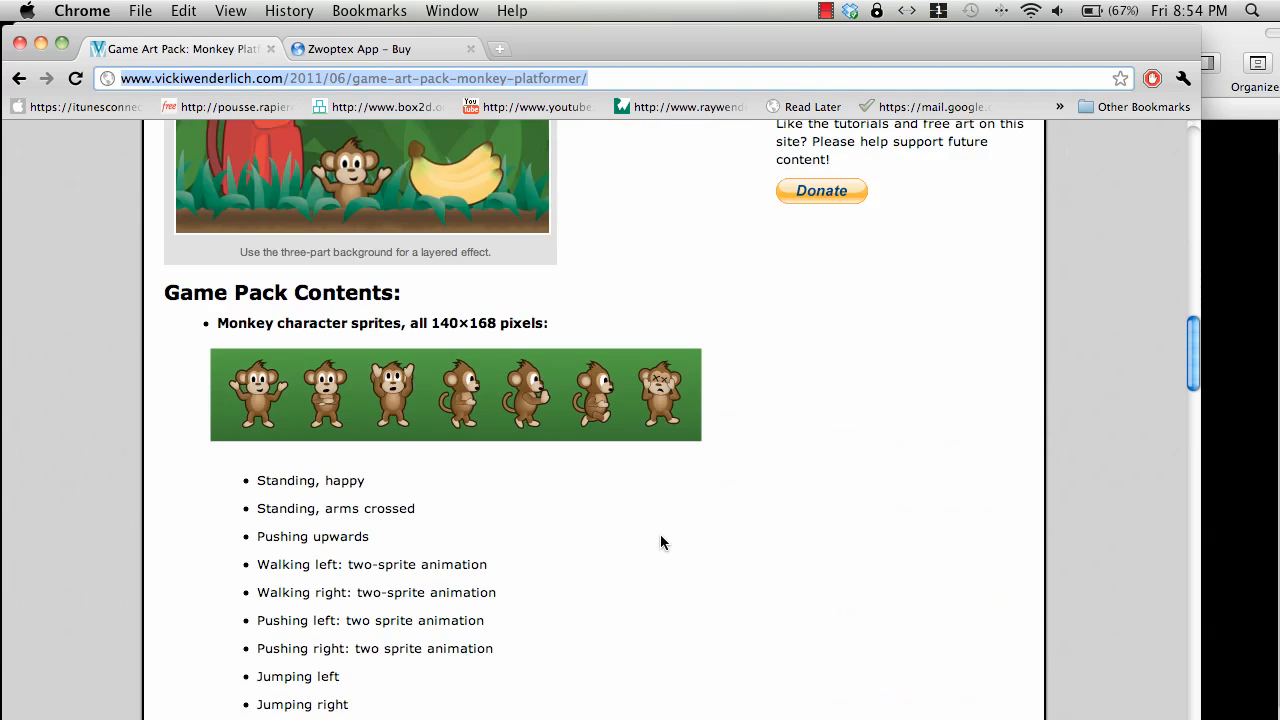
{"action": "scroll", "scroll_direction": "down", "scroll_amount": 3}
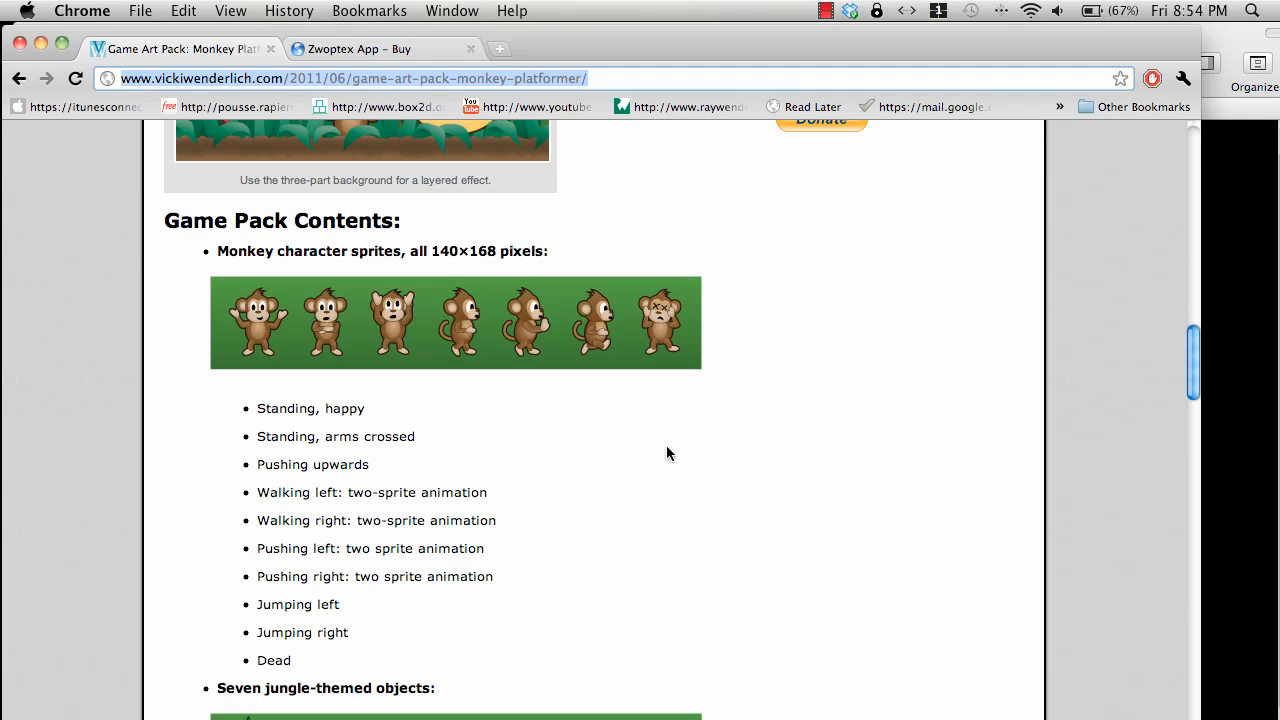
{"action": "mouse_move", "coordinate": [528, 348]}
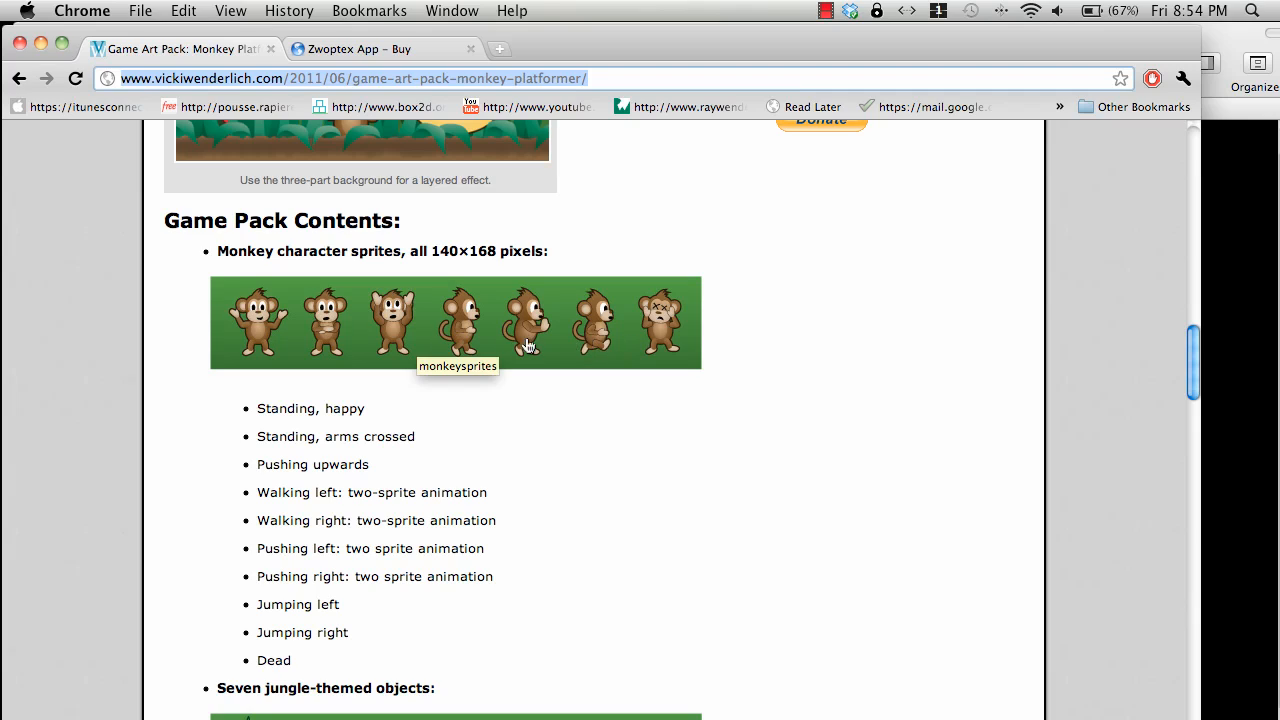
{"action": "mouse_move", "coordinate": [530, 332]}
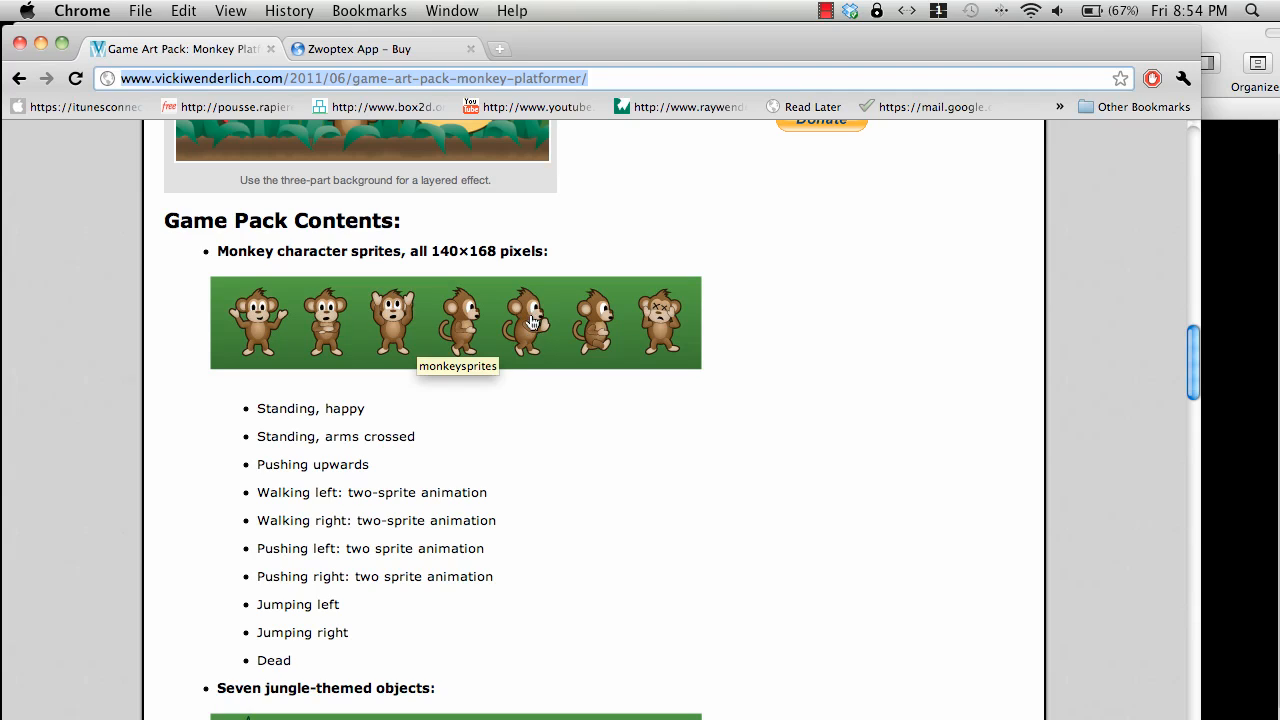
{"action": "mouse_move", "coordinate": [175, 127]}
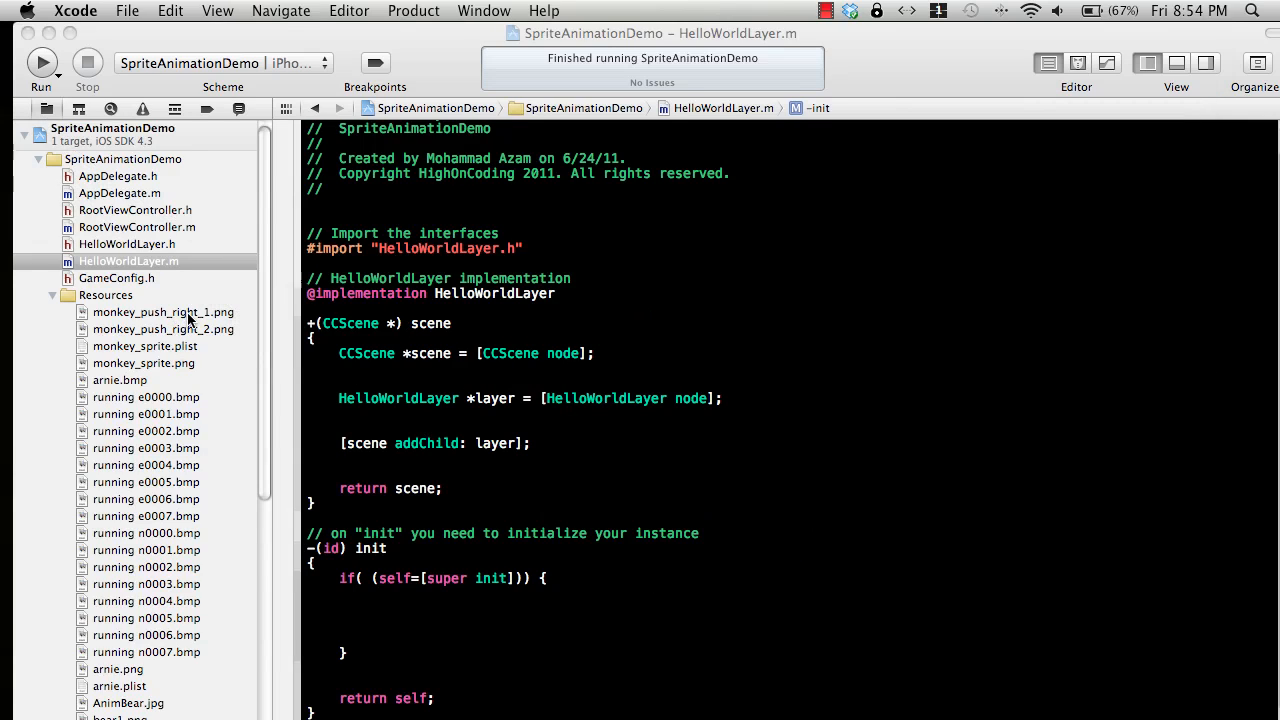
Preview monkey_push_right_1.png, then monkey_push_right_2.png from Resources.
{"action": "left_click", "coordinate": [163, 312]}
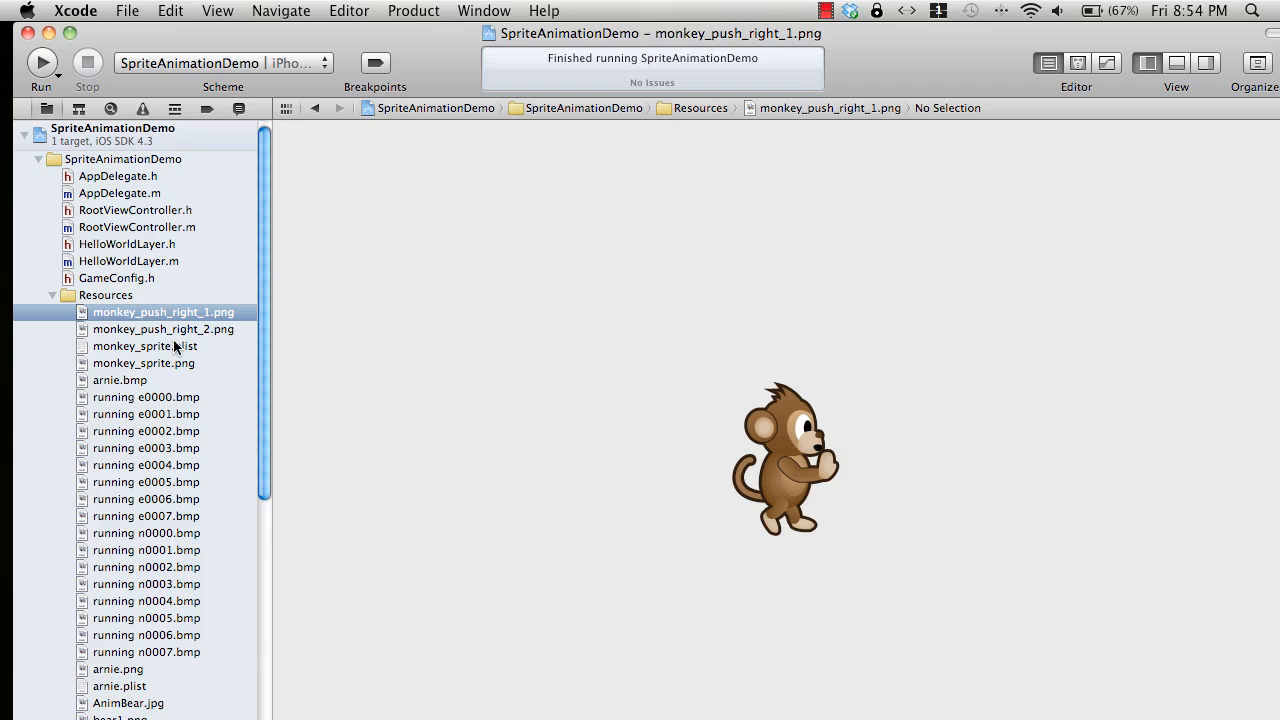
{"action": "left_click", "coordinate": [163, 329]}
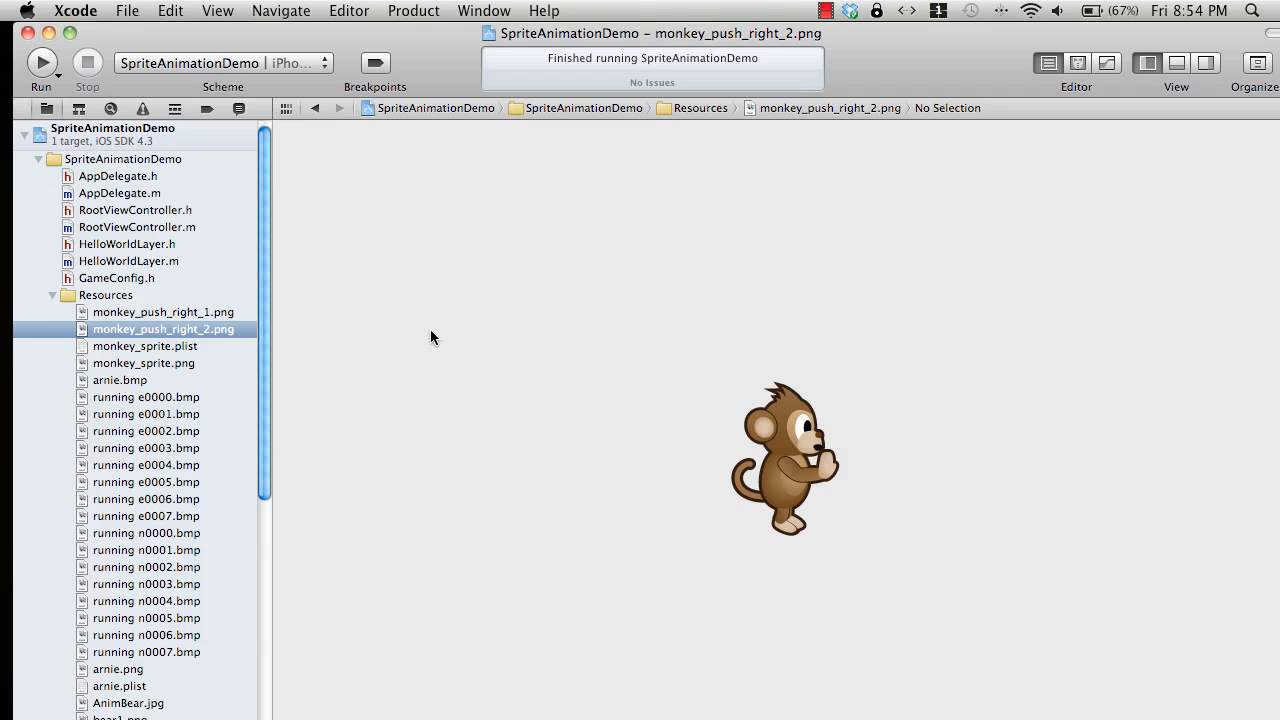
{"action": "mouse_move", "coordinate": [240, 276]}
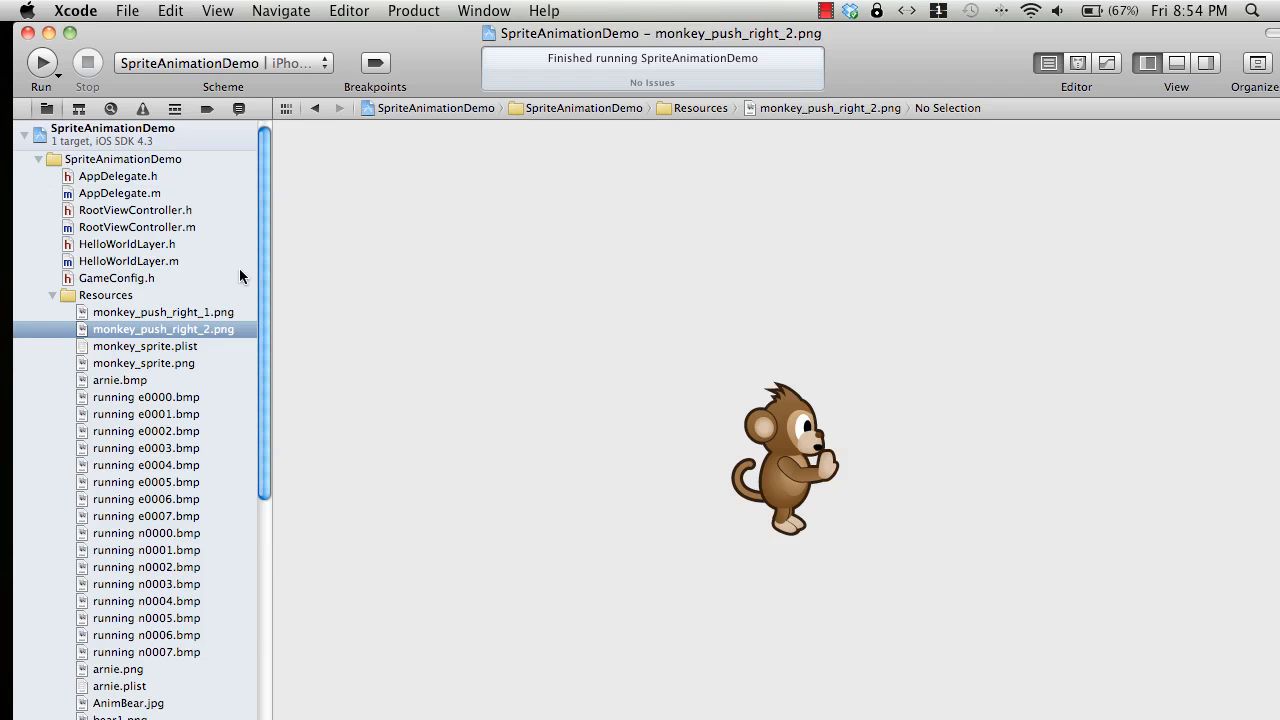
{"action": "mouse_move", "coordinate": [155, 250]}
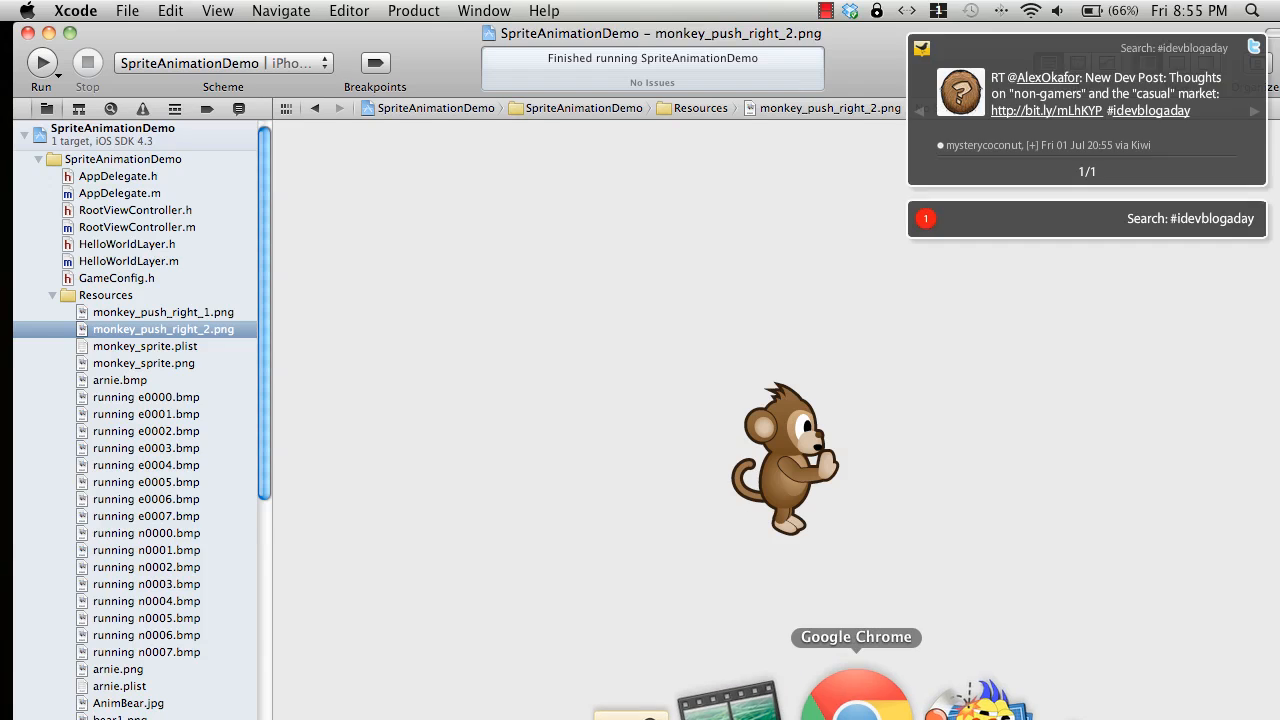
Google 'texturepacker', open the TexturePacker site and go to its store page.
{"action": "left_click", "coordinate": [855, 690]}
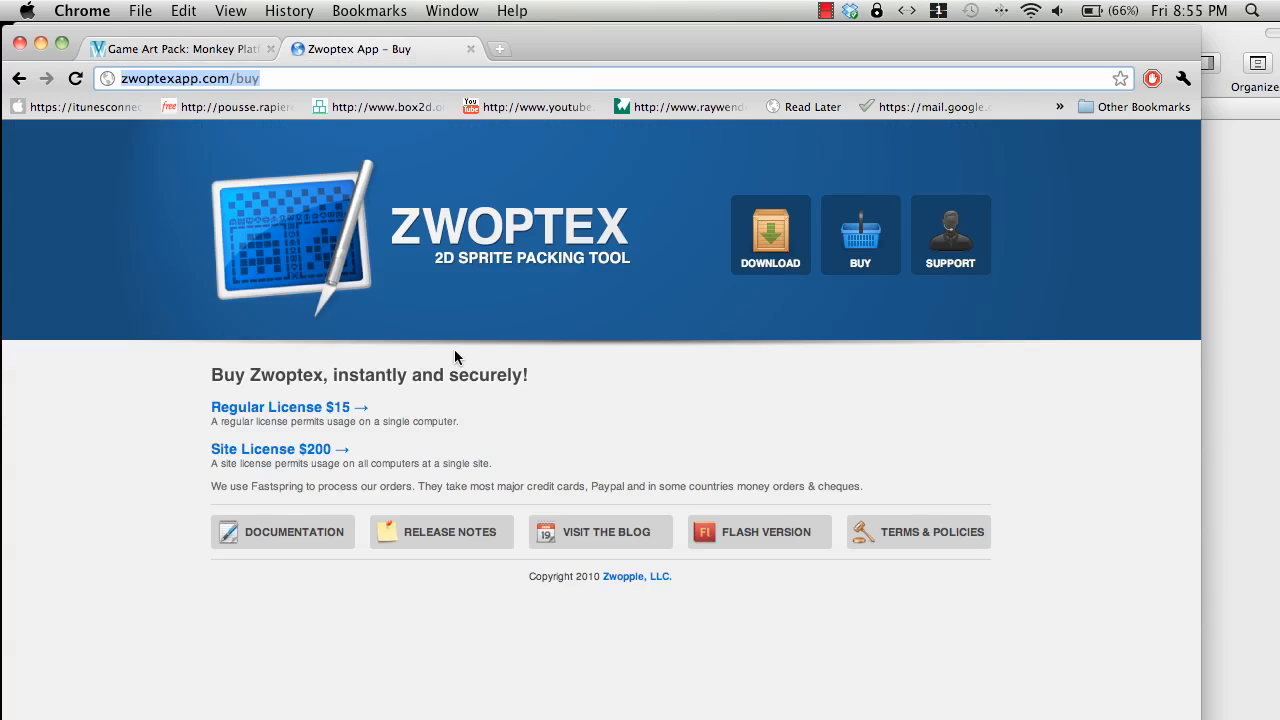
{"action": "mouse_move", "coordinate": [537, 265]}
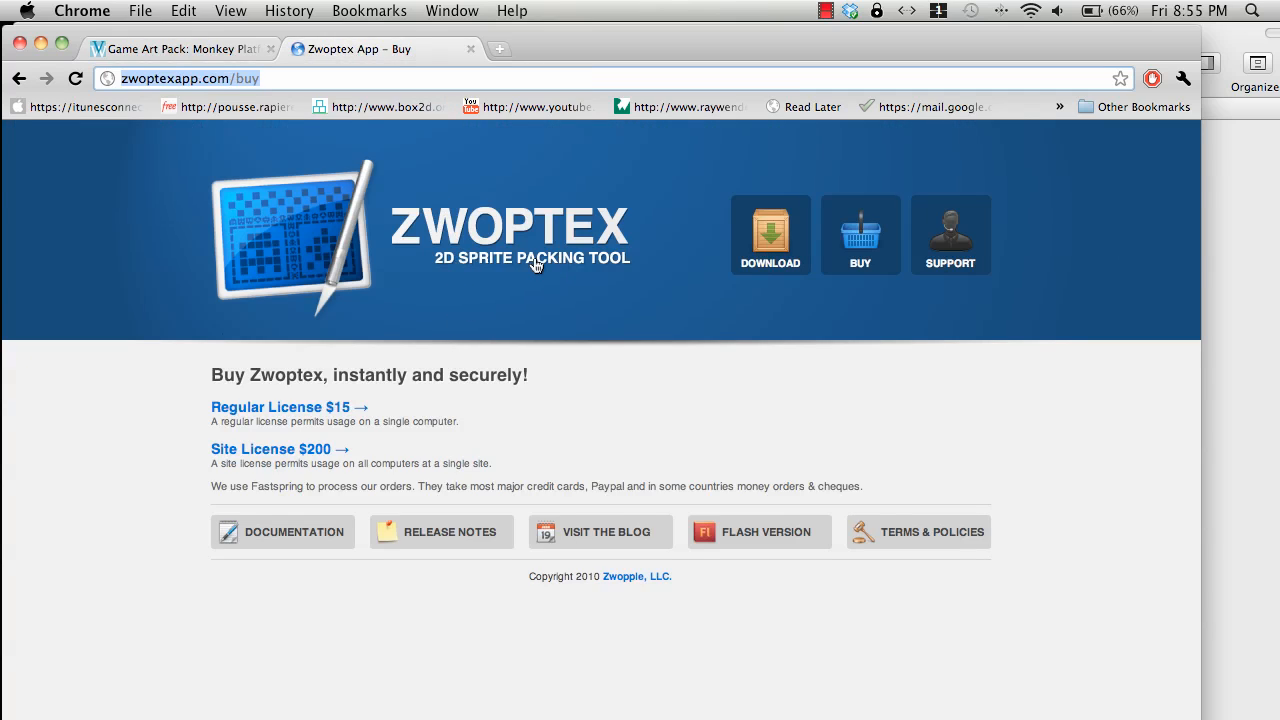
{"action": "mouse_move", "coordinate": [493, 285]}
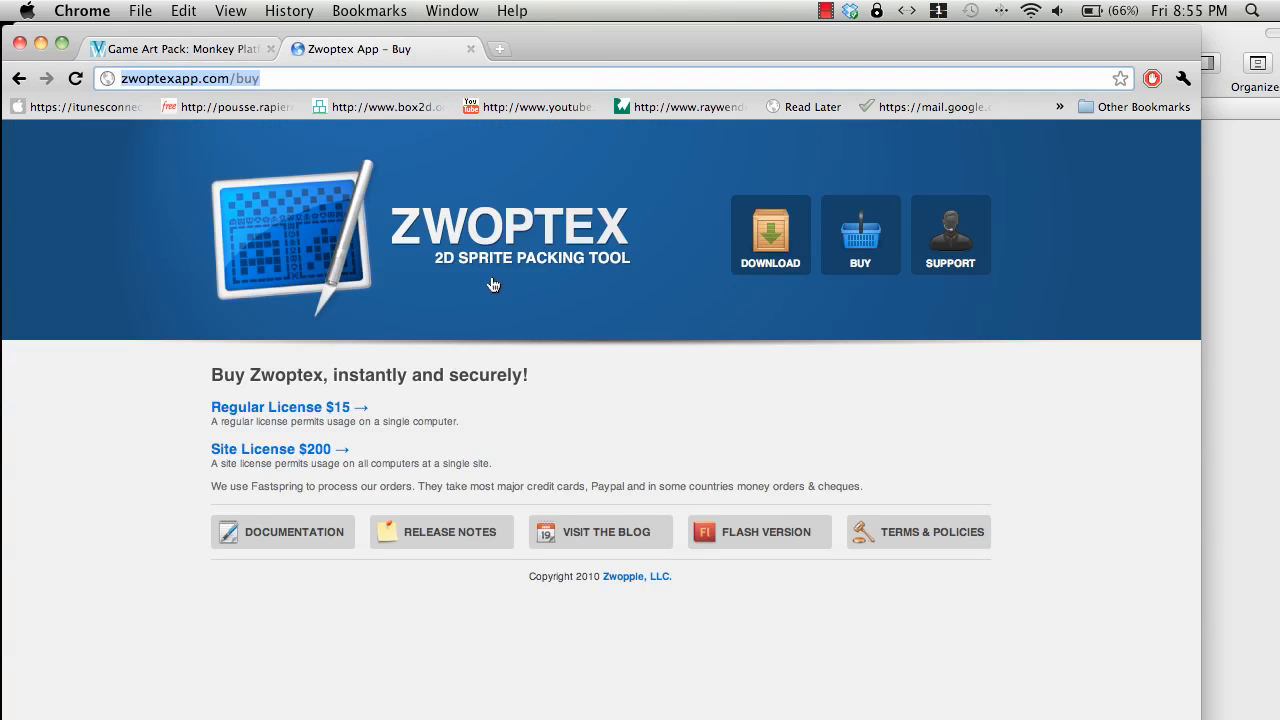
{"action": "mouse_move", "coordinate": [780, 267]}
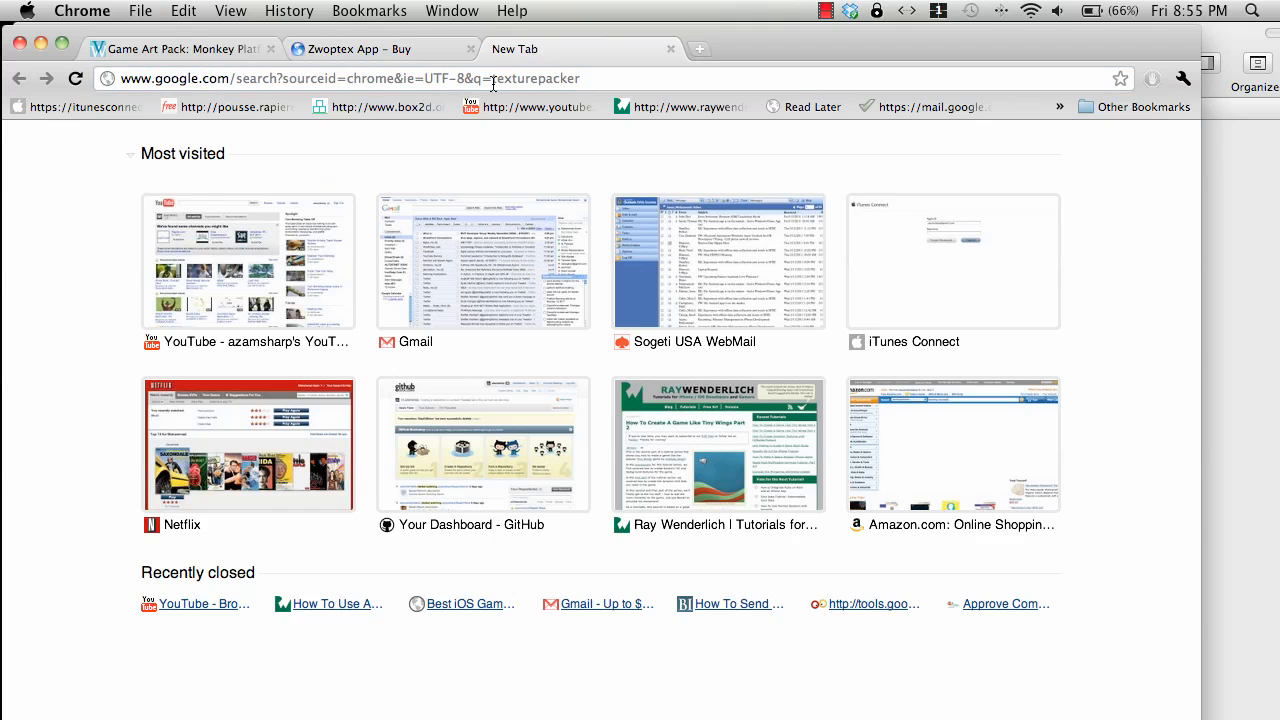
{"action": "key", "text": "Return"}
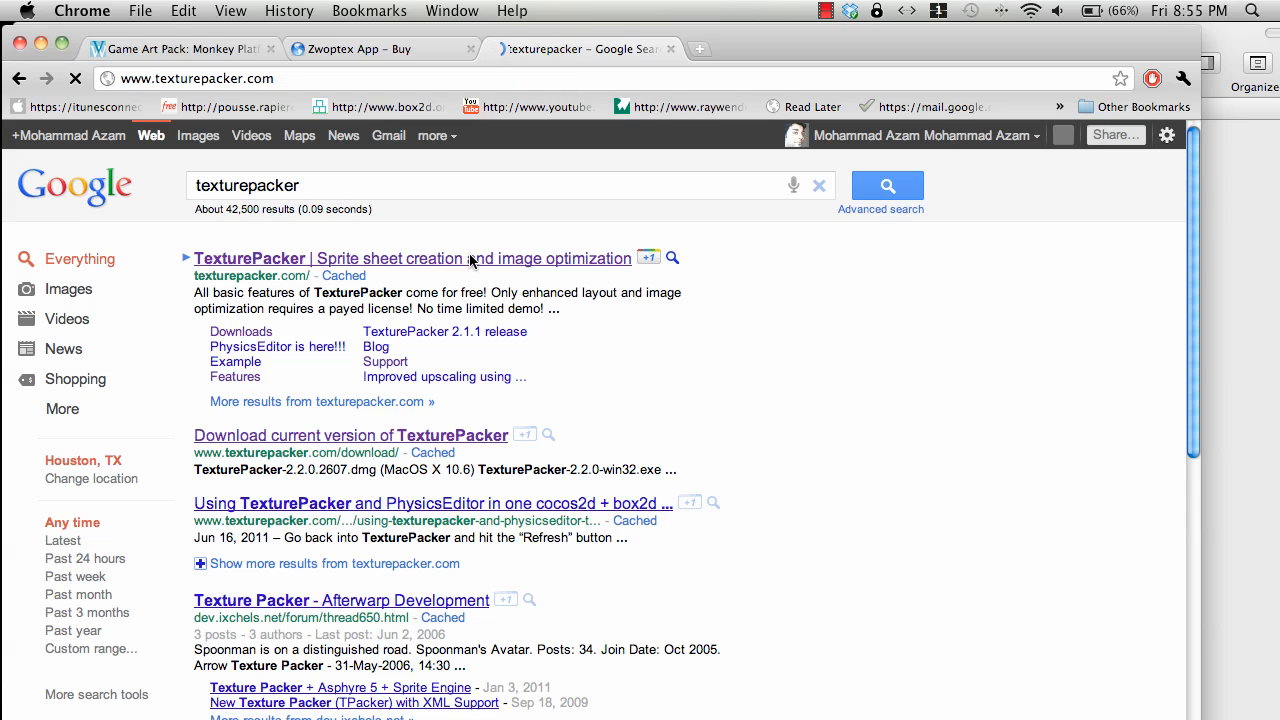
{"action": "left_click", "coordinate": [412, 258]}
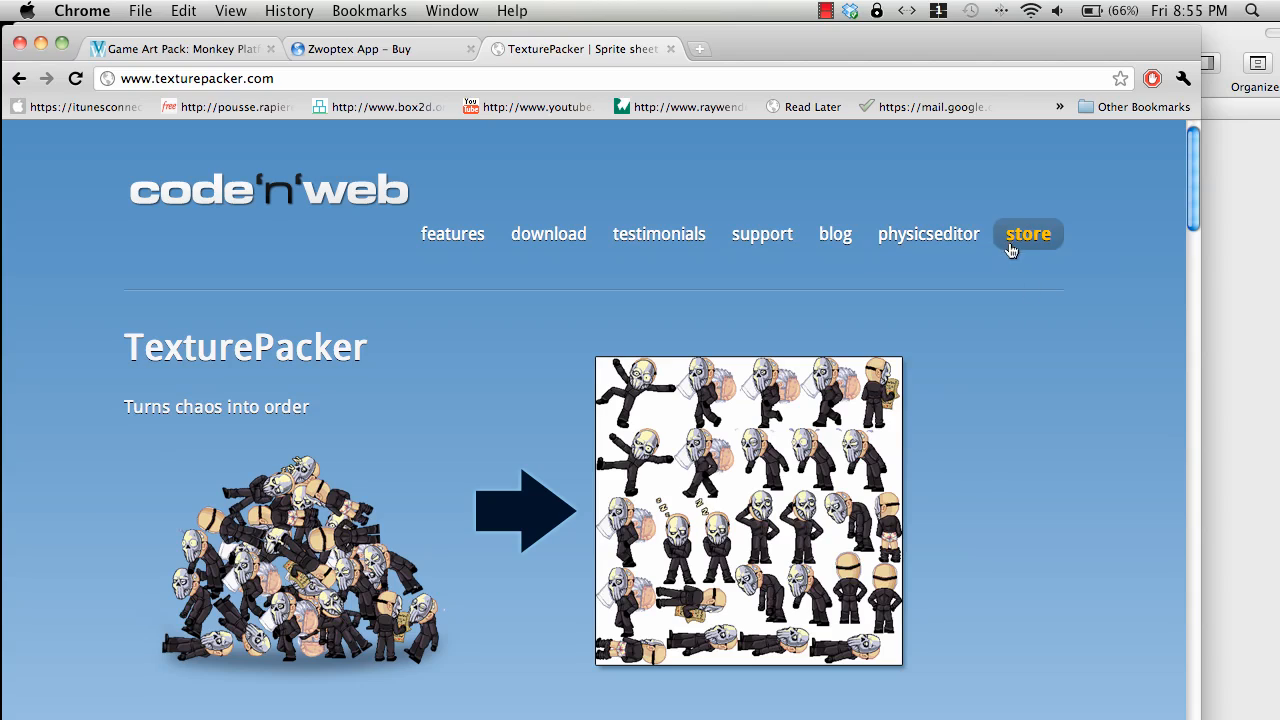
{"action": "left_click", "coordinate": [1027, 233]}
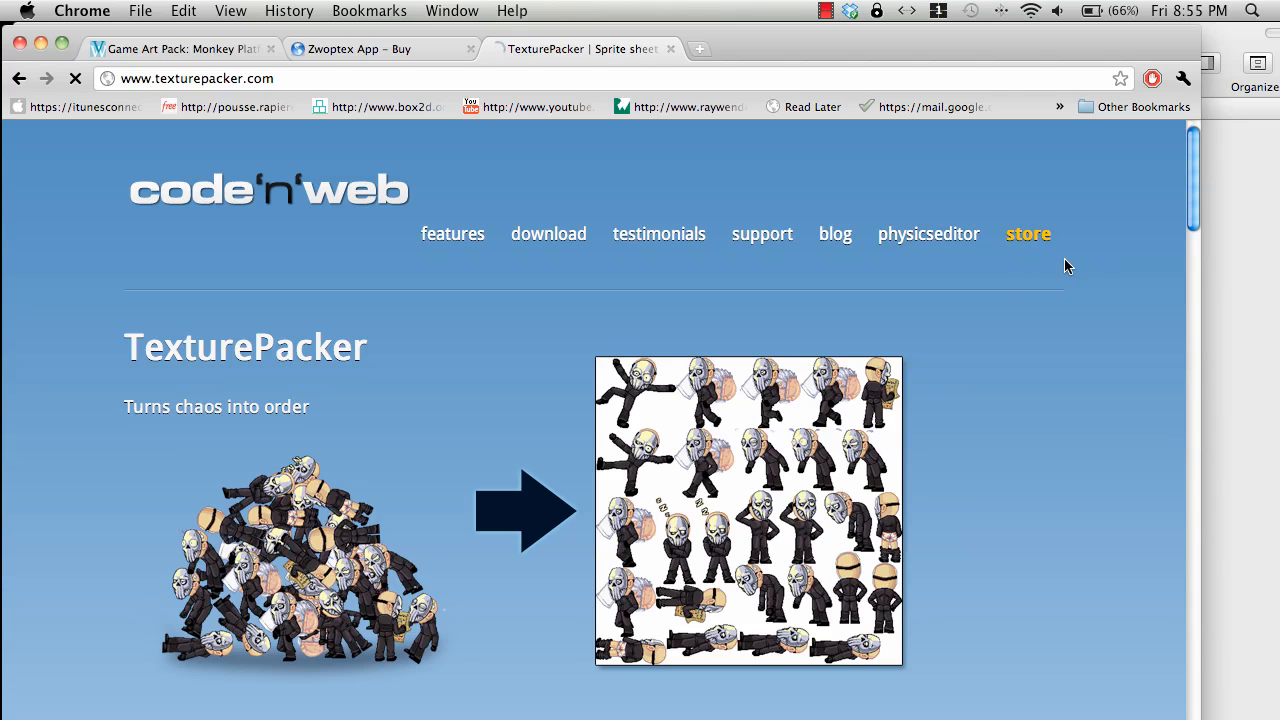
{"action": "left_click", "coordinate": [1027, 233]}
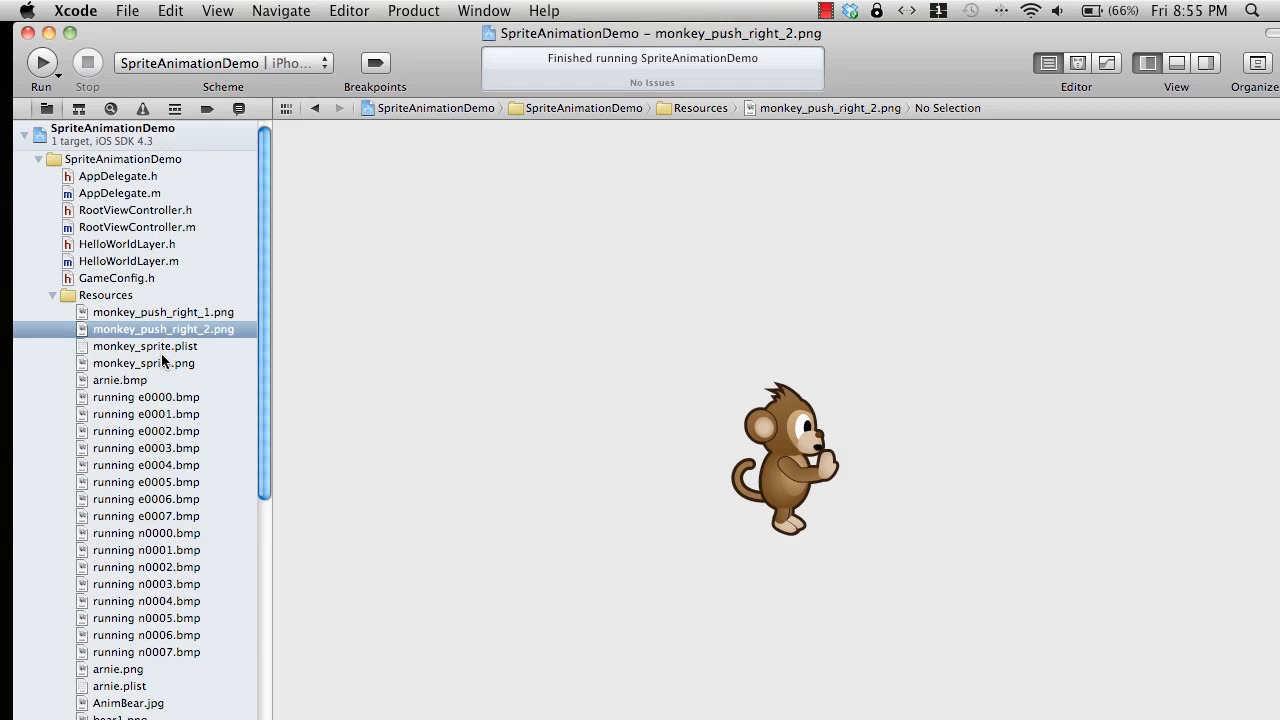
Preview monkey_sprite.plist, then the combined monkey_sprite.png sprite sheet.
{"action": "left_click", "coordinate": [145, 346]}
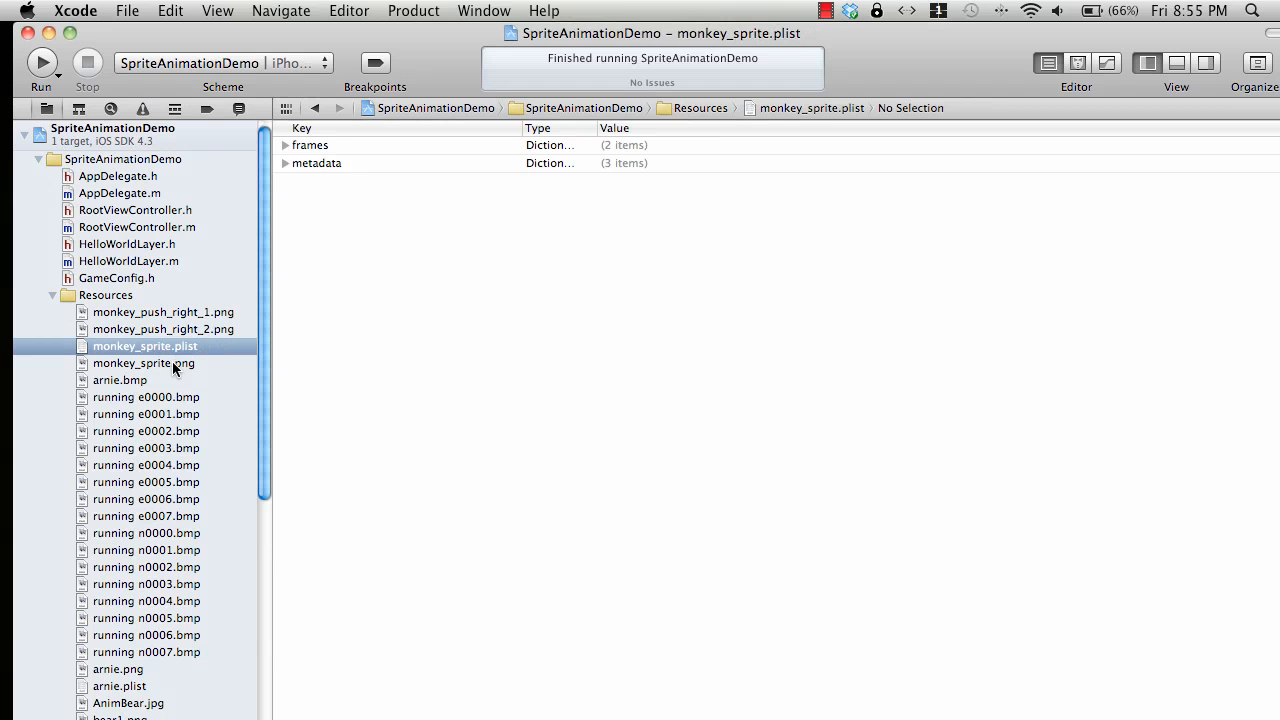
{"action": "left_click", "coordinate": [143, 363]}
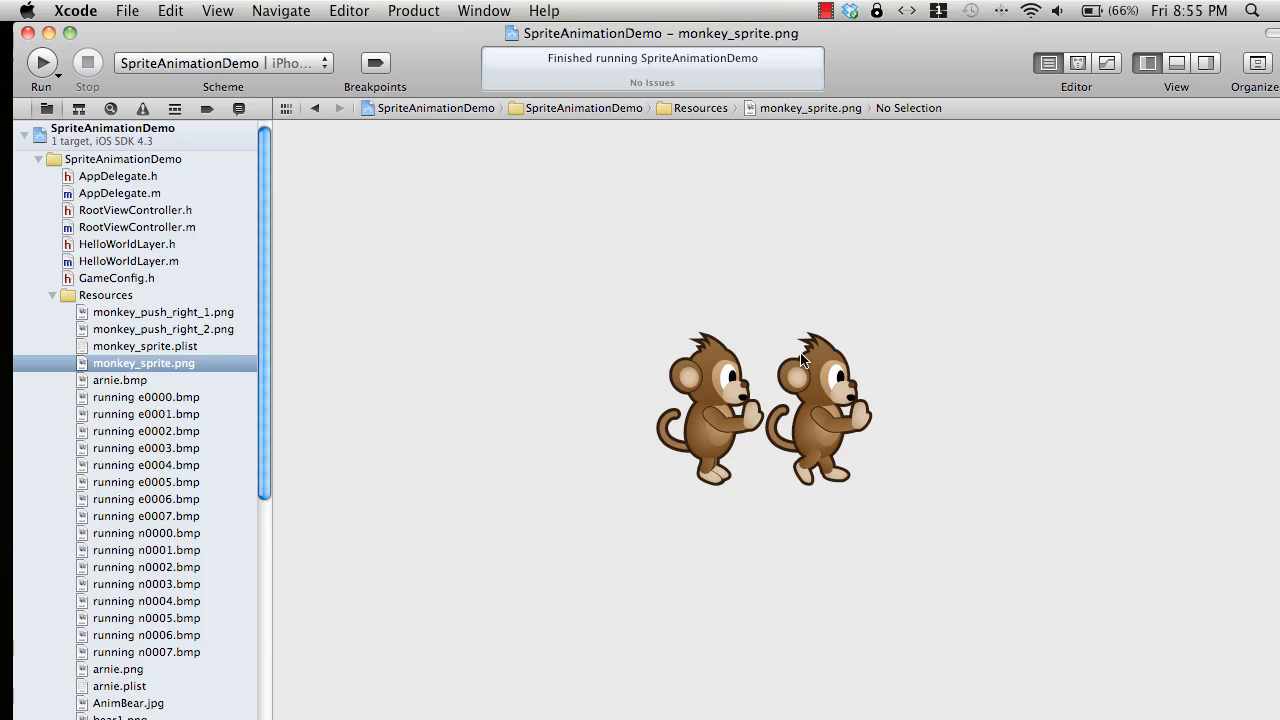
{"action": "mouse_move", "coordinate": [725, 402]}
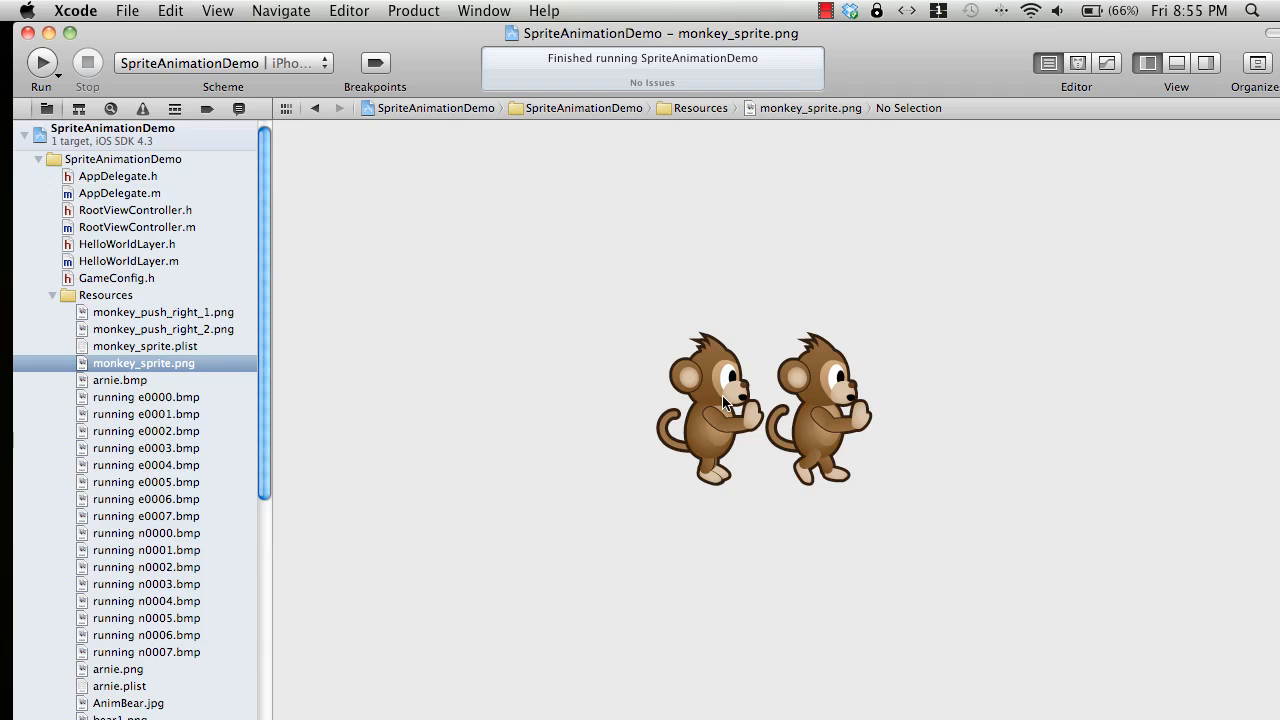
{"action": "mouse_move", "coordinate": [845, 393]}
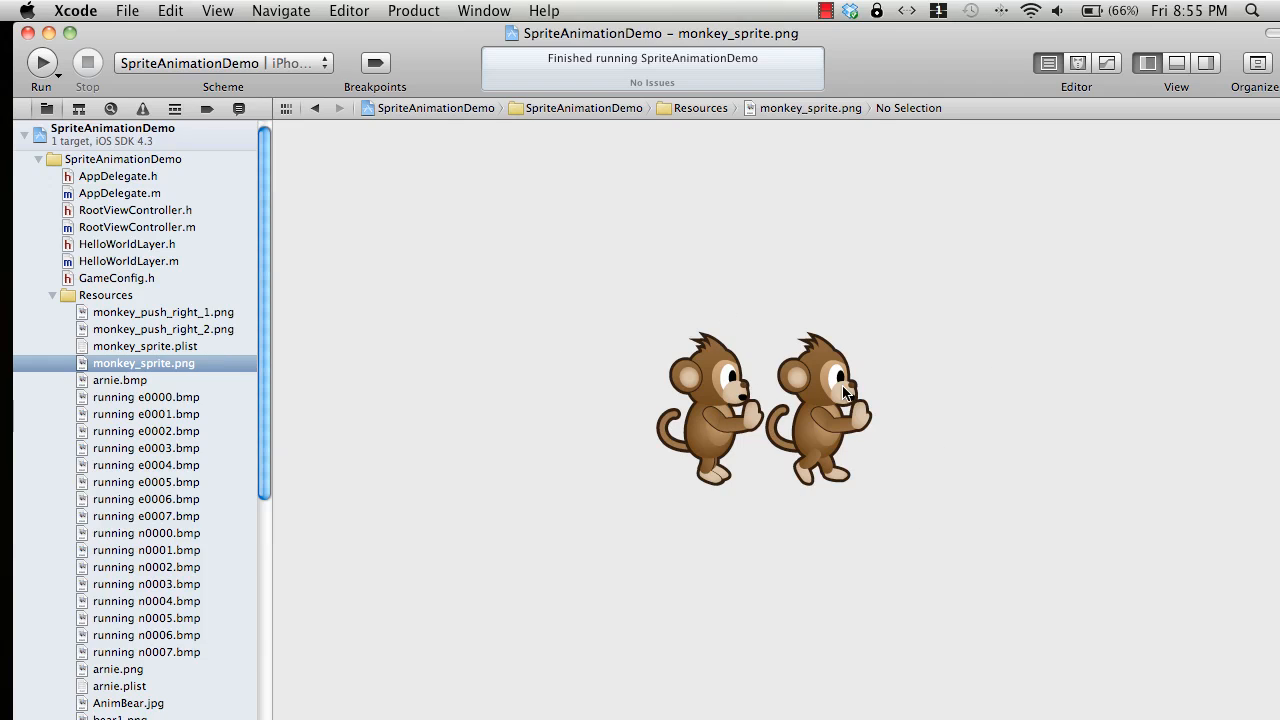
{"action": "mouse_move", "coordinate": [715, 413]}
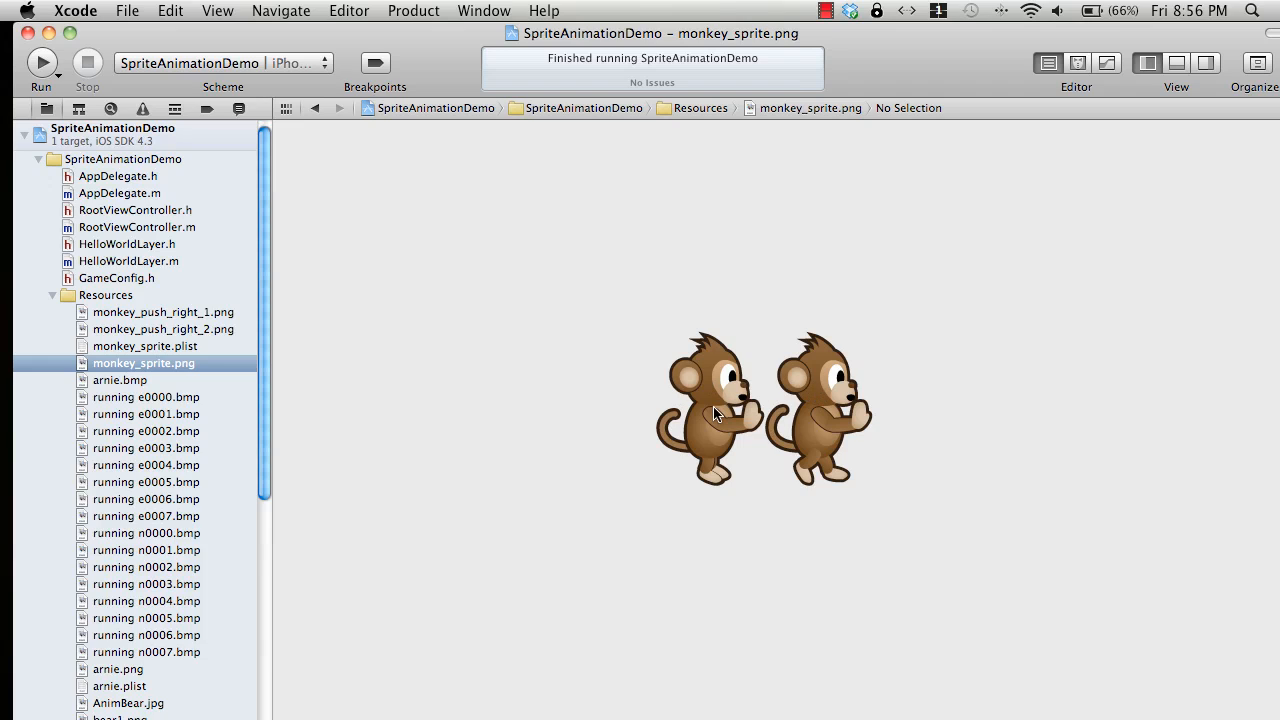
{"action": "mouse_move", "coordinate": [836, 416]}
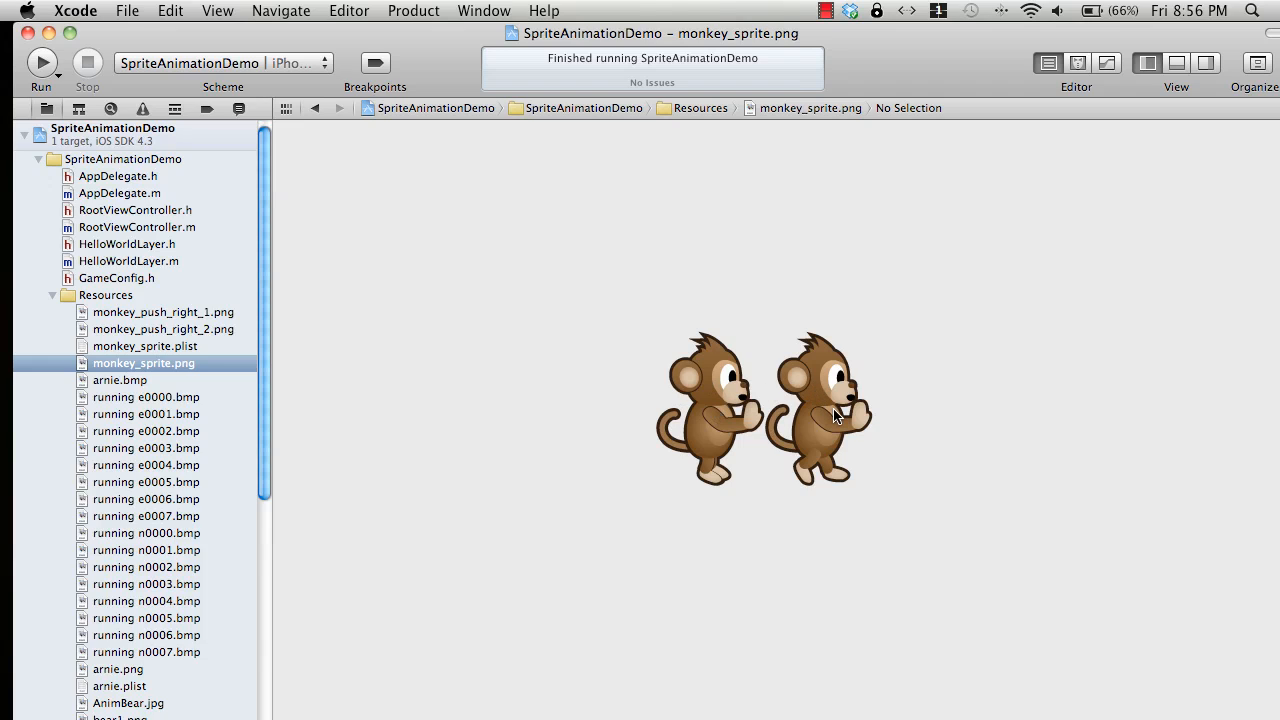
{"action": "mouse_move", "coordinate": [267, 360]}
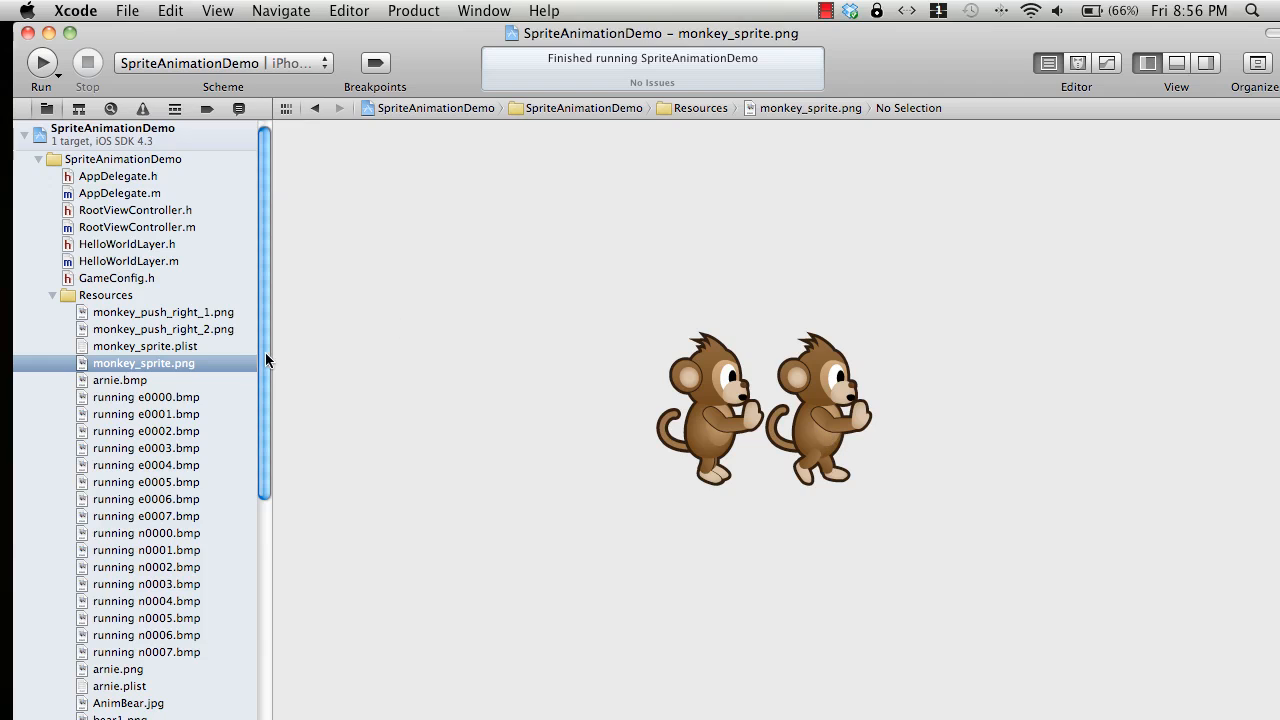
Open HelloWorldLayer.m and paste the addSpriteFramesWithFile:@"monkey_sprite.plist" line into init.
{"action": "left_click", "coordinate": [127, 261]}
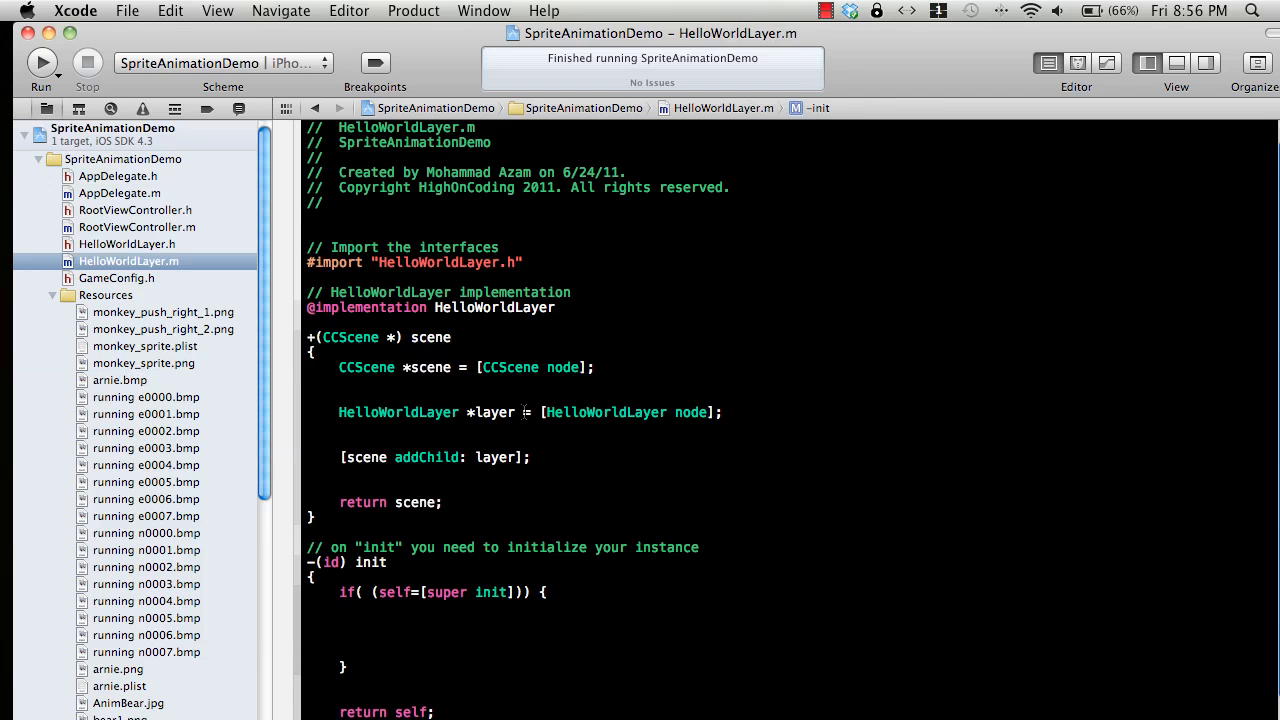
{"action": "scroll", "scroll_direction": "down", "scroll_amount": 3}
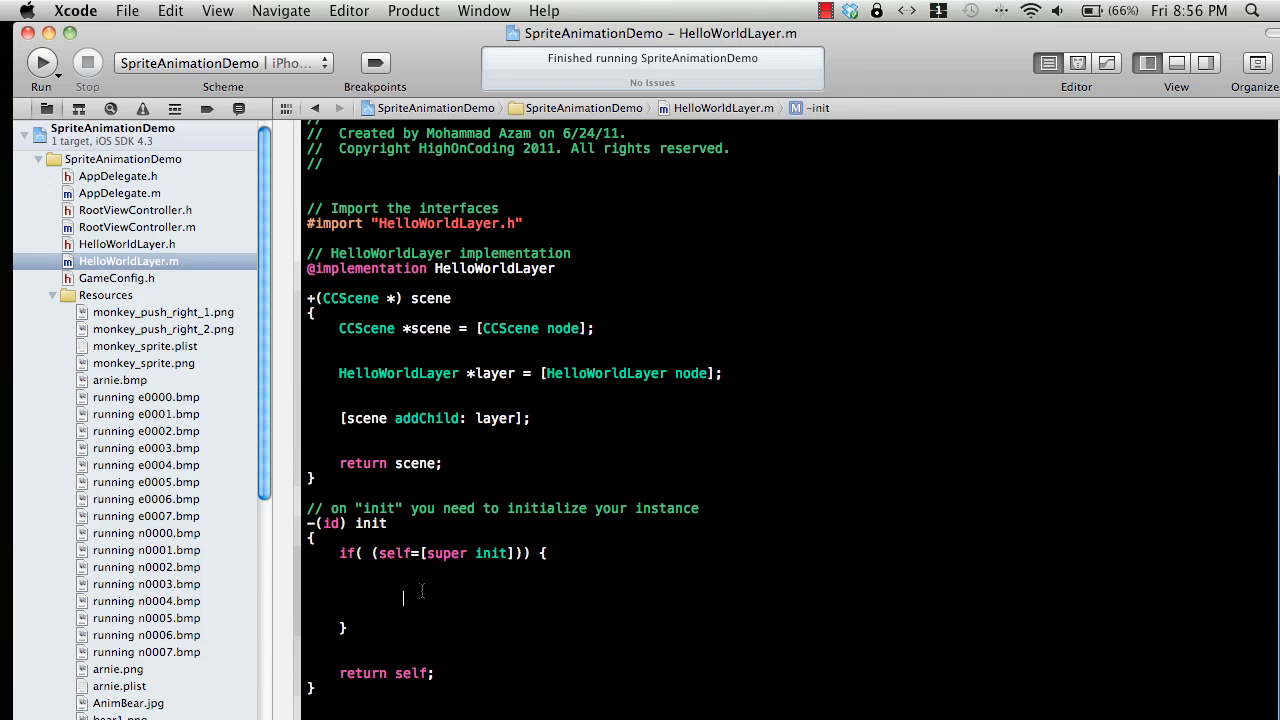
{"action": "left_click", "coordinate": [41, 62]}
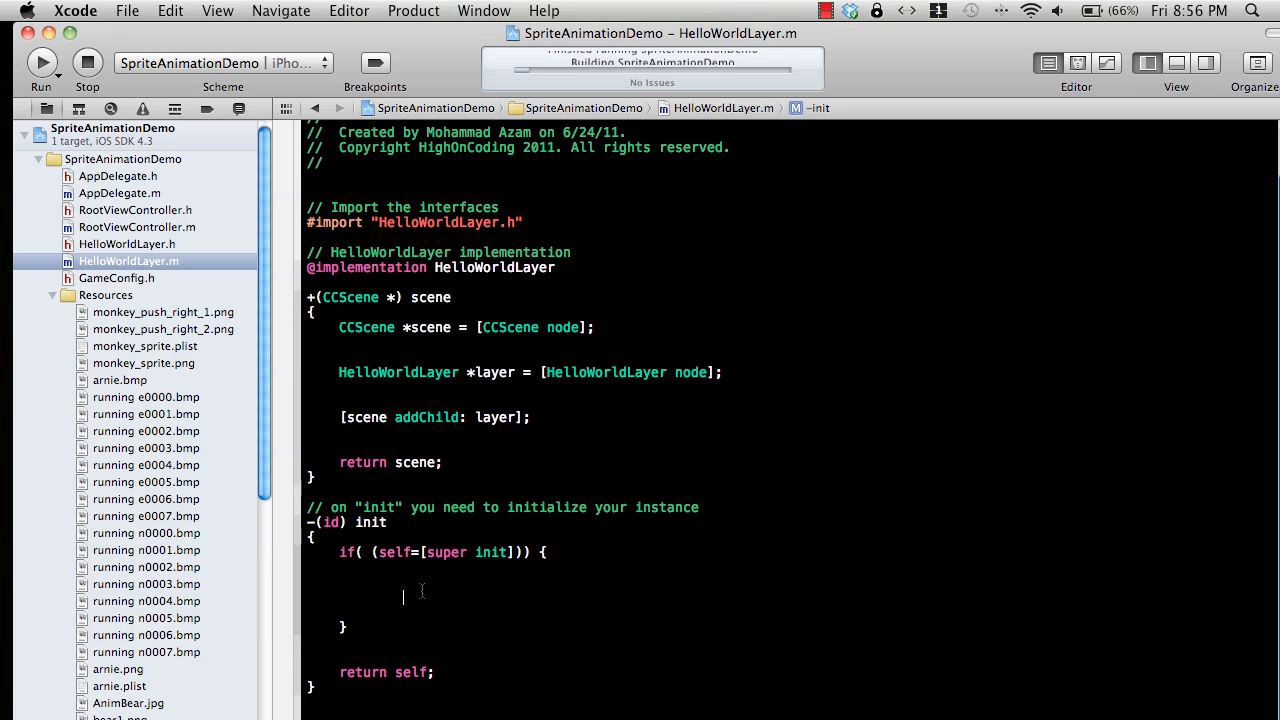
{"action": "left_click", "coordinate": [41, 62]}
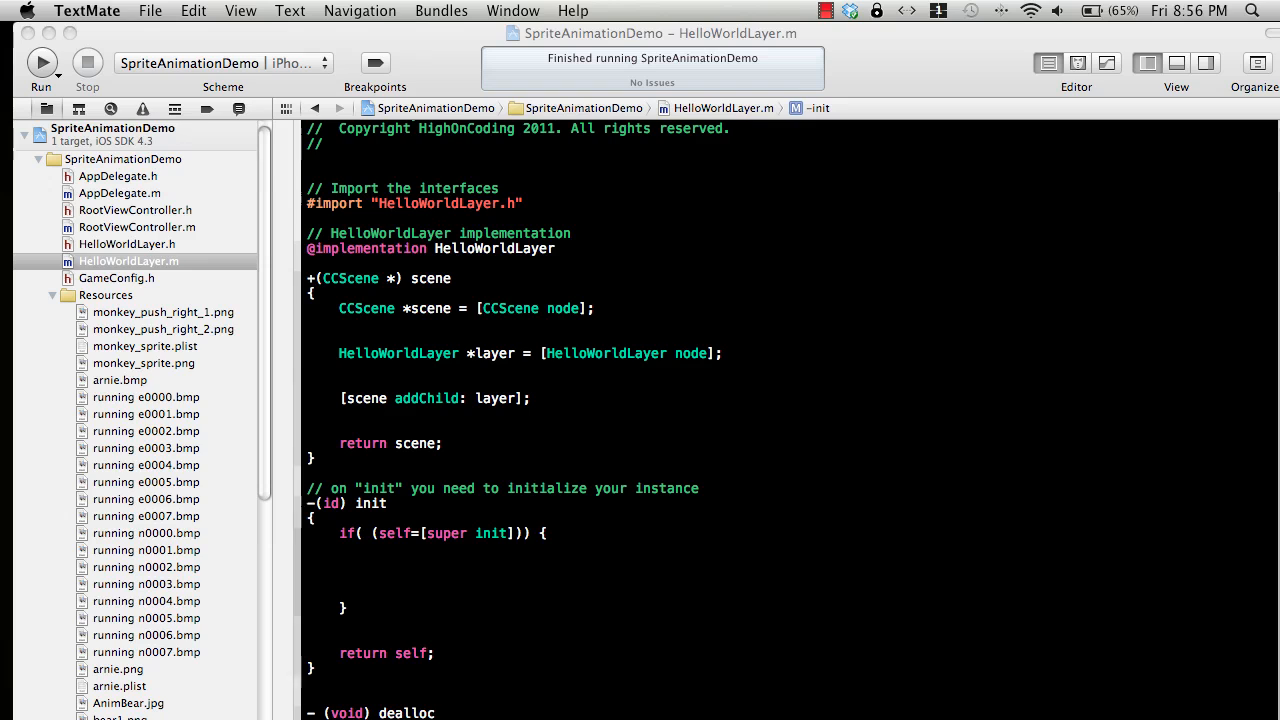
{"action": "mouse_move", "coordinate": [408, 567]}
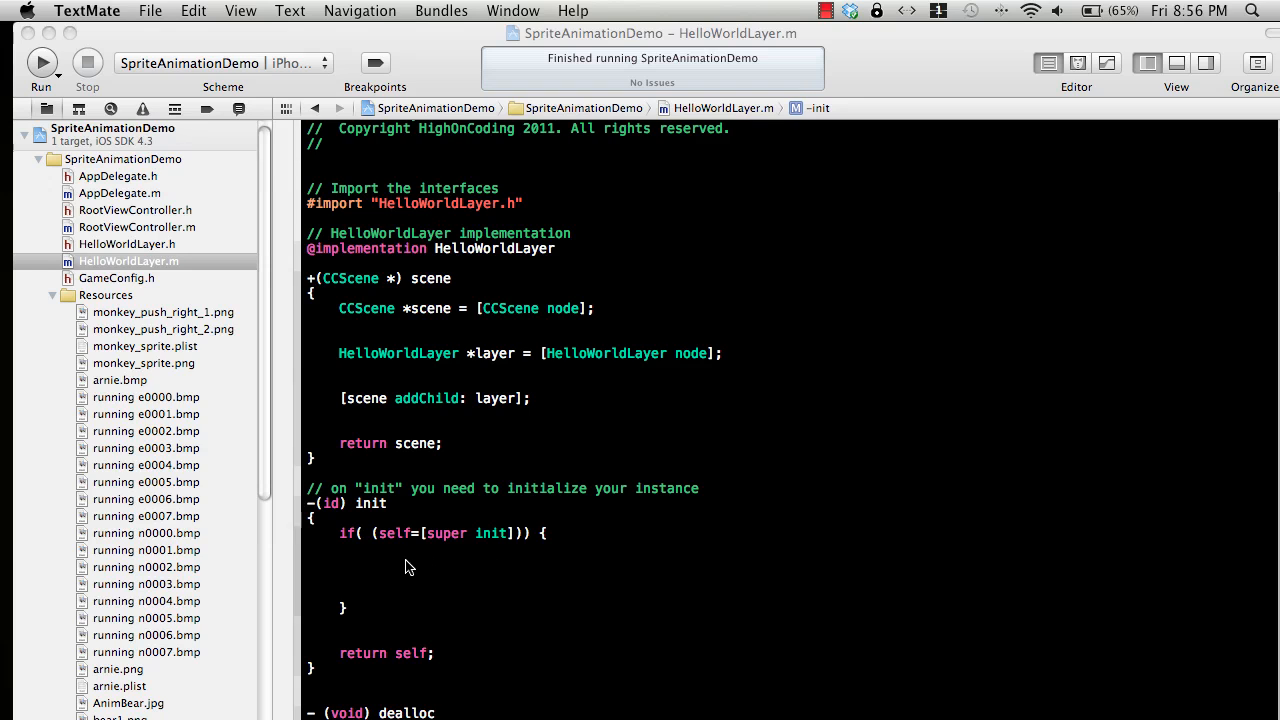
{"action": "right_click", "coordinate": [407, 563]}
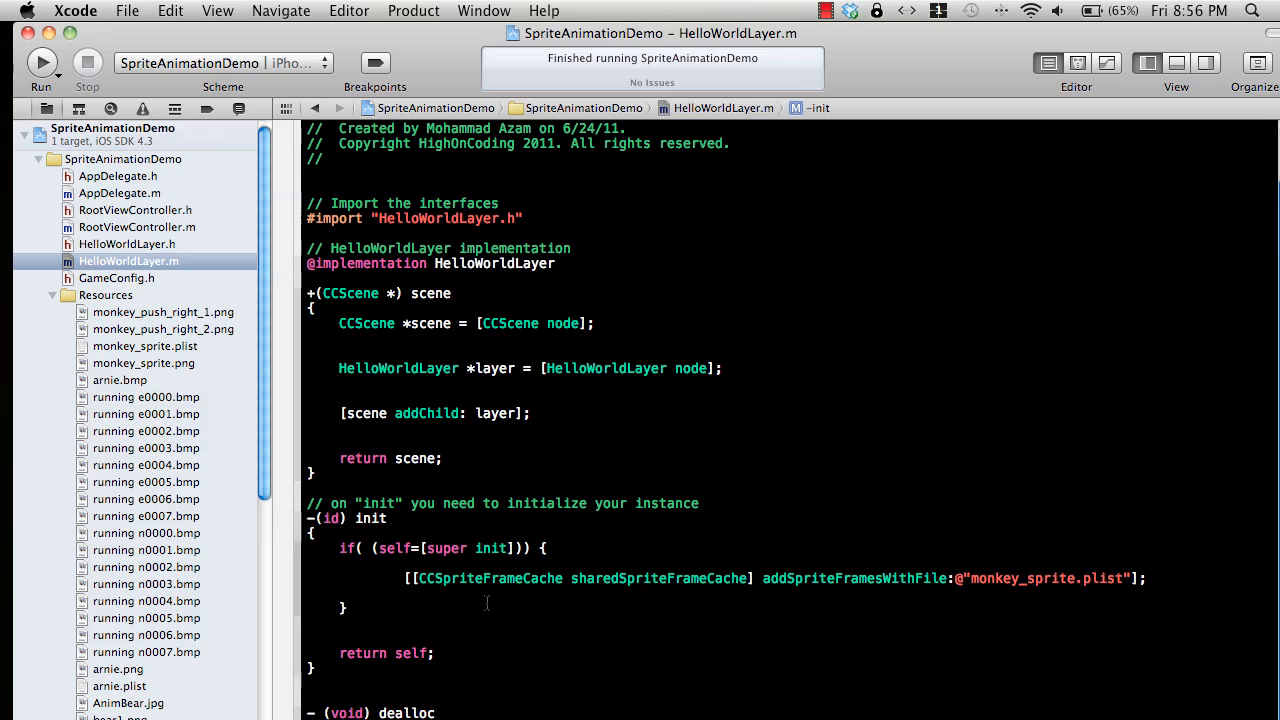
{"action": "double_click", "coordinate": [1022, 578]}
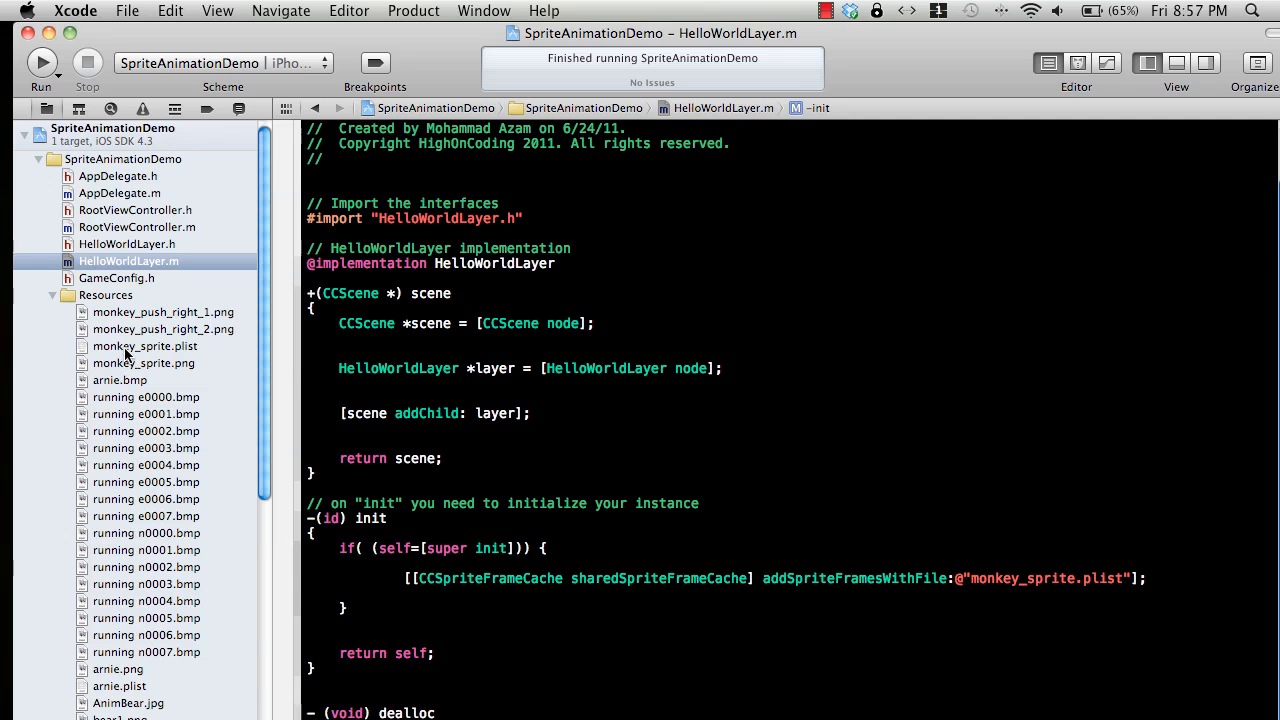
{"action": "left_click", "coordinate": [145, 346]}
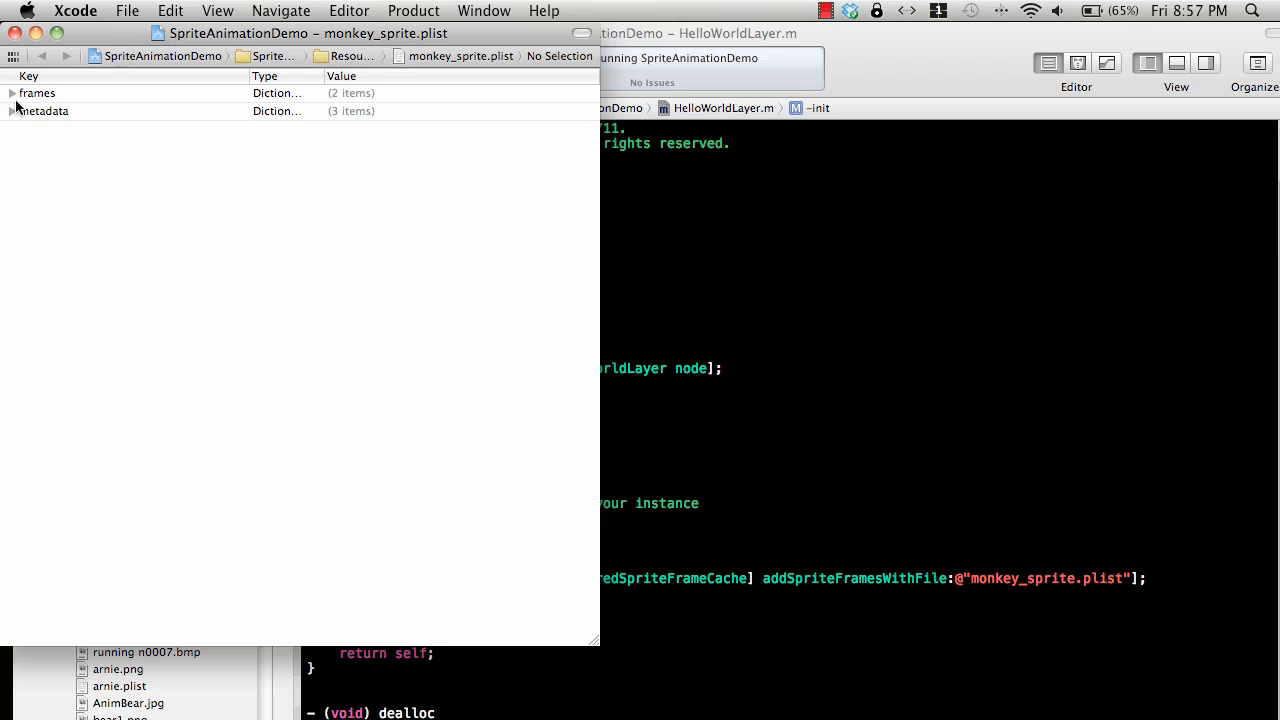
{"action": "left_click", "coordinate": [11, 93]}
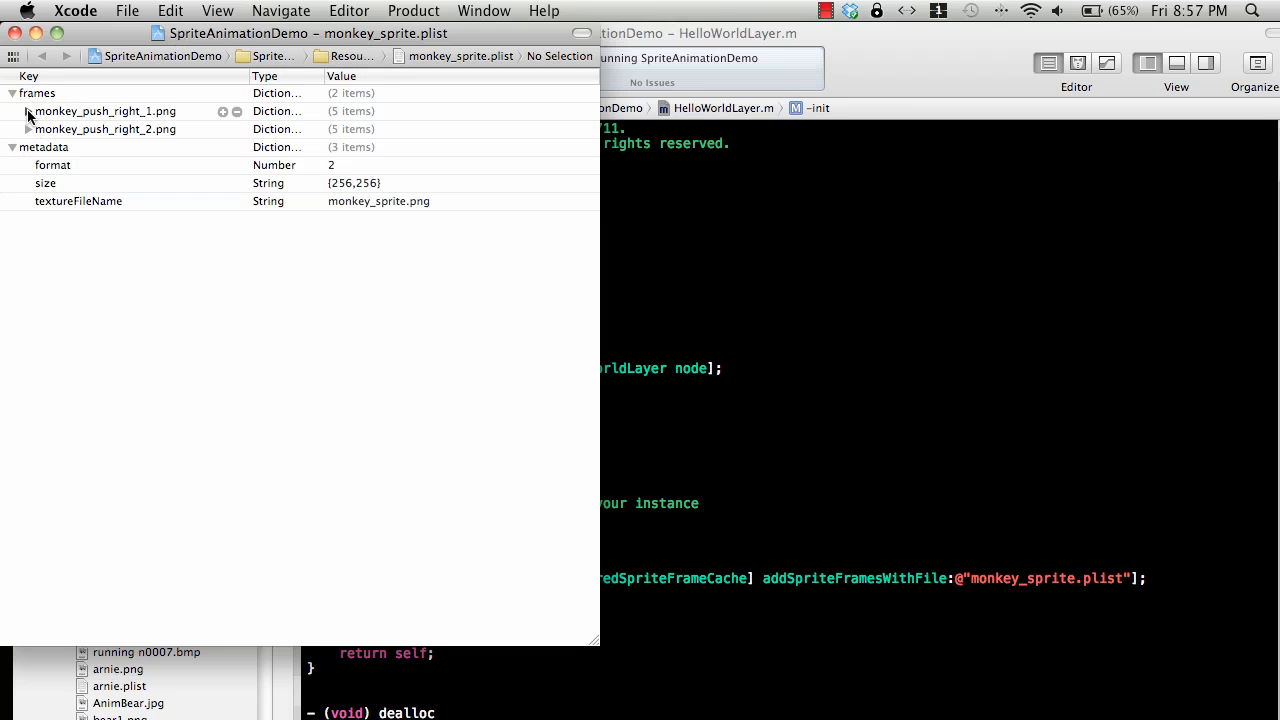
{"action": "left_click", "coordinate": [29, 111]}
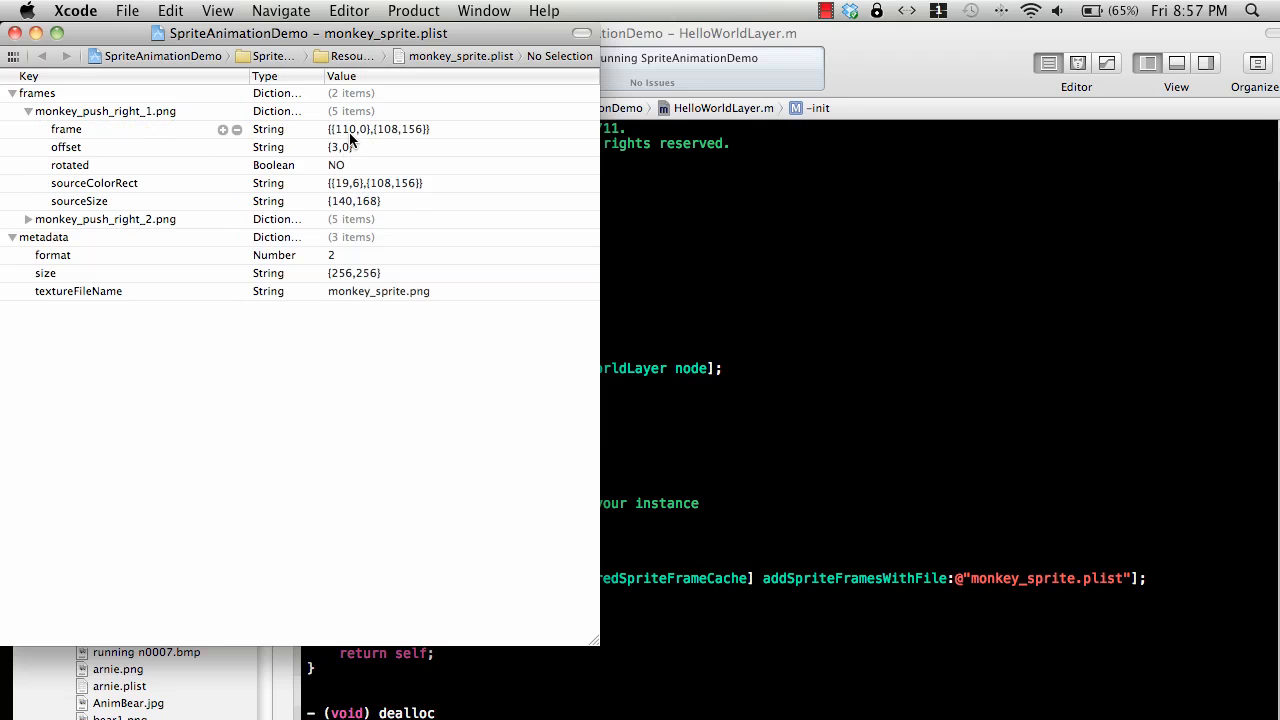
{"action": "mouse_move", "coordinate": [372, 205]}
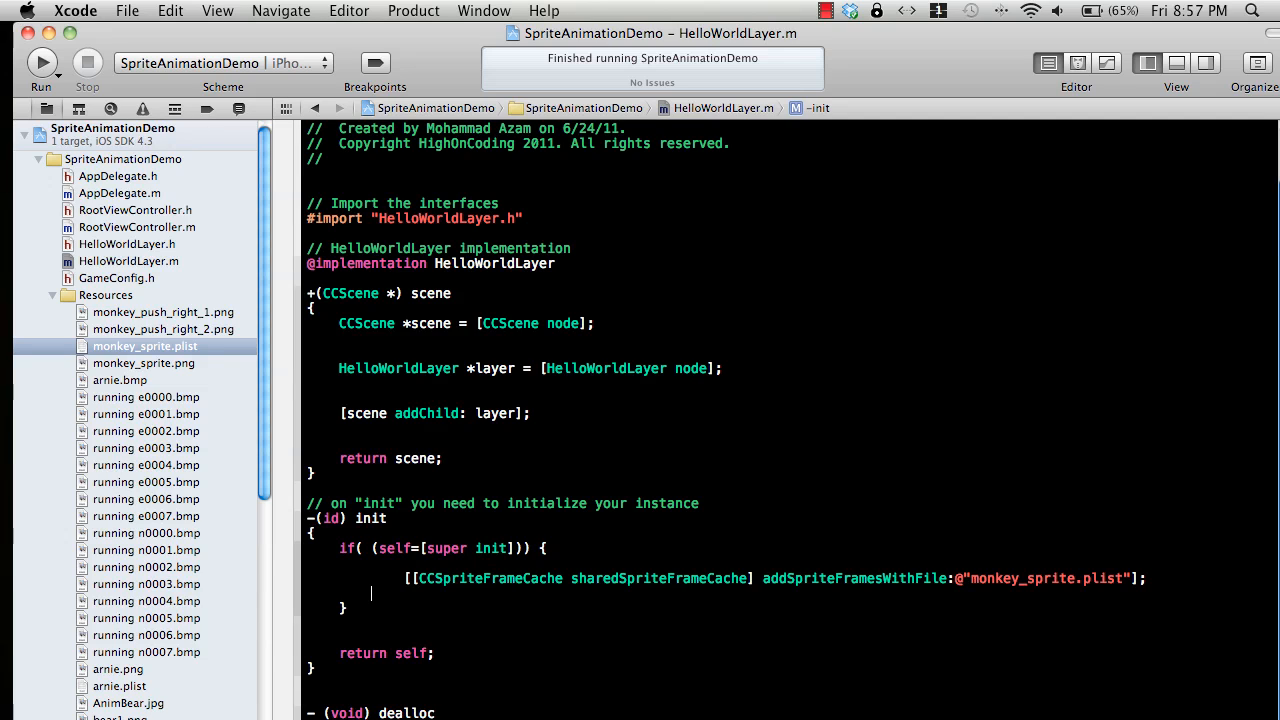
Add CCSpriteBatchNode *spriteSheet from monkey_sprite.png below the frame-cache line.
{"action": "left_click", "coordinate": [87, 10]}
{"action": "type", "text": "CCSpriteBatchNode *spriteSheet = [CCSpriteBatchNode batchNodeWithFile:@\"monkey_sprite.png\"];"}
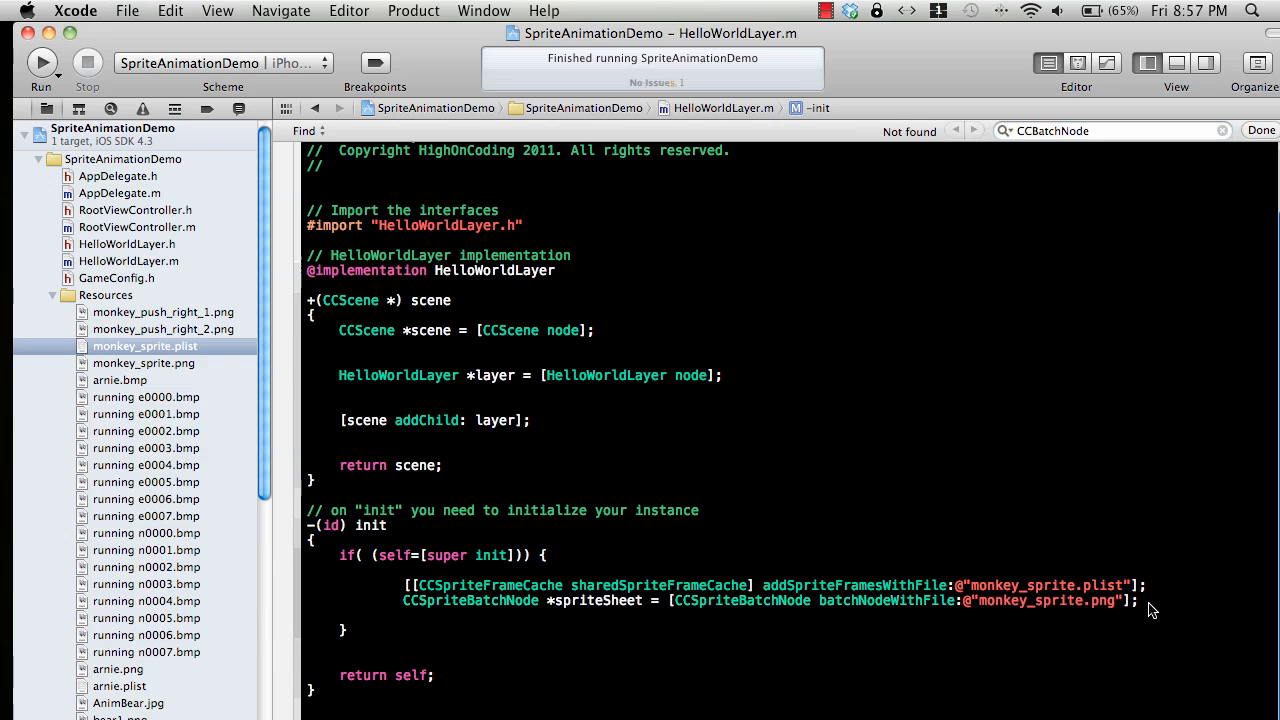
{"action": "scroll", "scroll_direction": "up", "scroll_amount": 3}
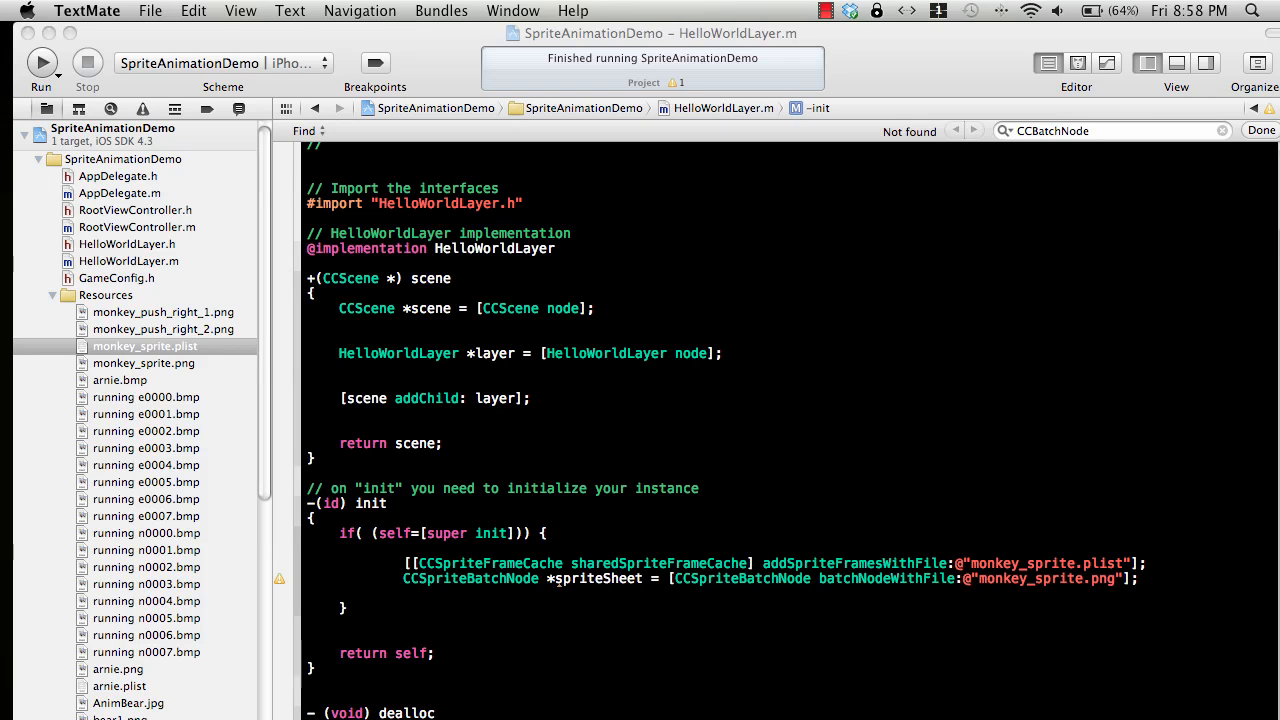
{"action": "mouse_move", "coordinate": [390, 573]}
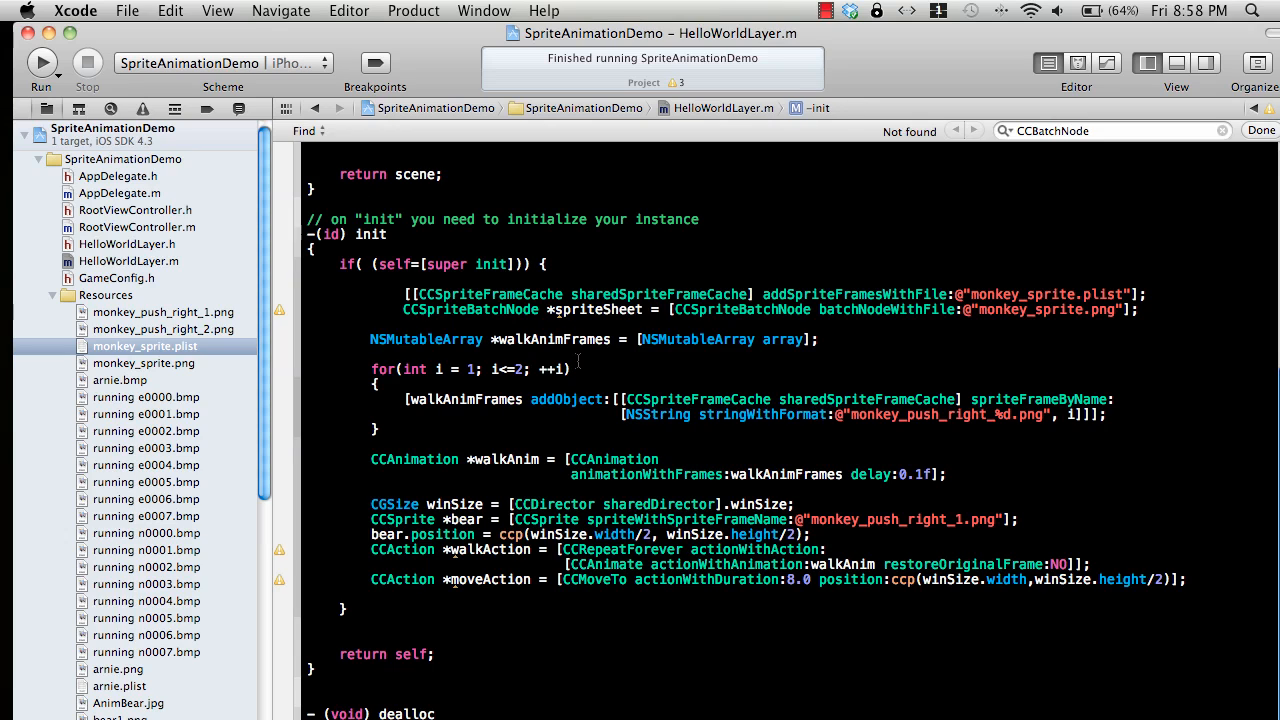
Paste the walkAnimFrames loop, CCAnimation, sprite creation and CCRepeatForever/CCMoveTo actions into init.
{"action": "double_click", "coordinate": [553, 339]}
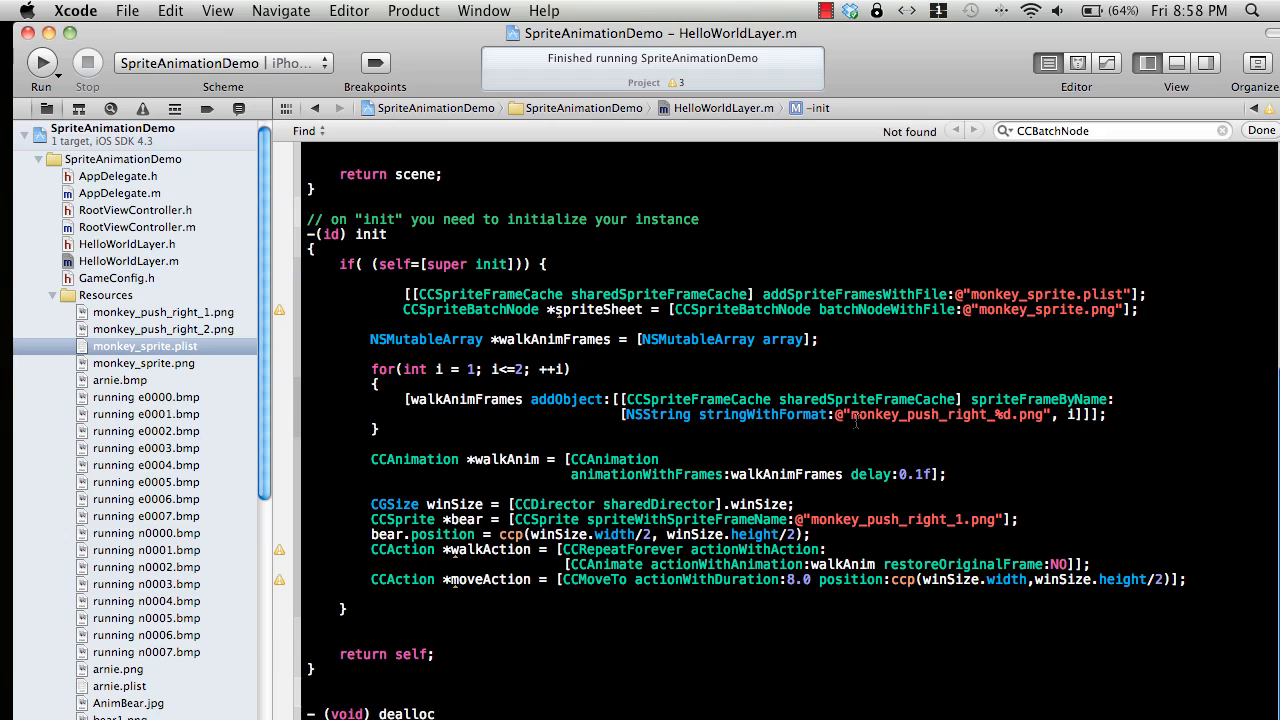
{"action": "double_click", "coordinate": [905, 414]}
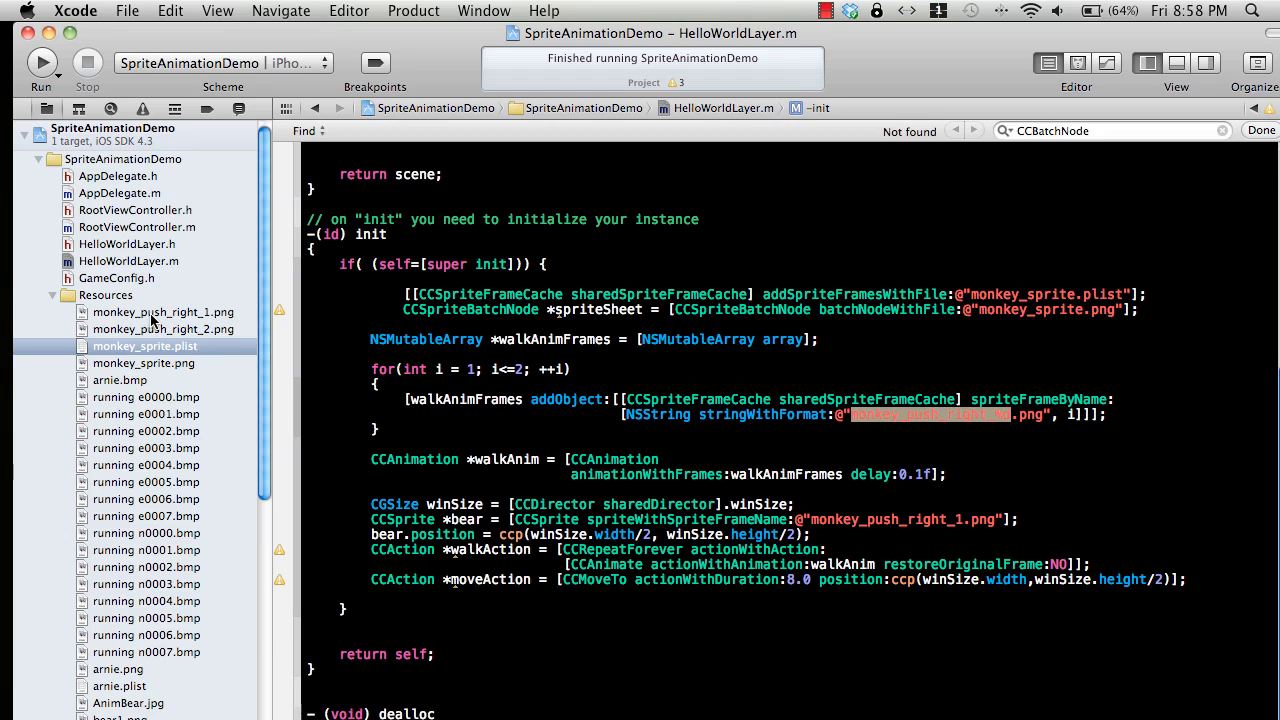
{"action": "mouse_move", "coordinate": [212, 328]}
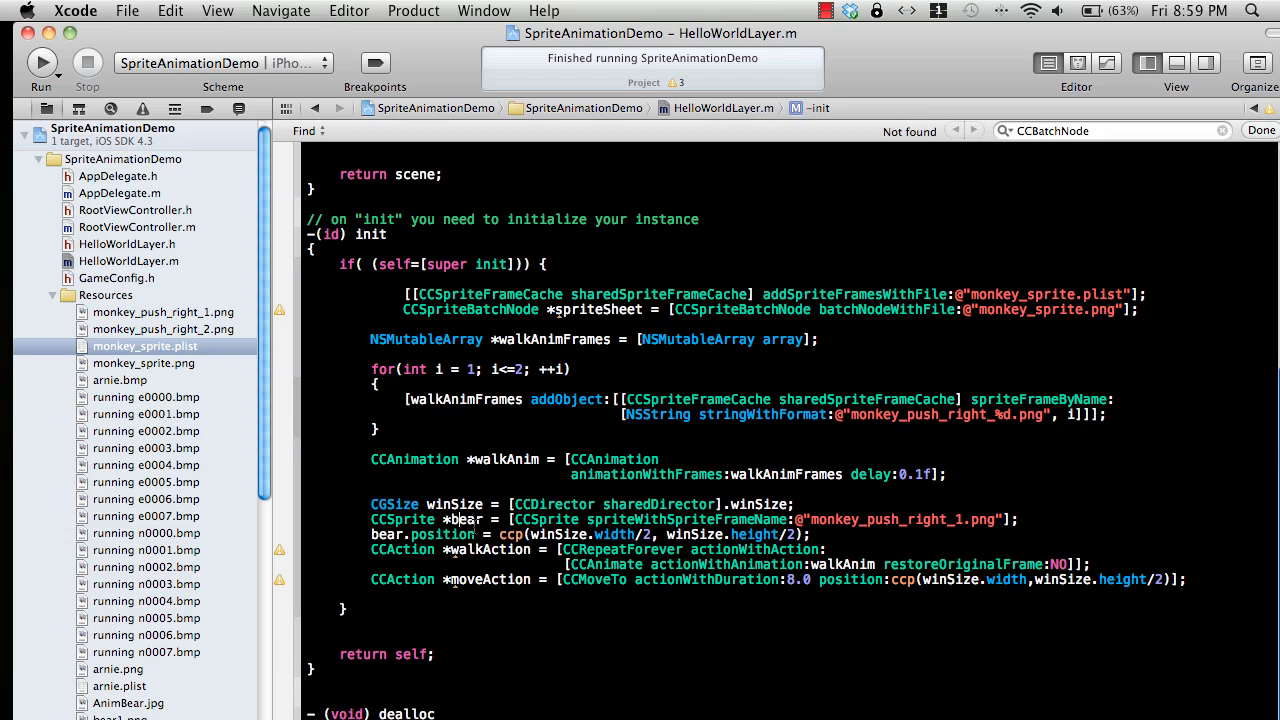
Change 'bear' to 'monkey' in the CCSprite declaration and bear.position.
{"action": "double_click", "coordinate": [464, 519]}
{"action": "type", "text": "monkey"}
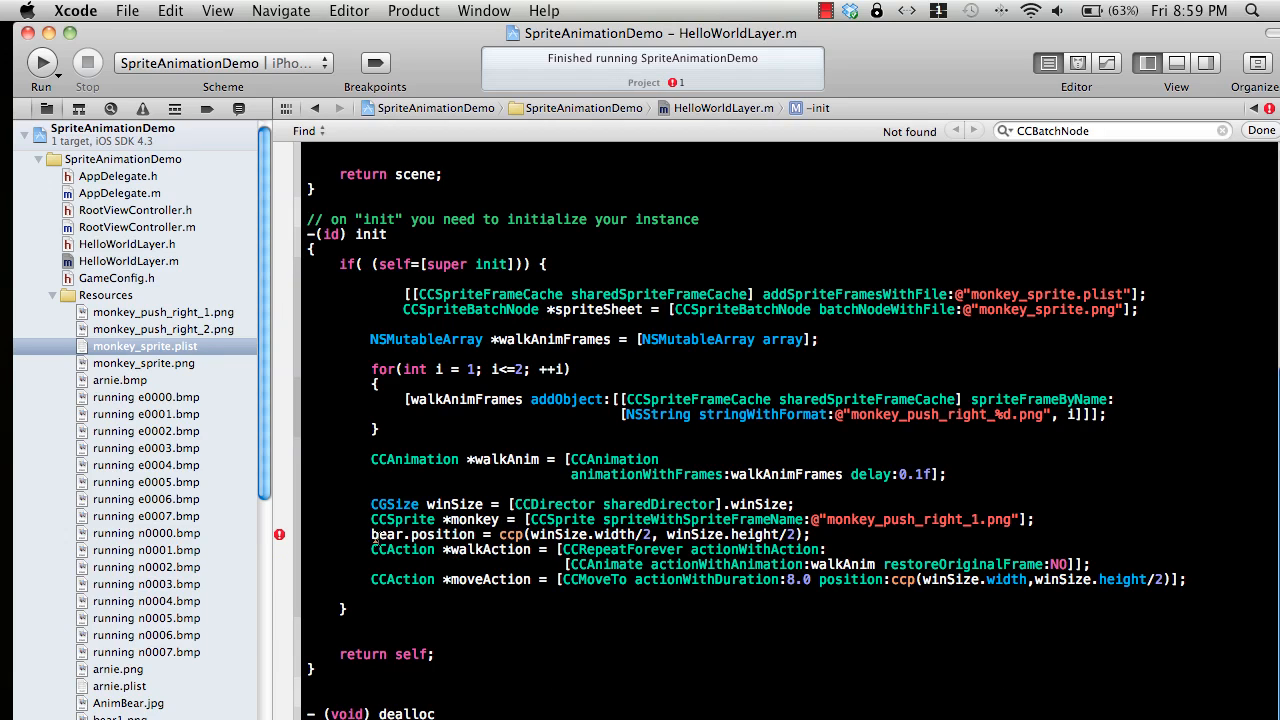
{"action": "double_click", "coordinate": [384, 534]}
{"action": "type", "text": "monkey"}
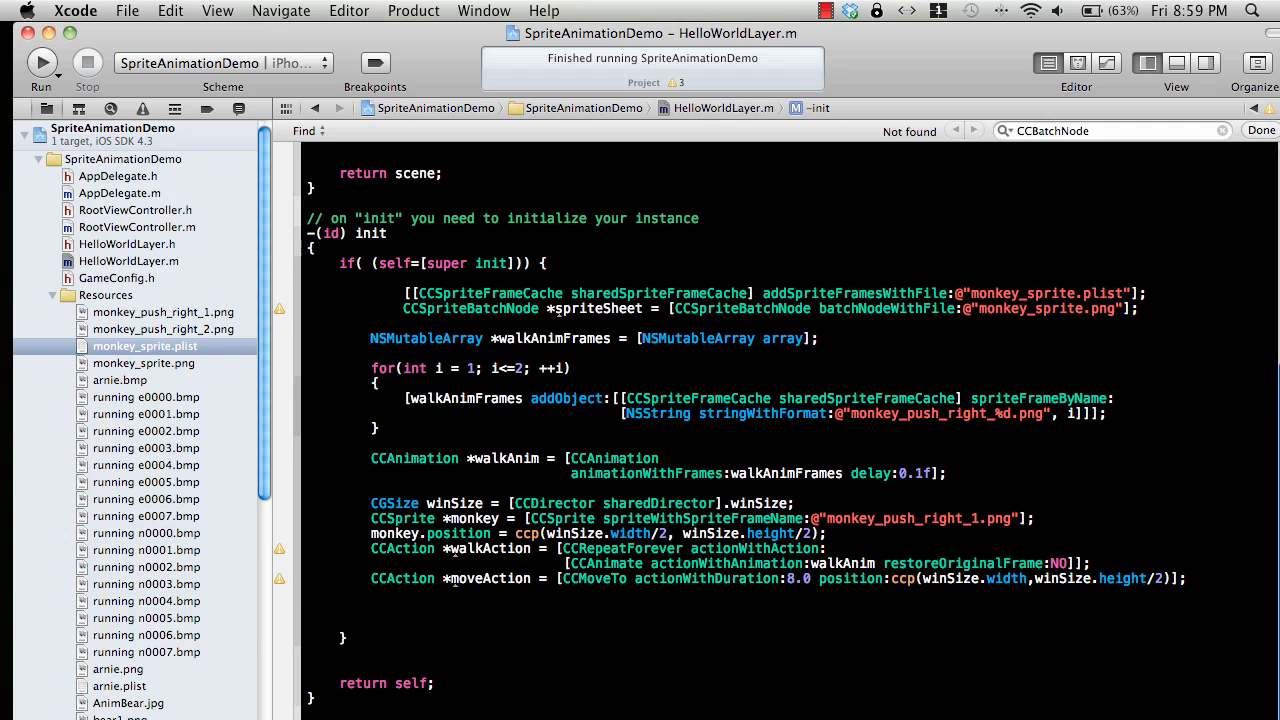
Type [monkey runAction:walkAction], [spriteSheet addChild:monkey] and [self addChild:spriteSheet] in init.
{"action": "type", "text": "["}
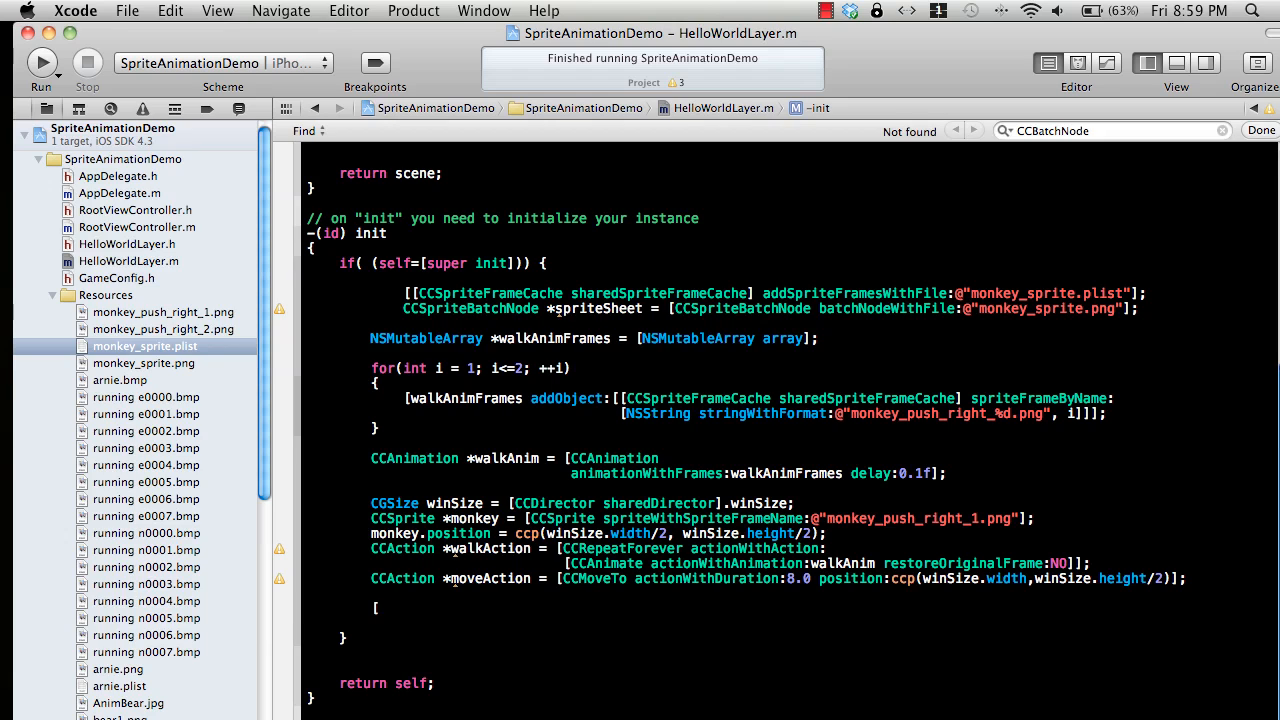
{"action": "type", "text": "monkey runAction:walkAction];"}
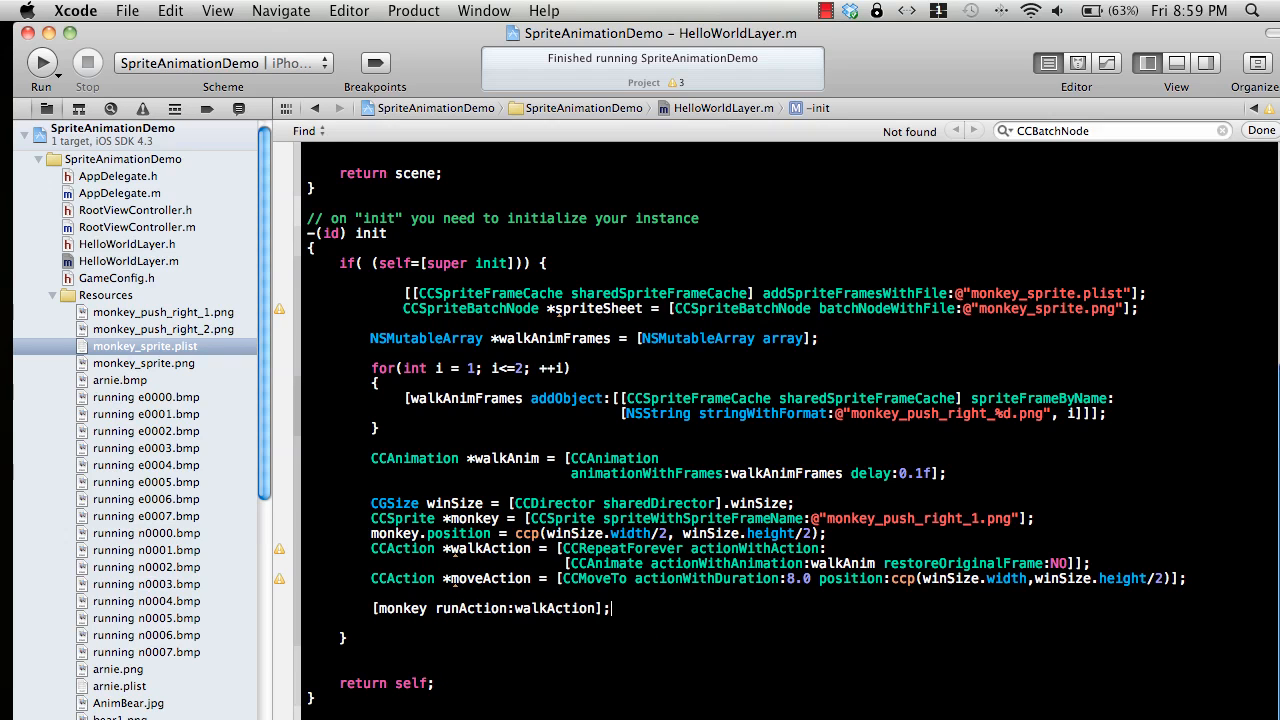
{"action": "type", "text": "[se"}
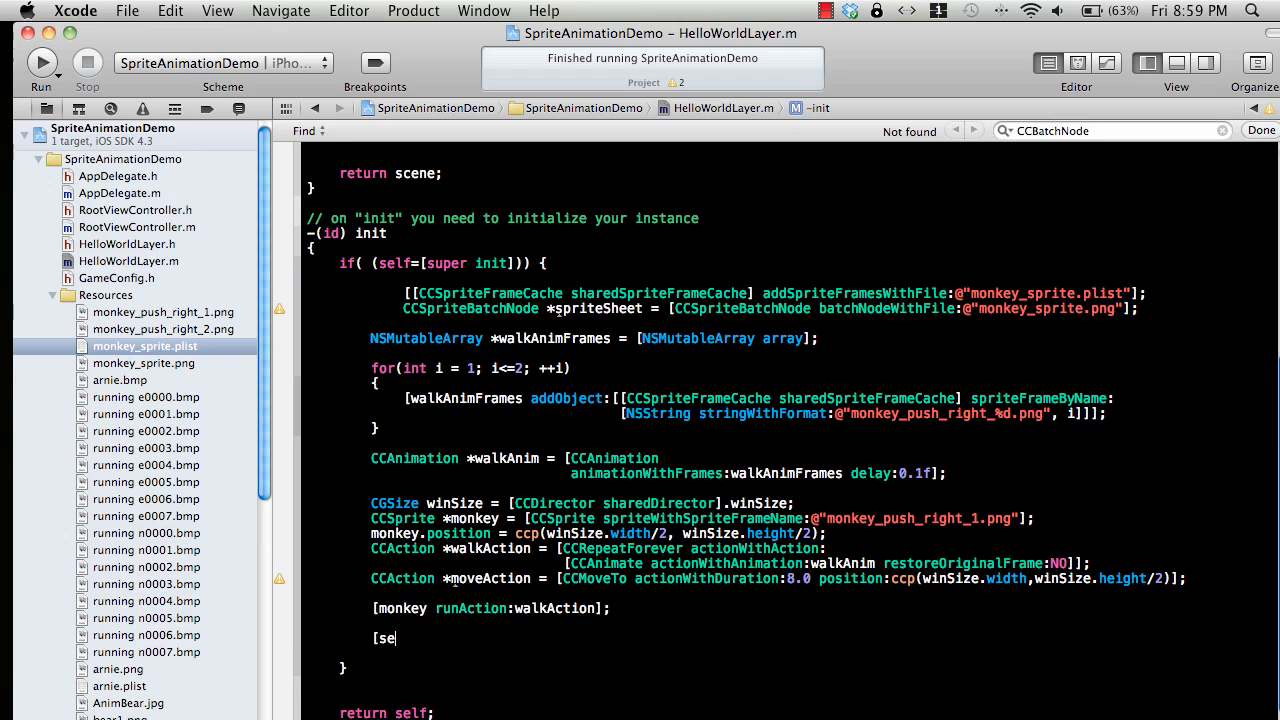
{"action": "type", "text": "lf"}
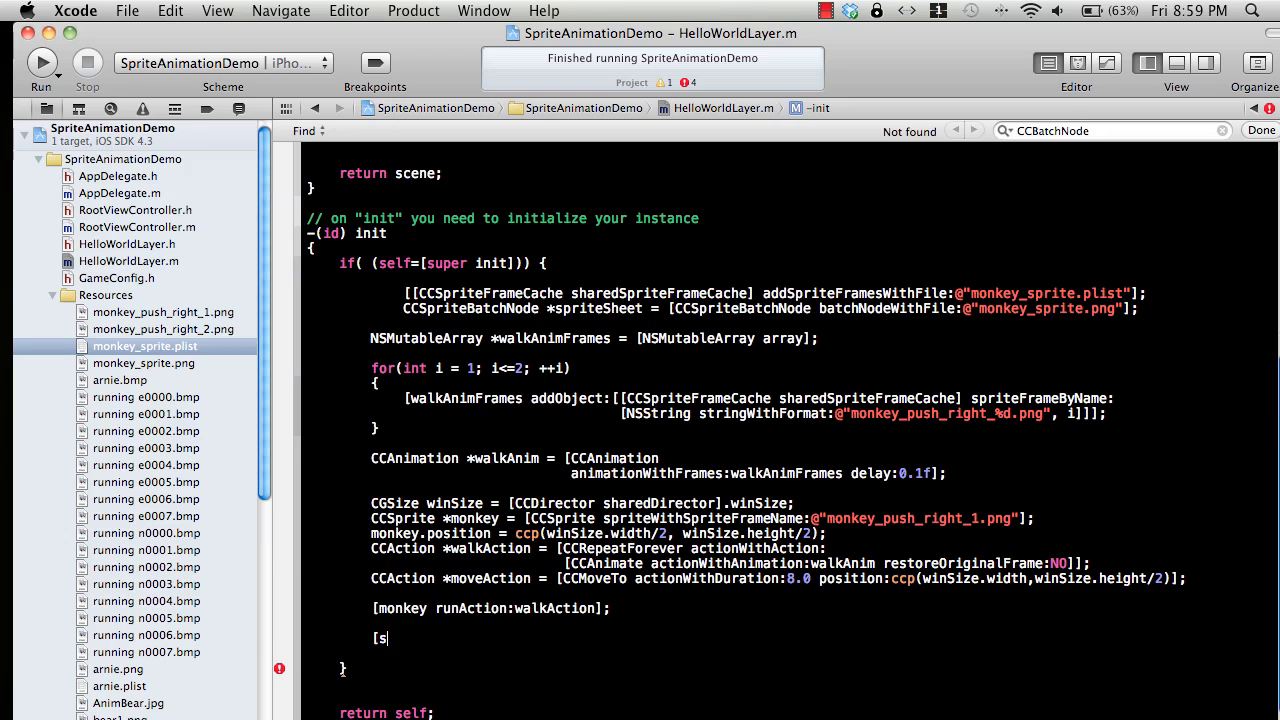
{"action": "key", "text": "Backspace"}
{"action": "type", "text": "priteSheet a"}
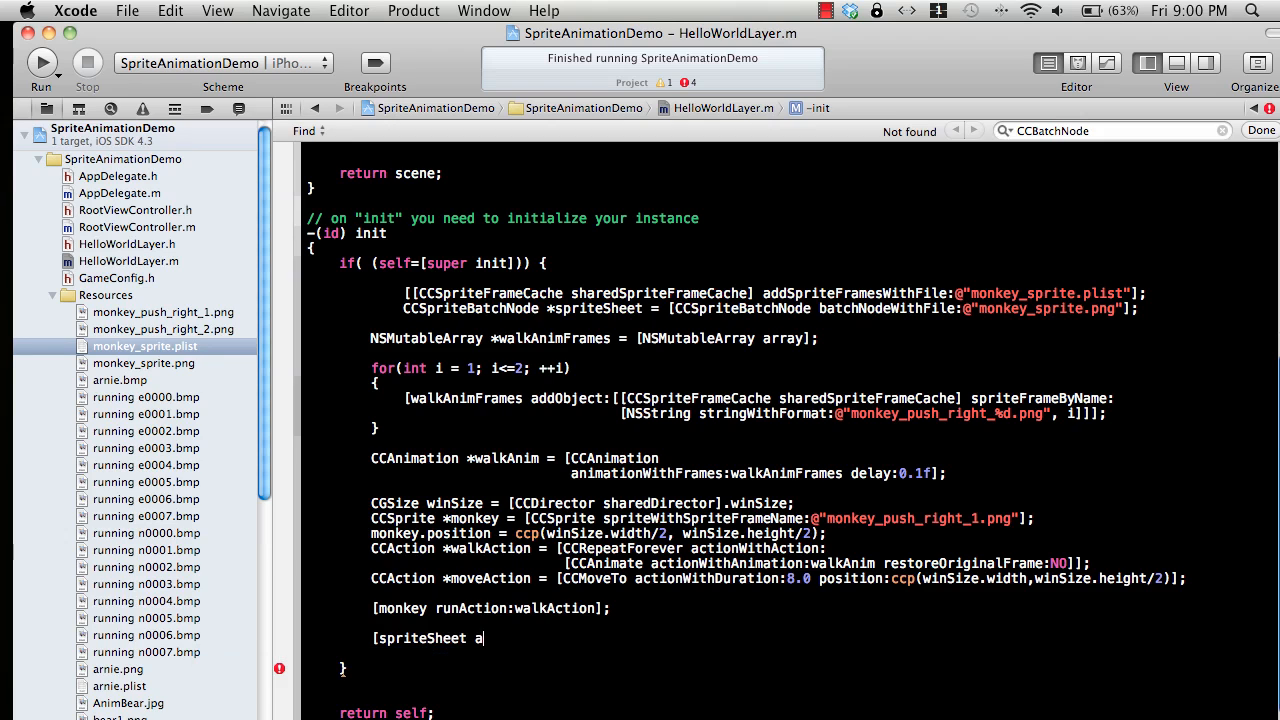
{"action": "type", "text": "ddChild:"}
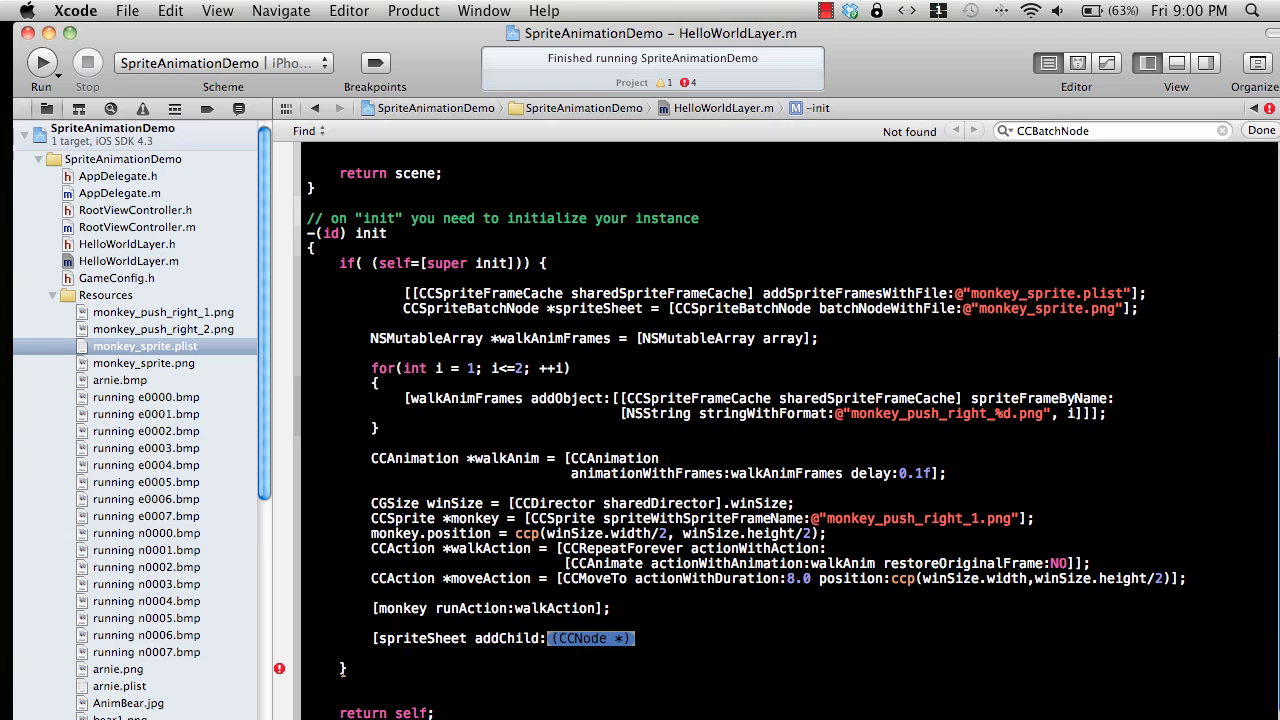
{"action": "type", "text": "monkey"}
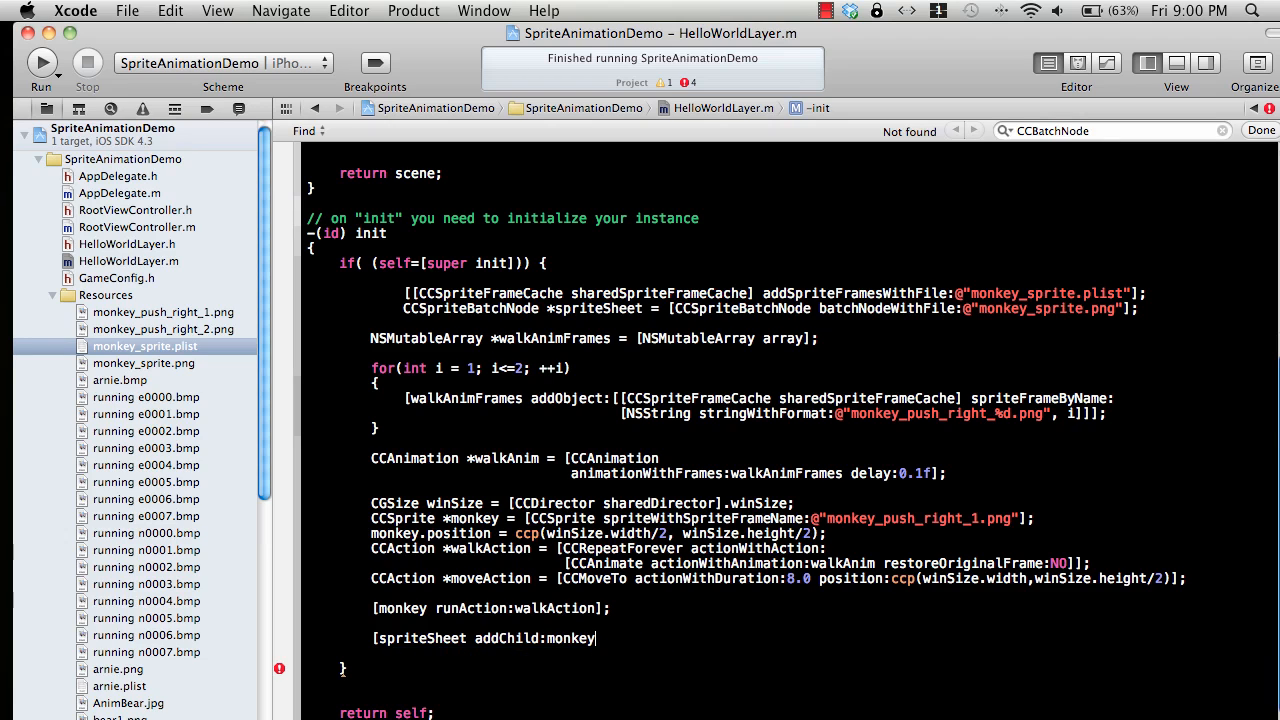
{"action": "type", "text": "];"}
{"action": "type", "text": "[self addChild:spriteSheet];"}
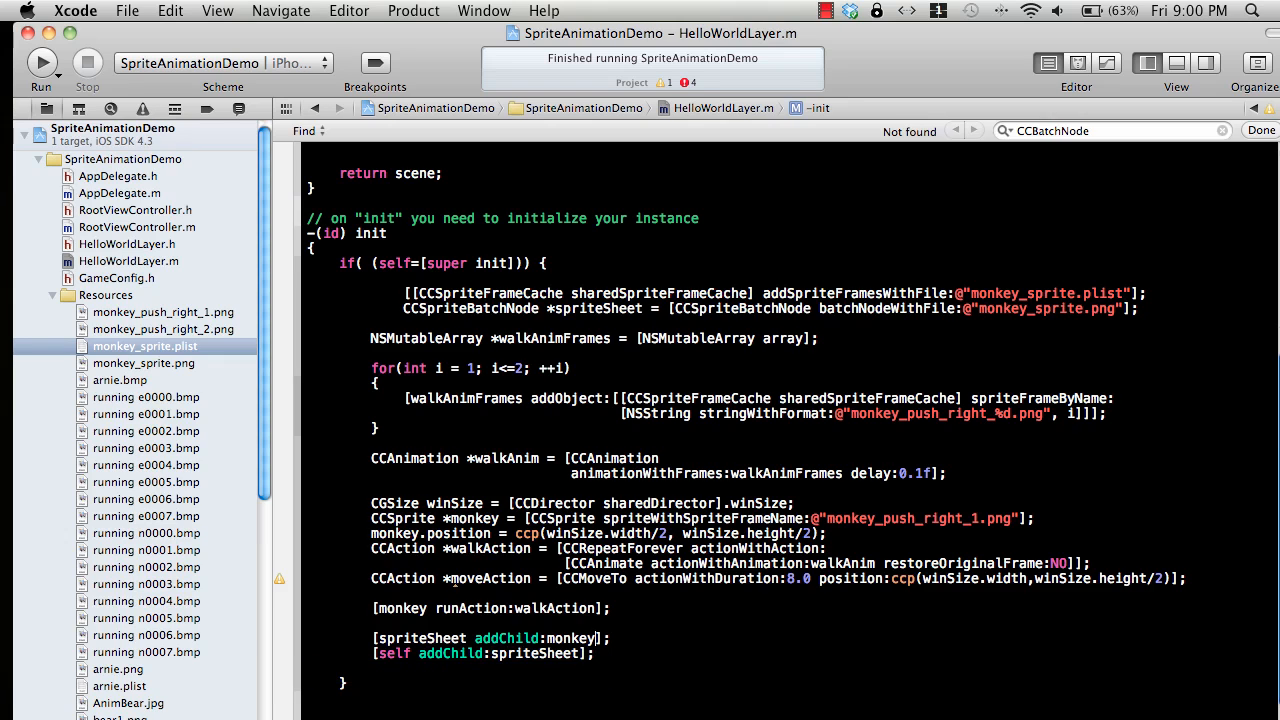
{"action": "left_click", "coordinate": [42, 62]}
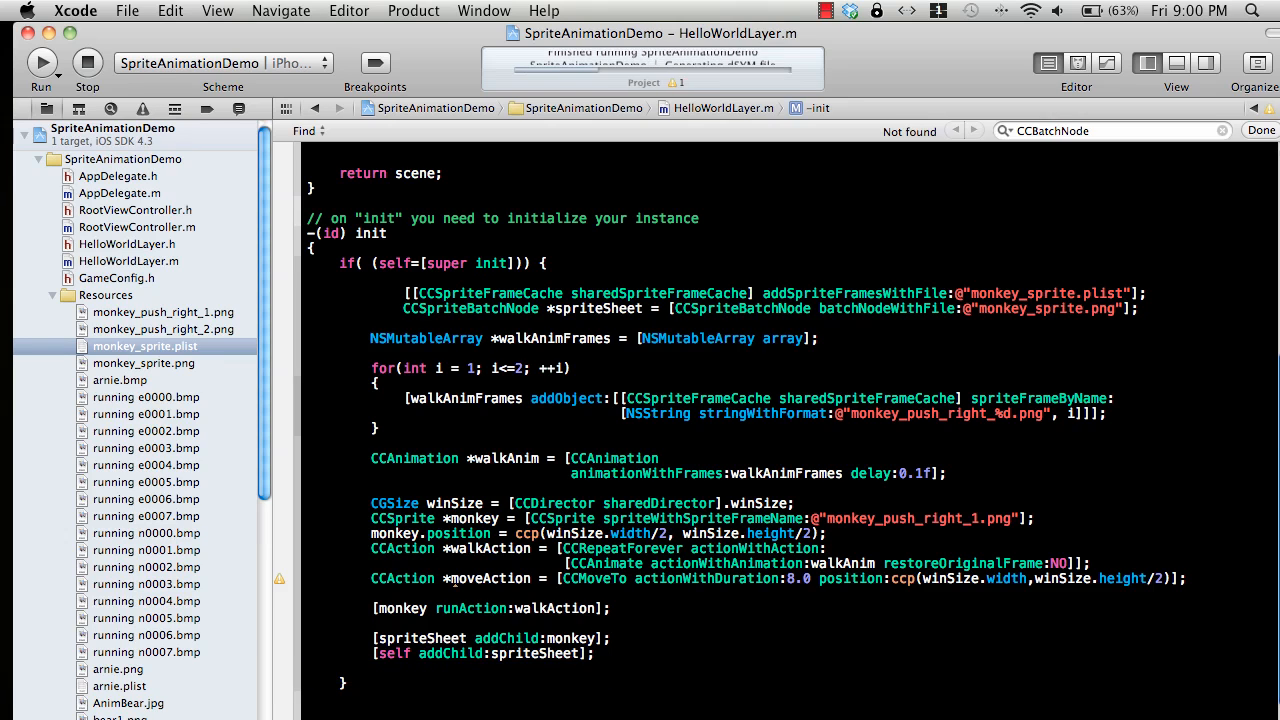
{"action": "left_click", "coordinate": [41, 62]}
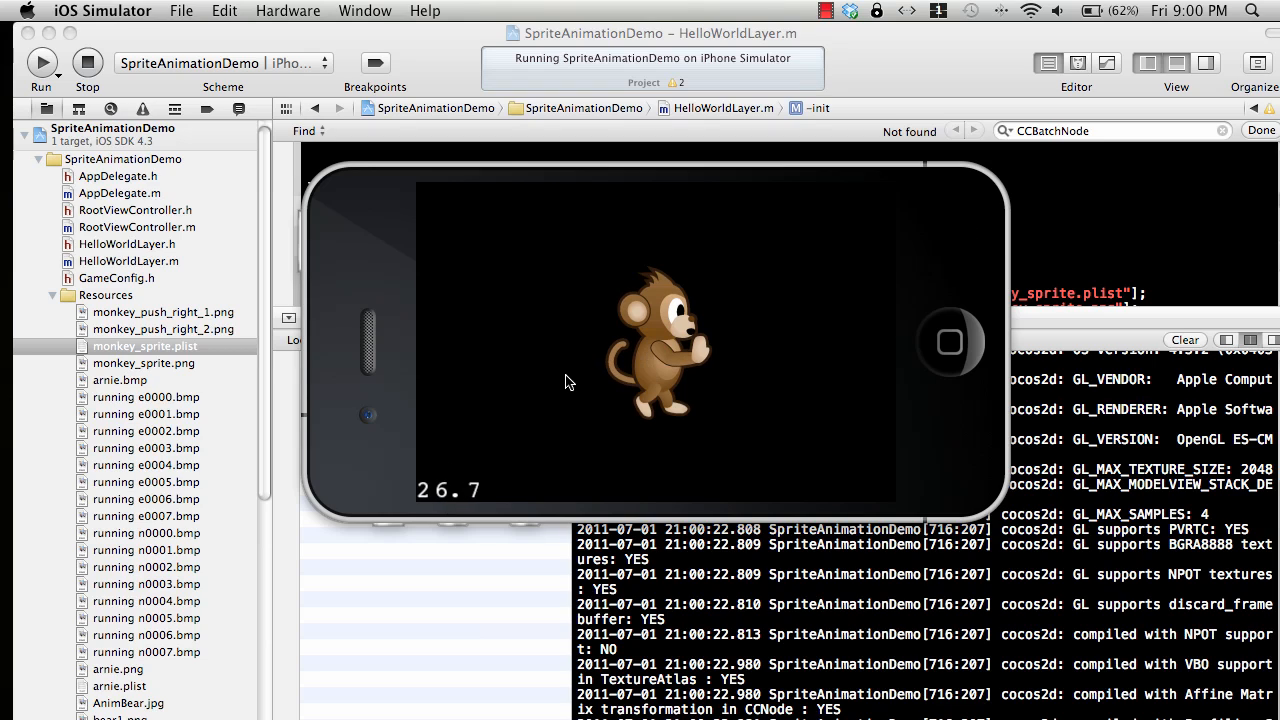
{"action": "mouse_move", "coordinate": [765, 315]}
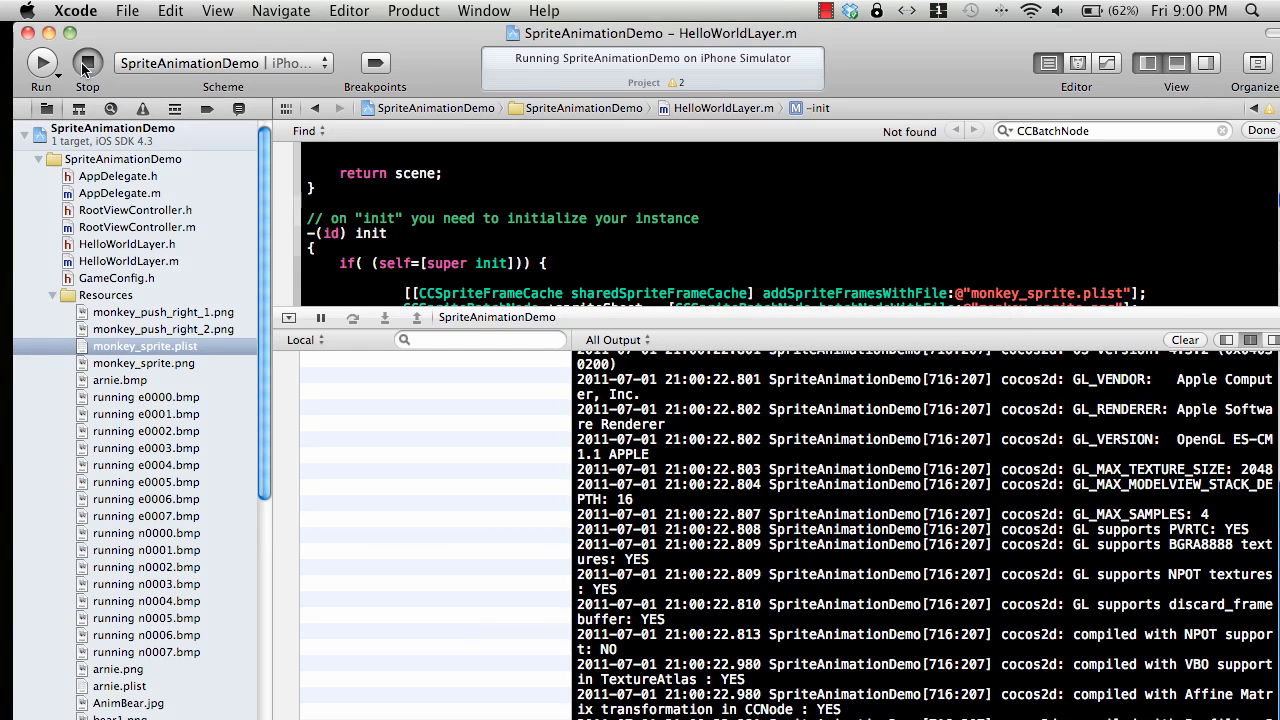
{"action": "left_click", "coordinate": [87, 62]}
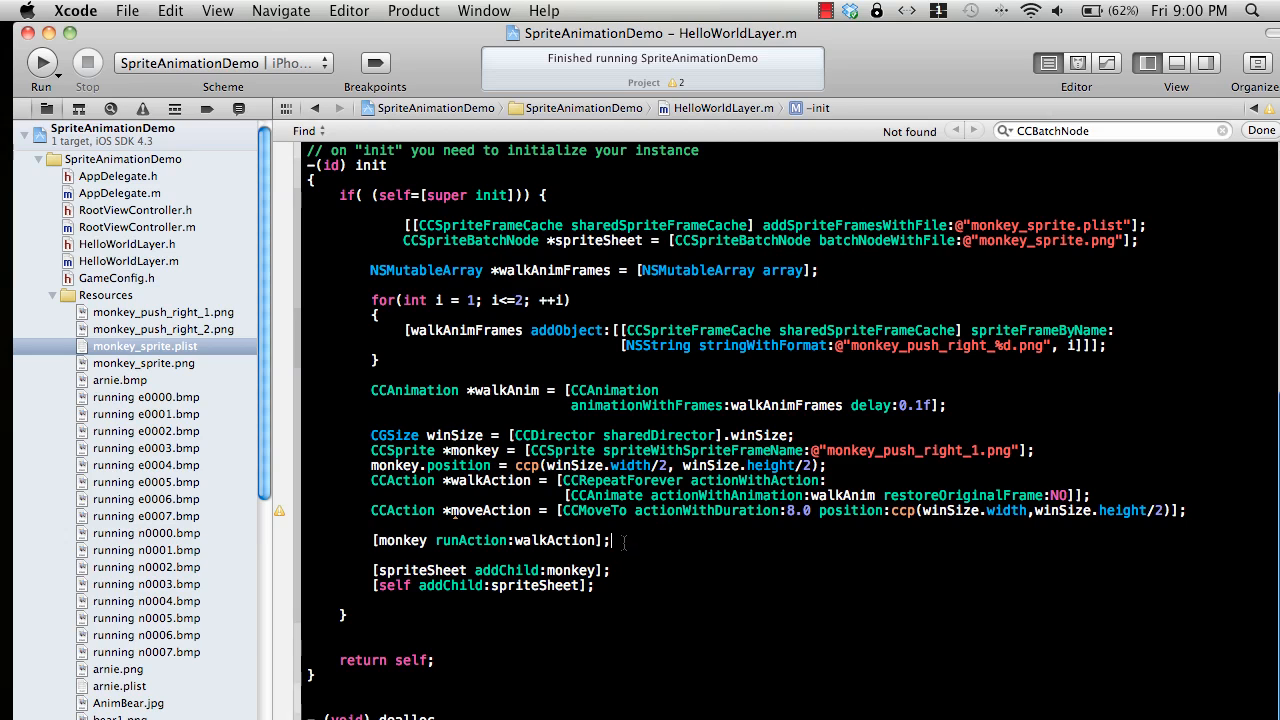
Add [monkey runAction:moveAction]; then stop the simulator test run.
{"action": "type", "text": "[mo"}
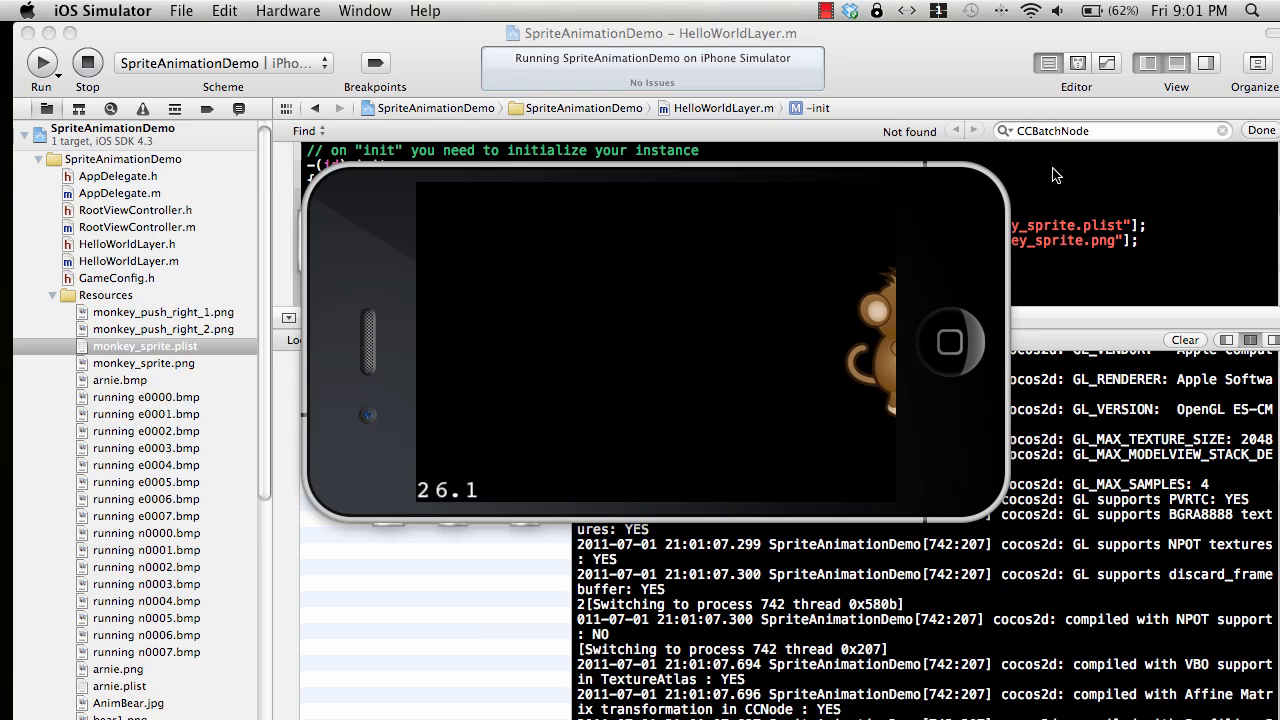
{"action": "left_click", "coordinate": [87, 62]}
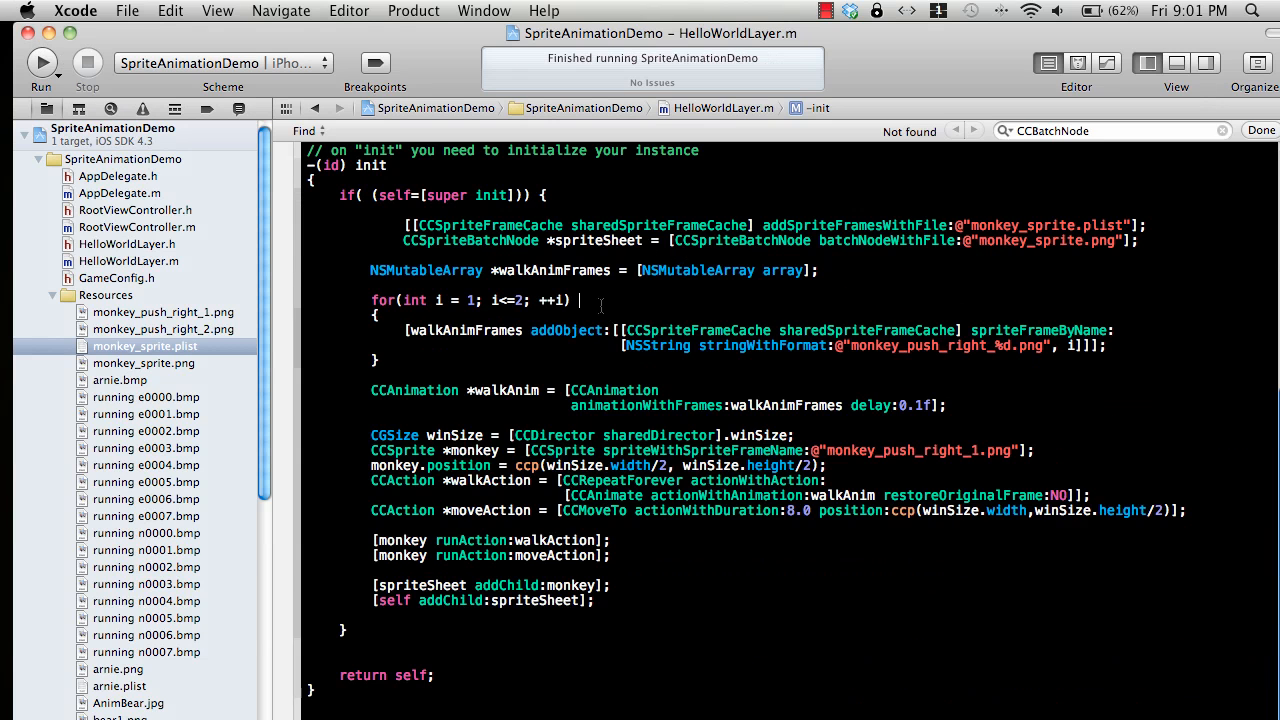
{"action": "scroll", "scroll_direction": "up", "scroll_amount": 3}
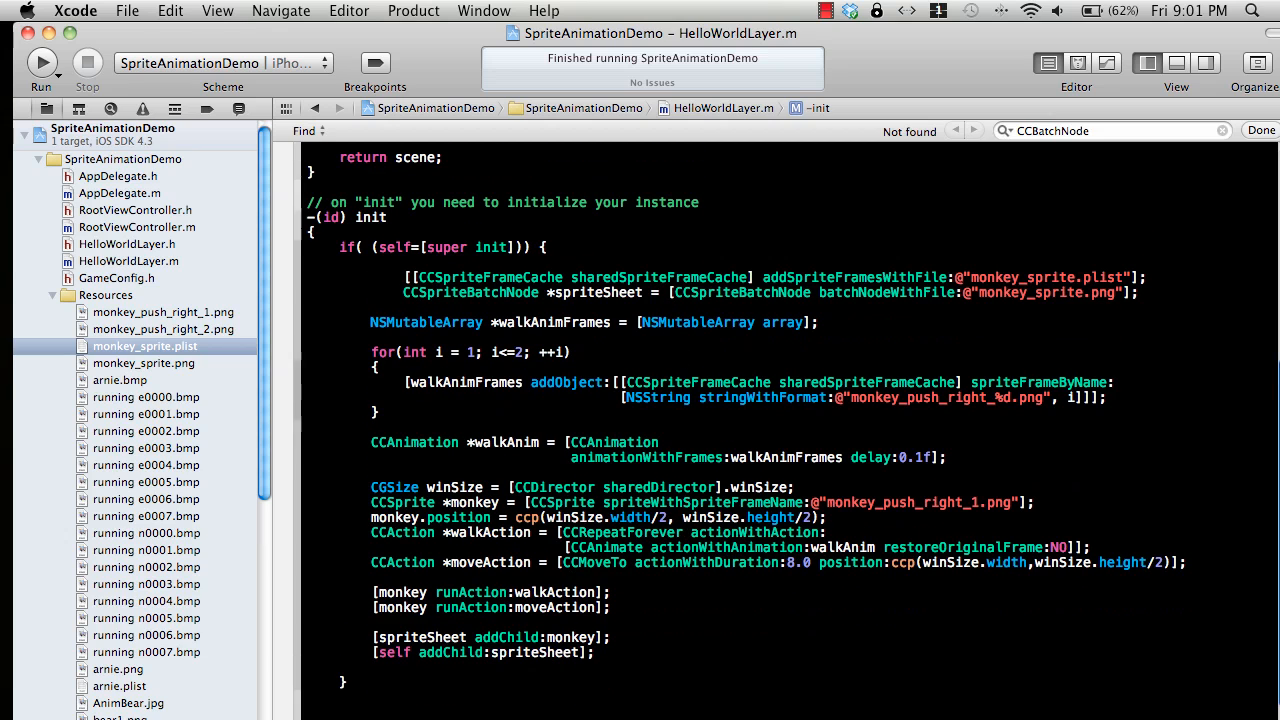
Search Google in Chrome for 'raywenderlich sprite animation'.
{"action": "left_click", "coordinate": [817, 690]}
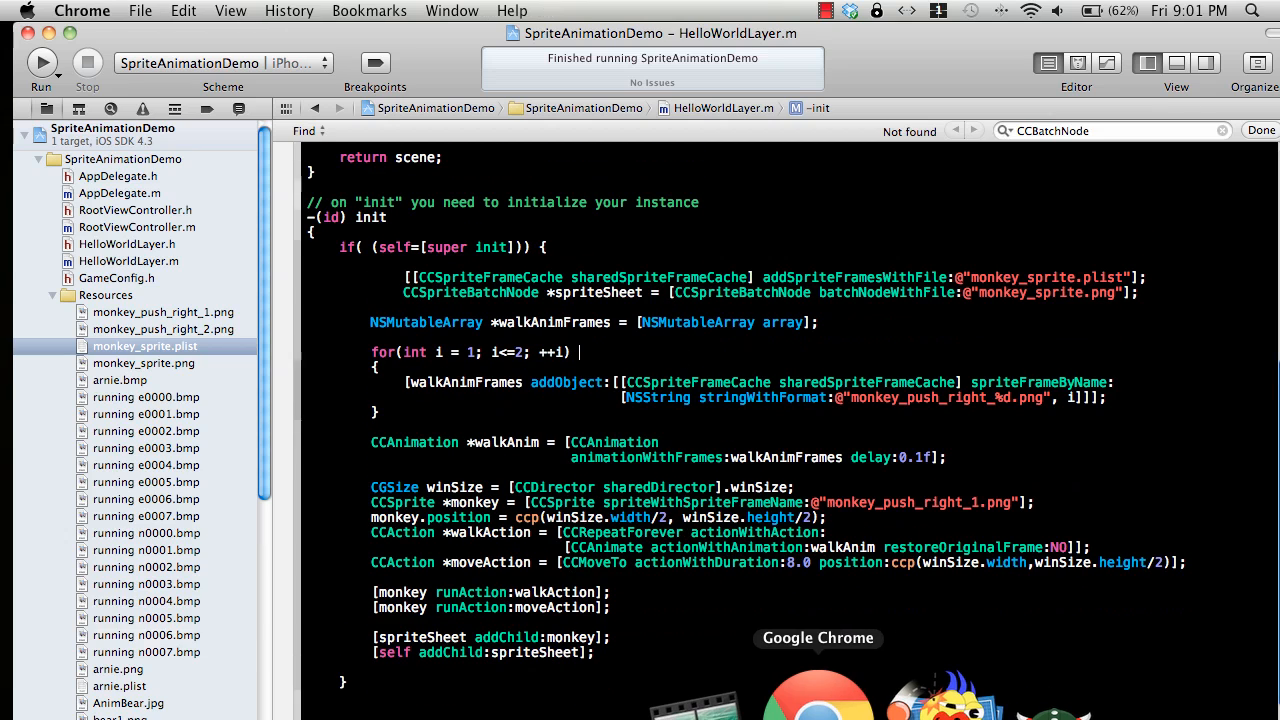
{"action": "left_click", "coordinate": [818, 690]}
{"action": "type", "text": "ray"}
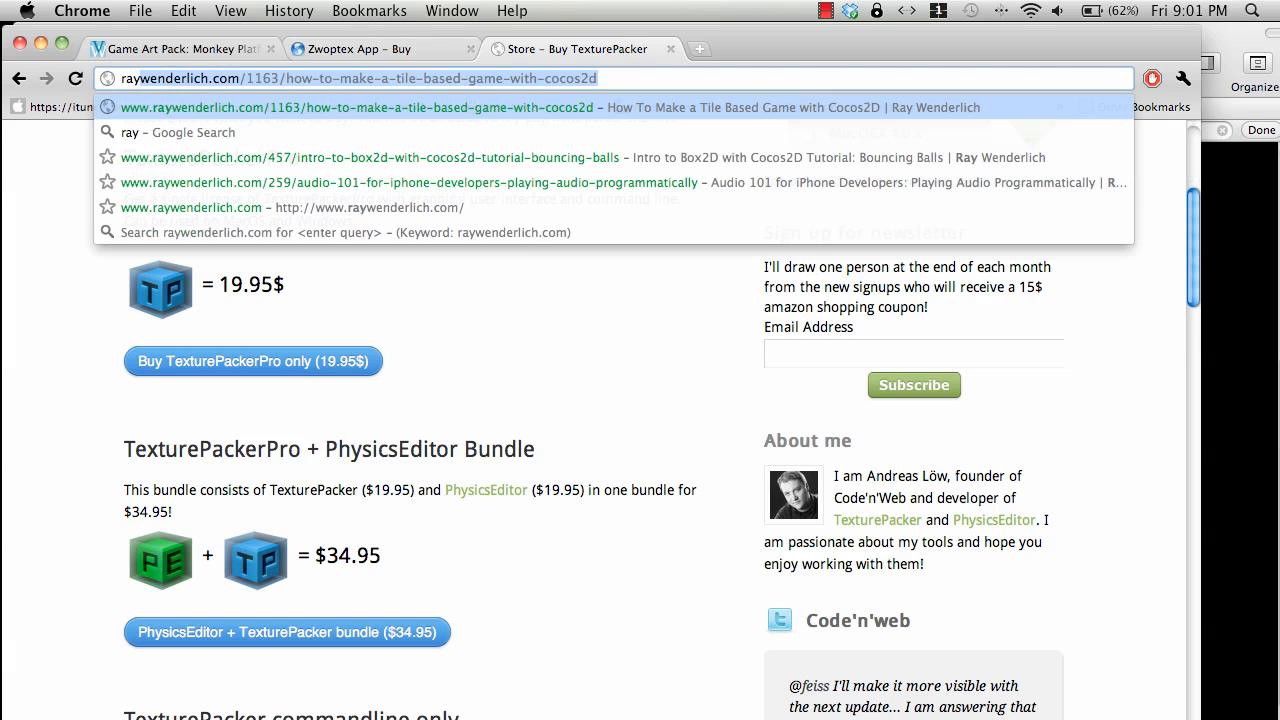
{"action": "key", "text": "Backspace"}
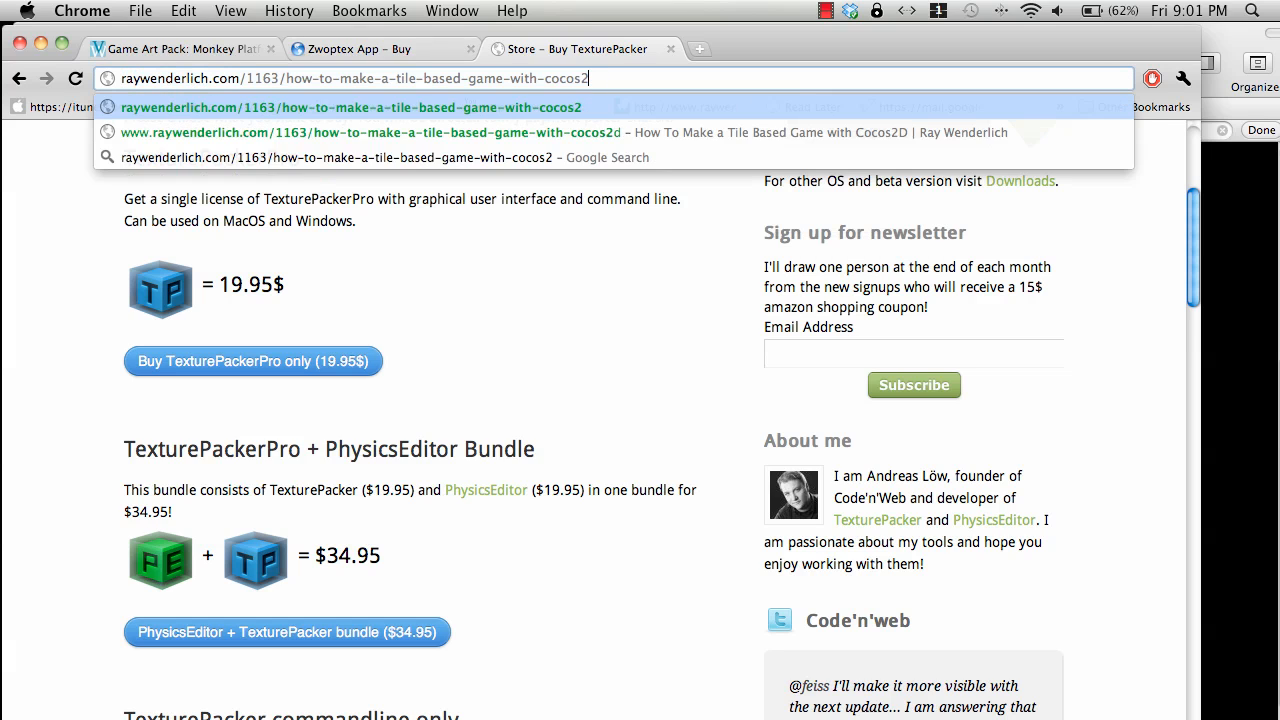
{"action": "key", "text": "backspace"}
{"action": "type", "text": "raywenderlich spr"}
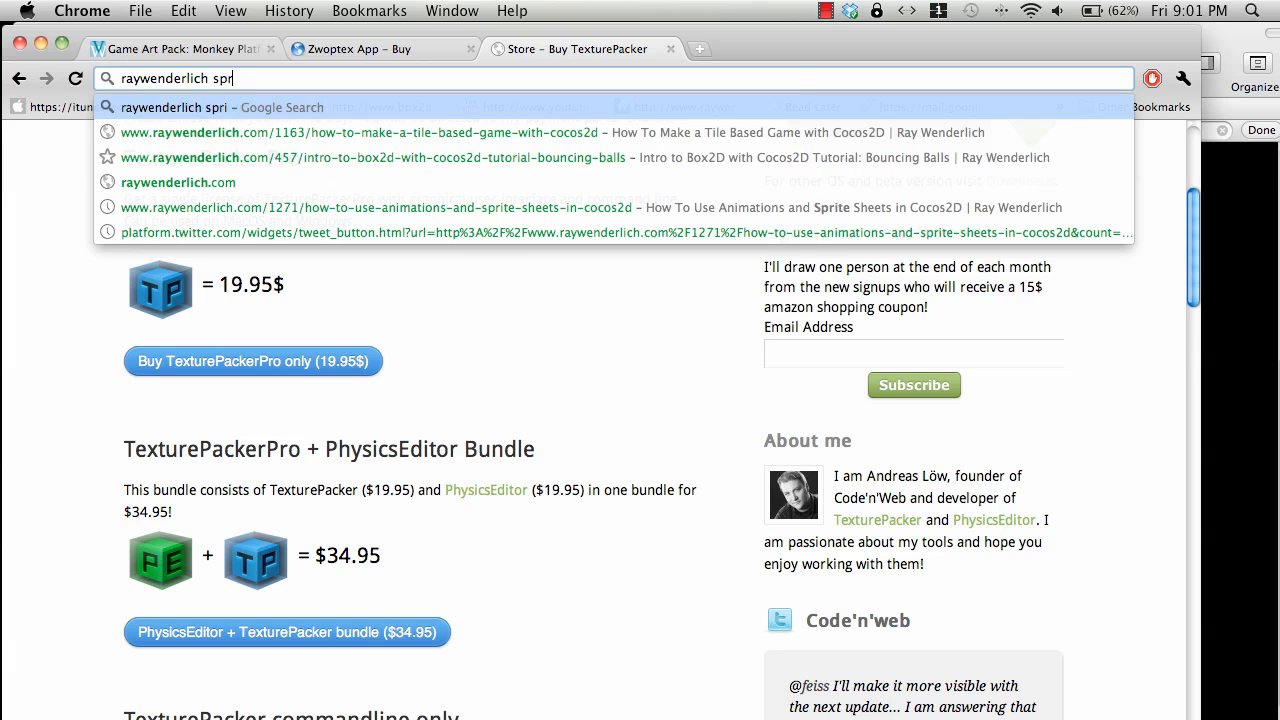
{"action": "type", "text": "ite ani"}
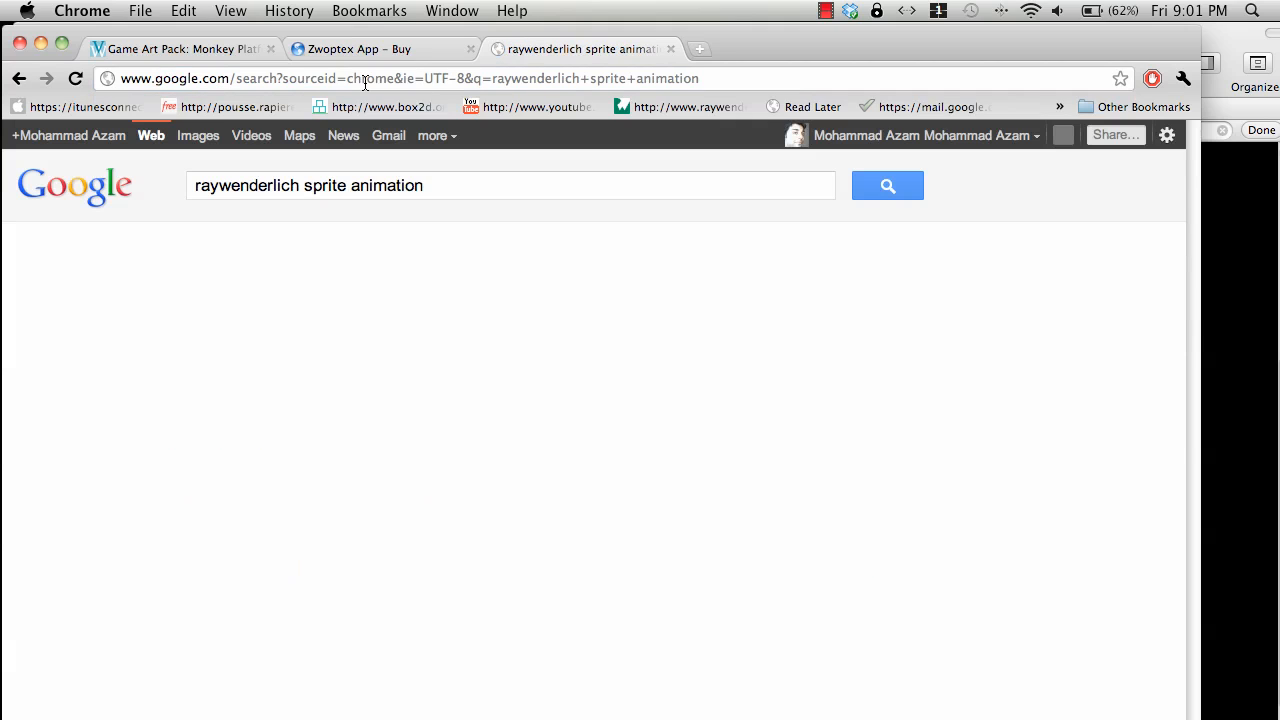
{"action": "left_click", "coordinate": [887, 185]}
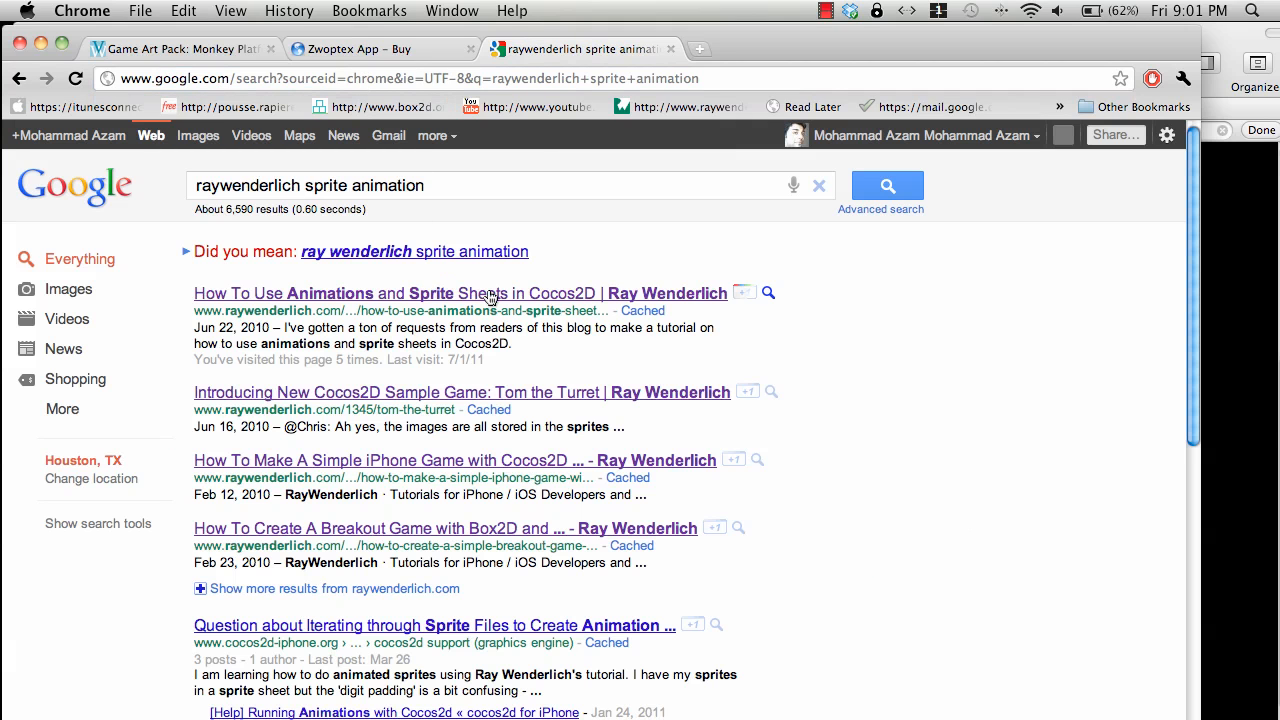
Open the first result and scroll down to the Zwoptex export steps.
{"action": "left_click", "coordinate": [460, 293]}
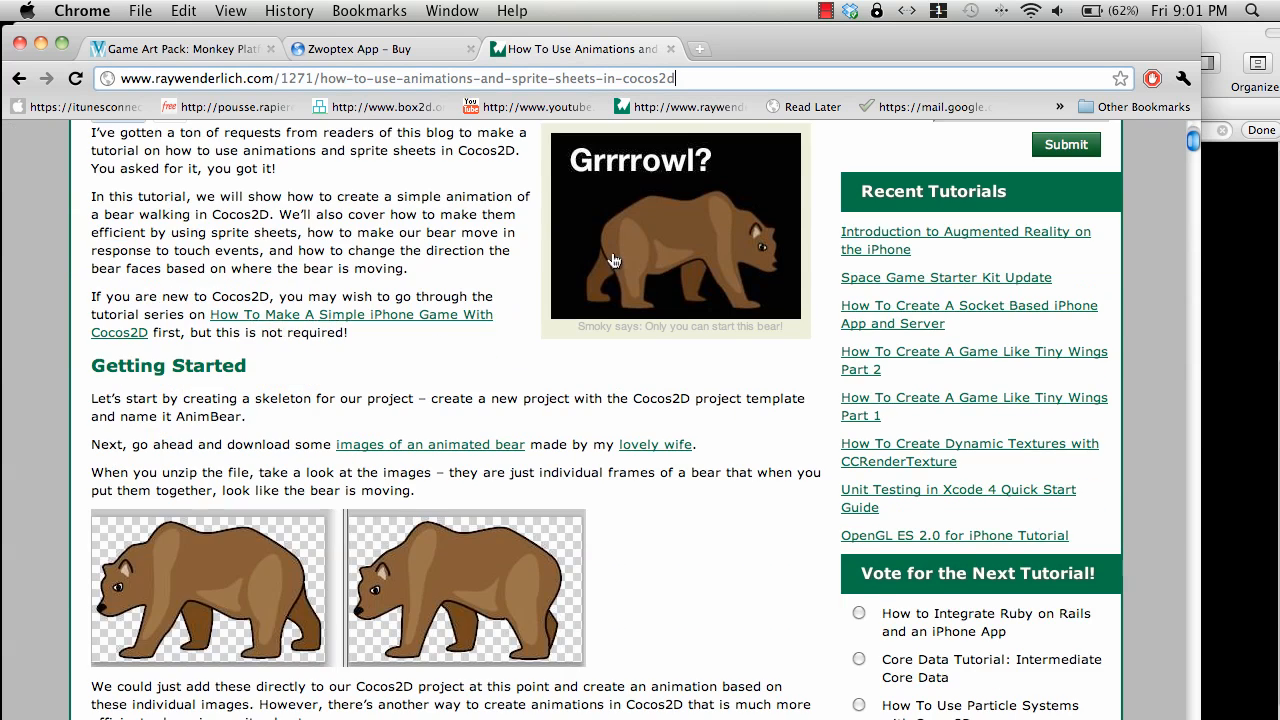
{"action": "scroll", "scroll_direction": "down", "scroll_amount": 3}
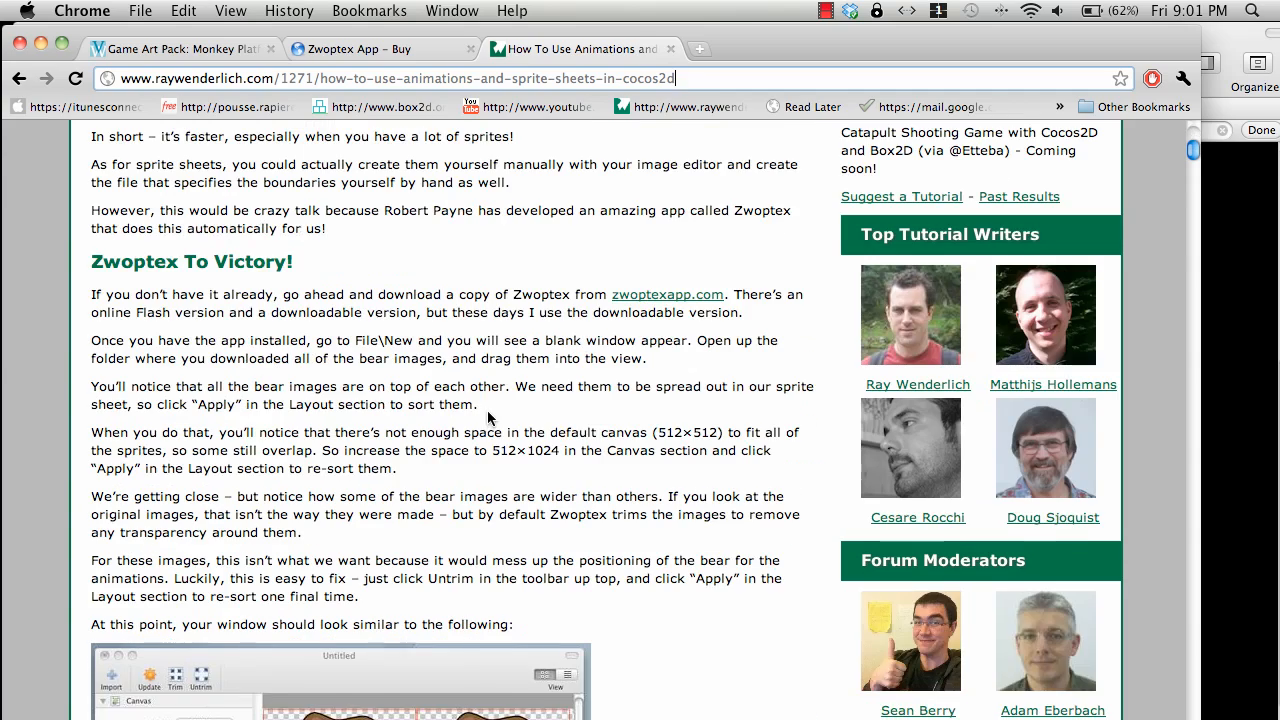
{"action": "scroll", "scroll_direction": "down", "scroll_amount": 3}
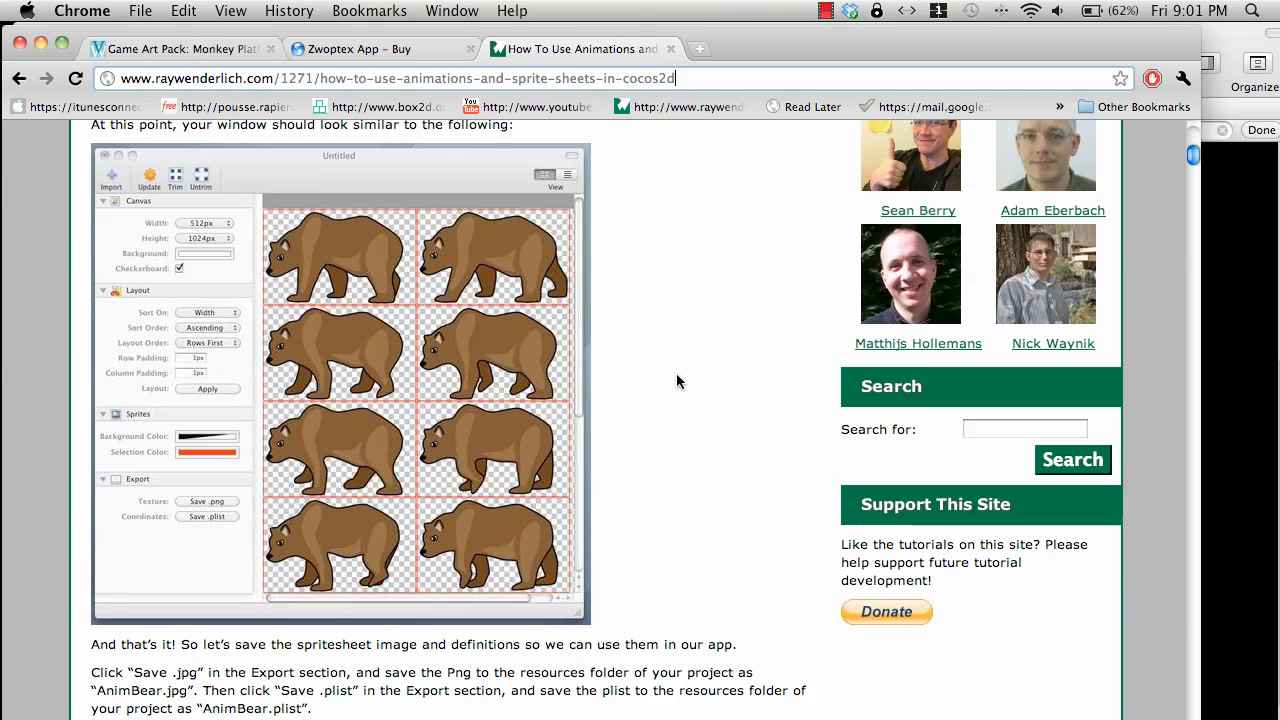
{"action": "scroll", "scroll_direction": "down", "scroll_amount": 3}
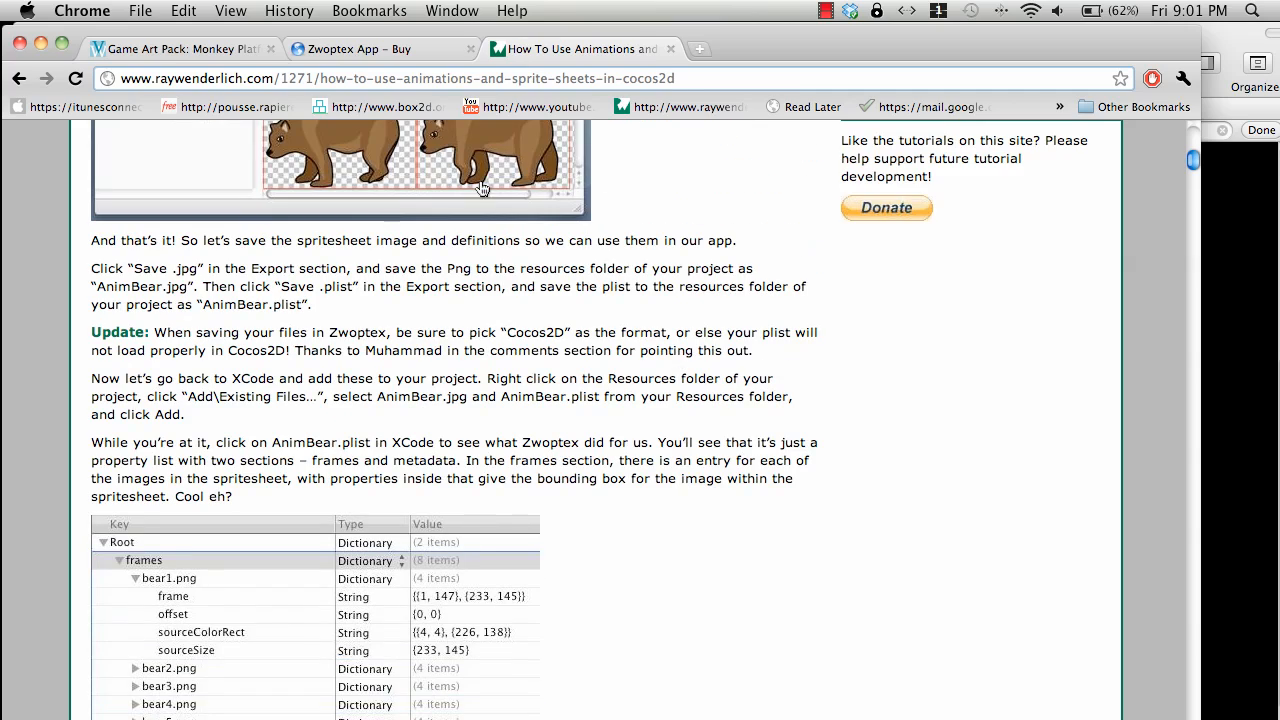